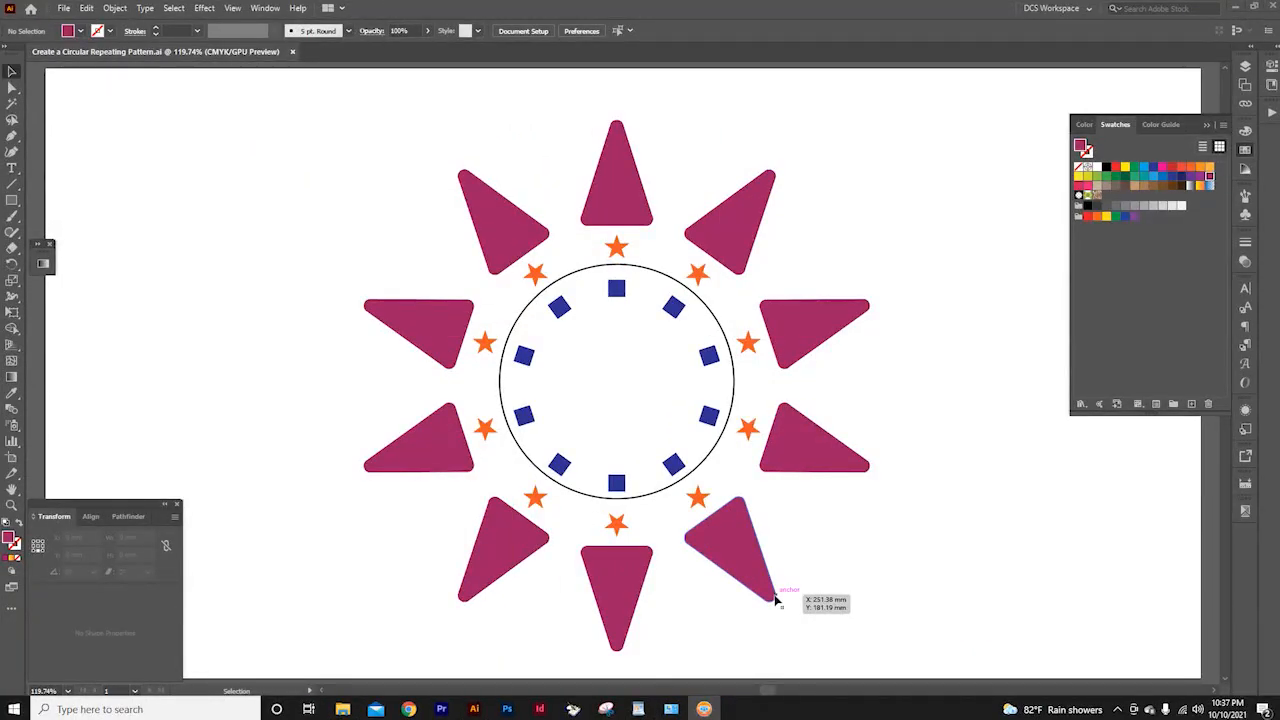
mouse_move(788, 604)
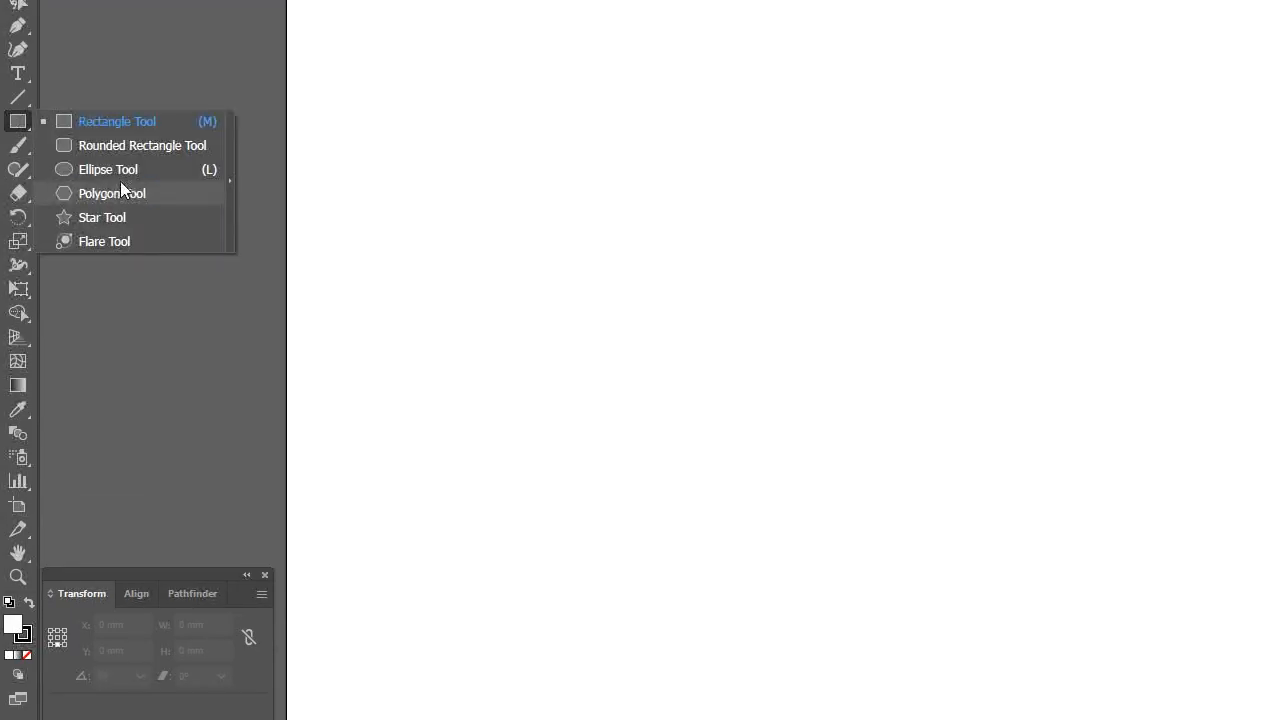
Shift-drag a perfect circle near the page centre with the Ellipse Tool.
left_click(108, 168)
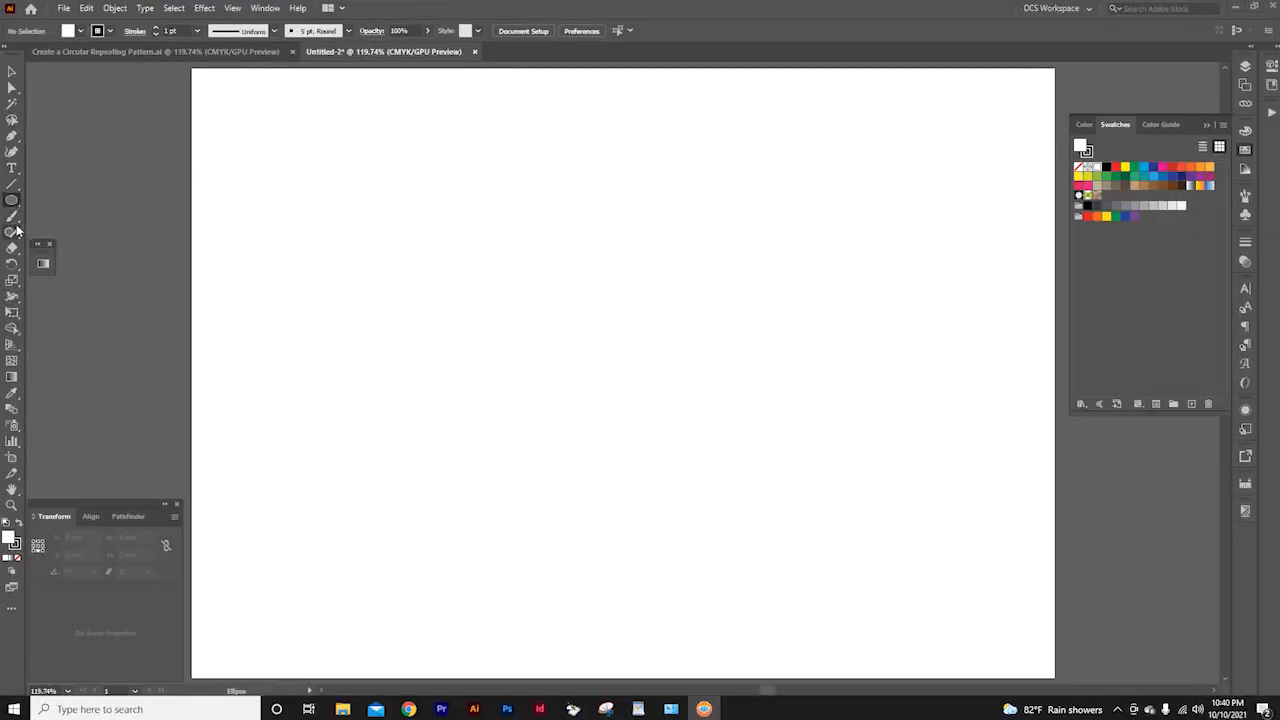
mouse_move(18, 310)
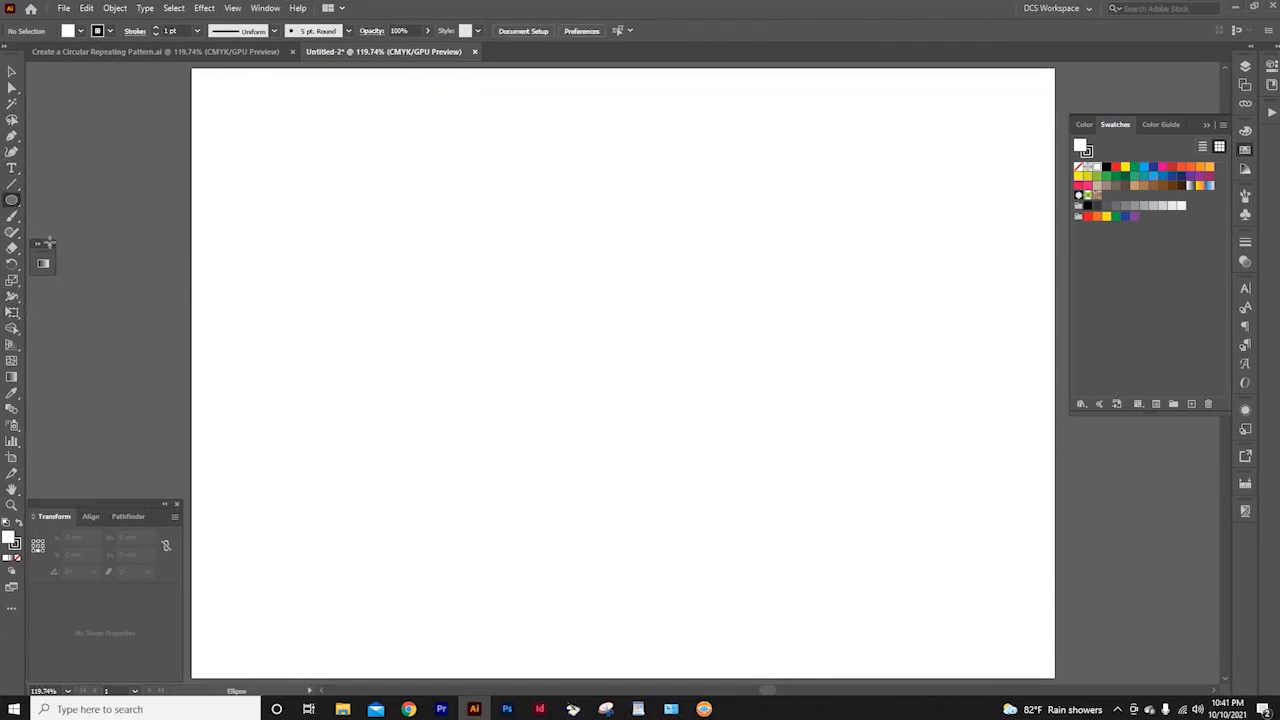
key("shift")
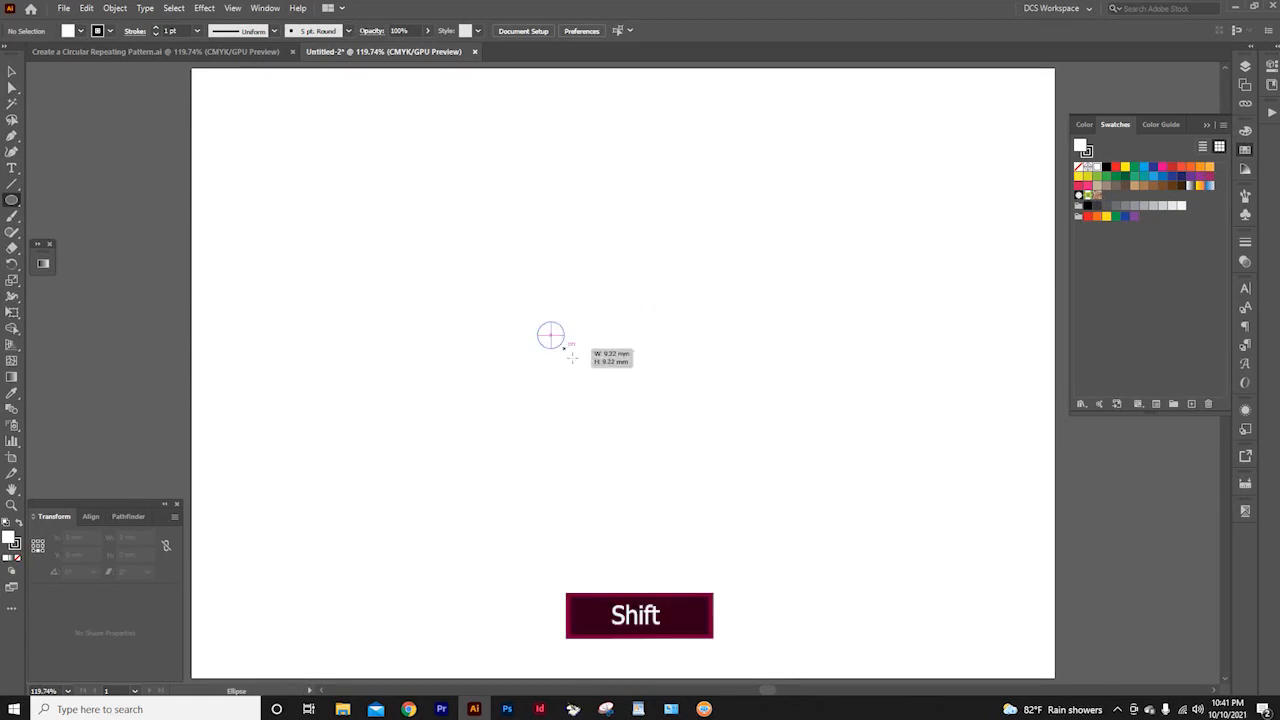
left_click_drag(550, 336, 718, 516)
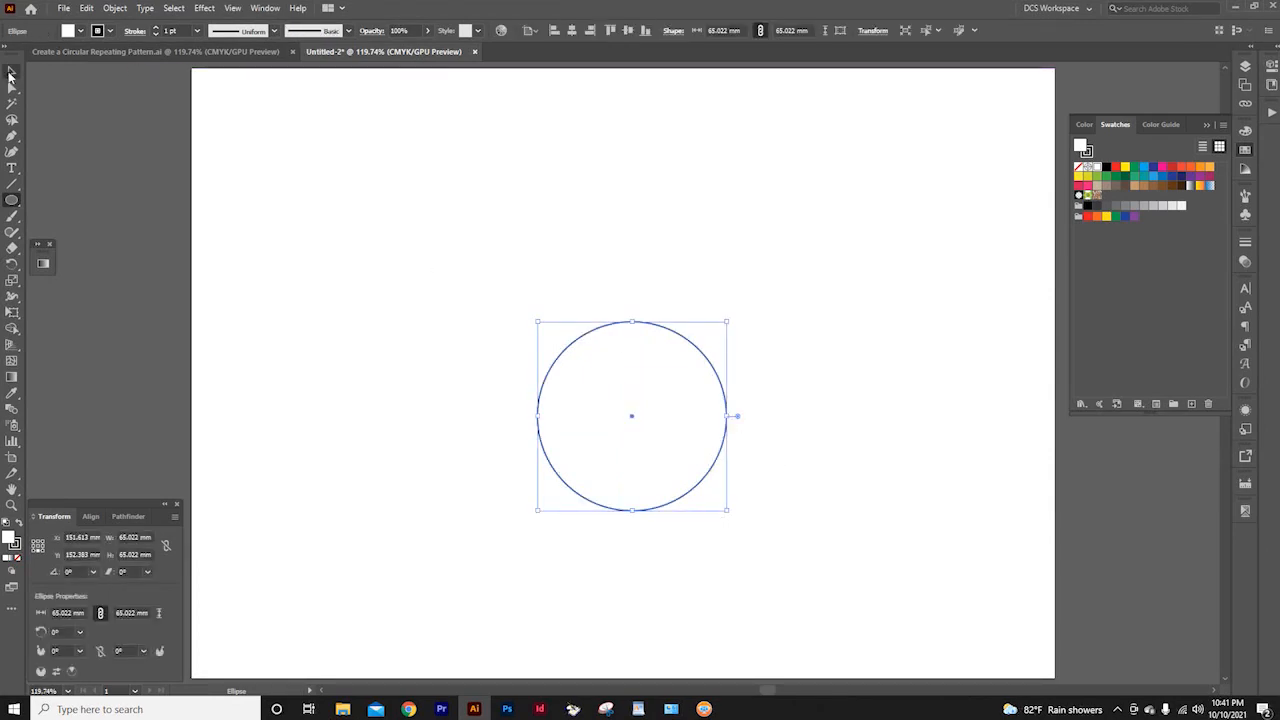
mouse_move(12, 200)
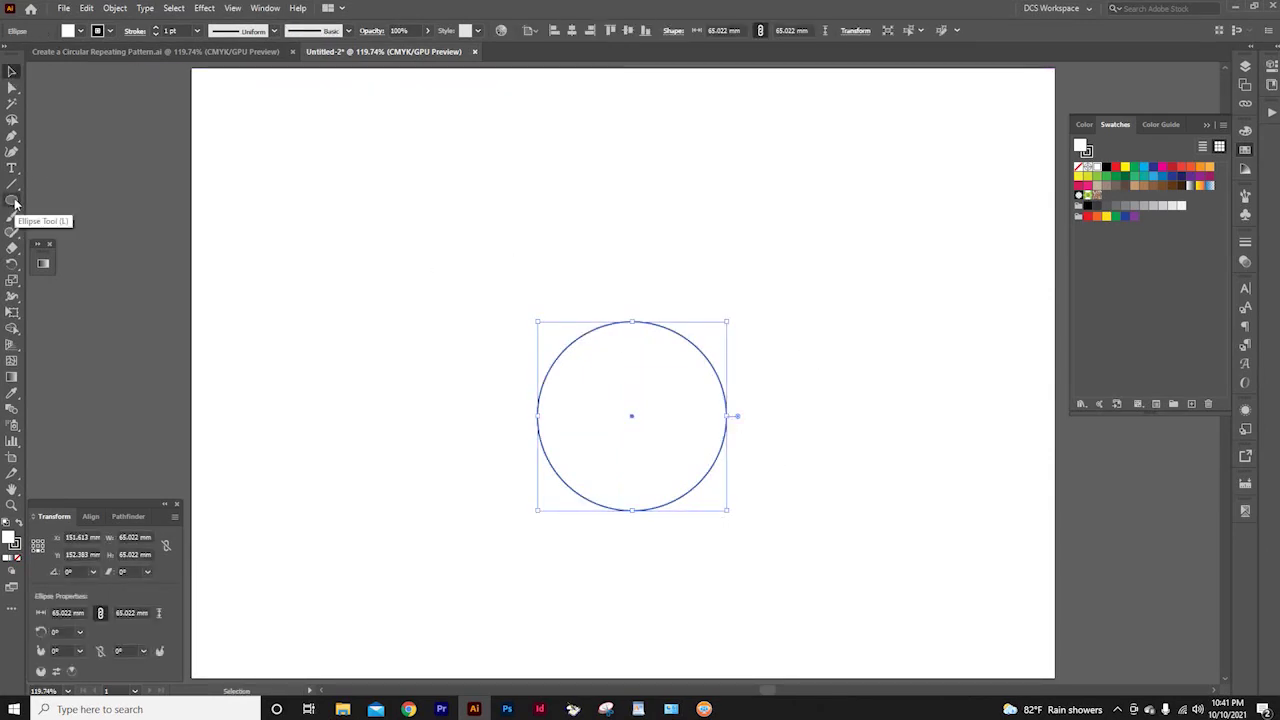
Draw a stray oval in the upper left and delete it again.
left_click_drag(308, 180, 540, 276)
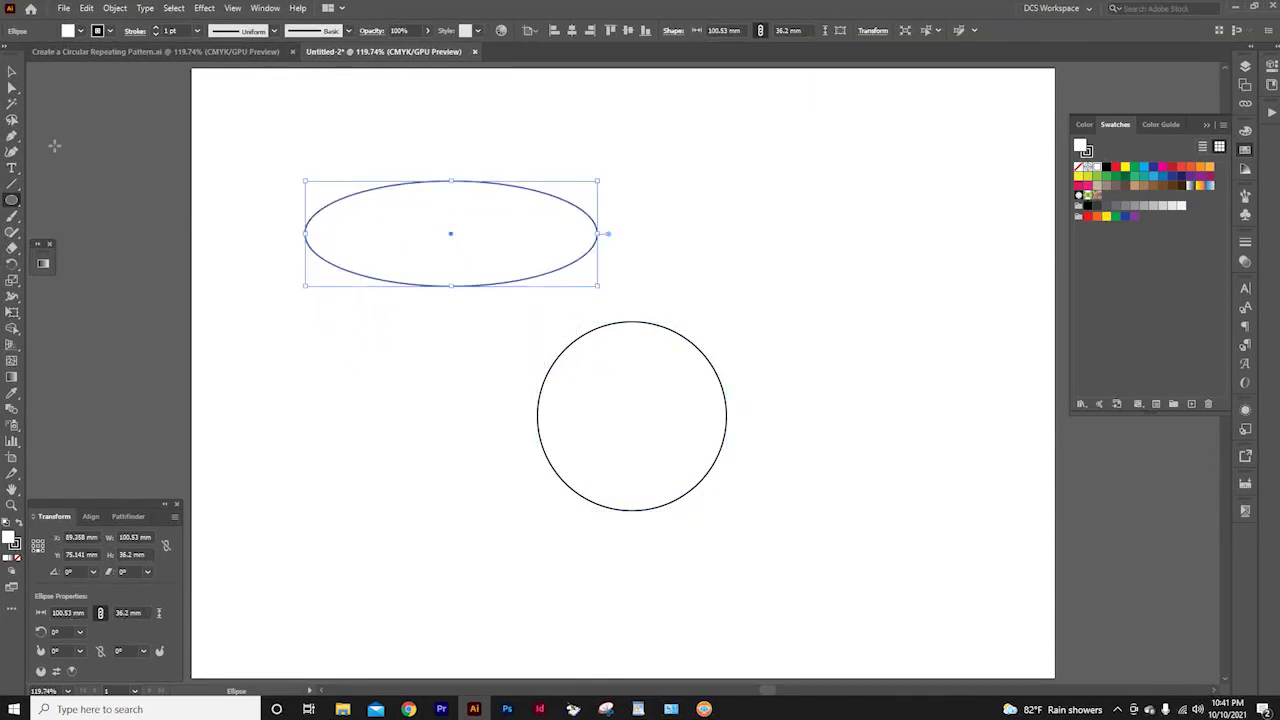
key("Delete")
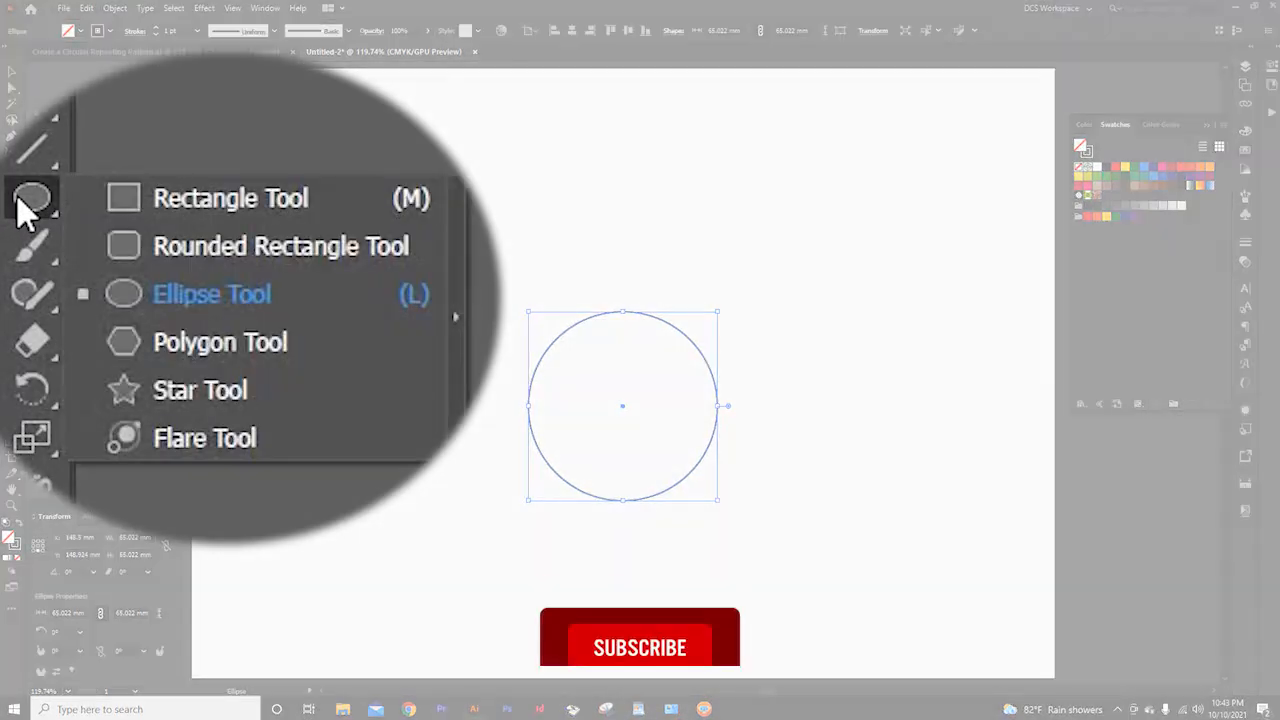
mouse_move(220, 360)
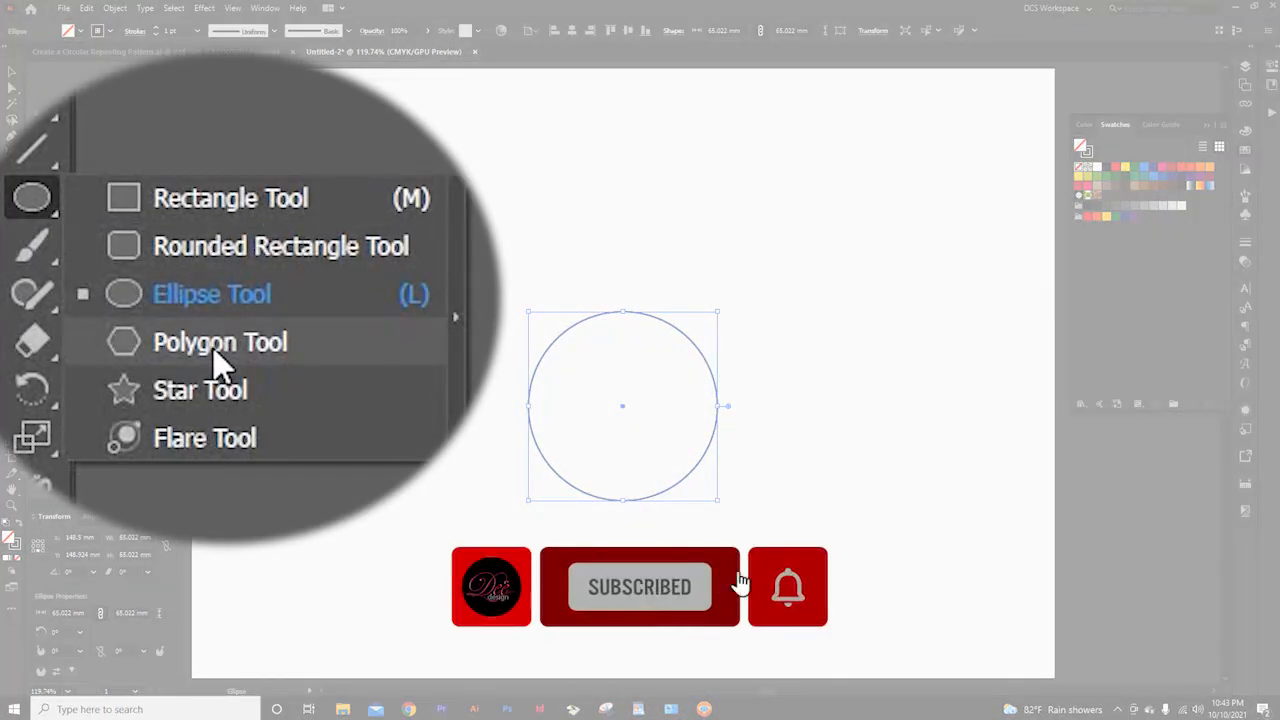
Create a 3-sided polygon (triangle) above the circle with the Polygon Tool.
left_click(220, 342)
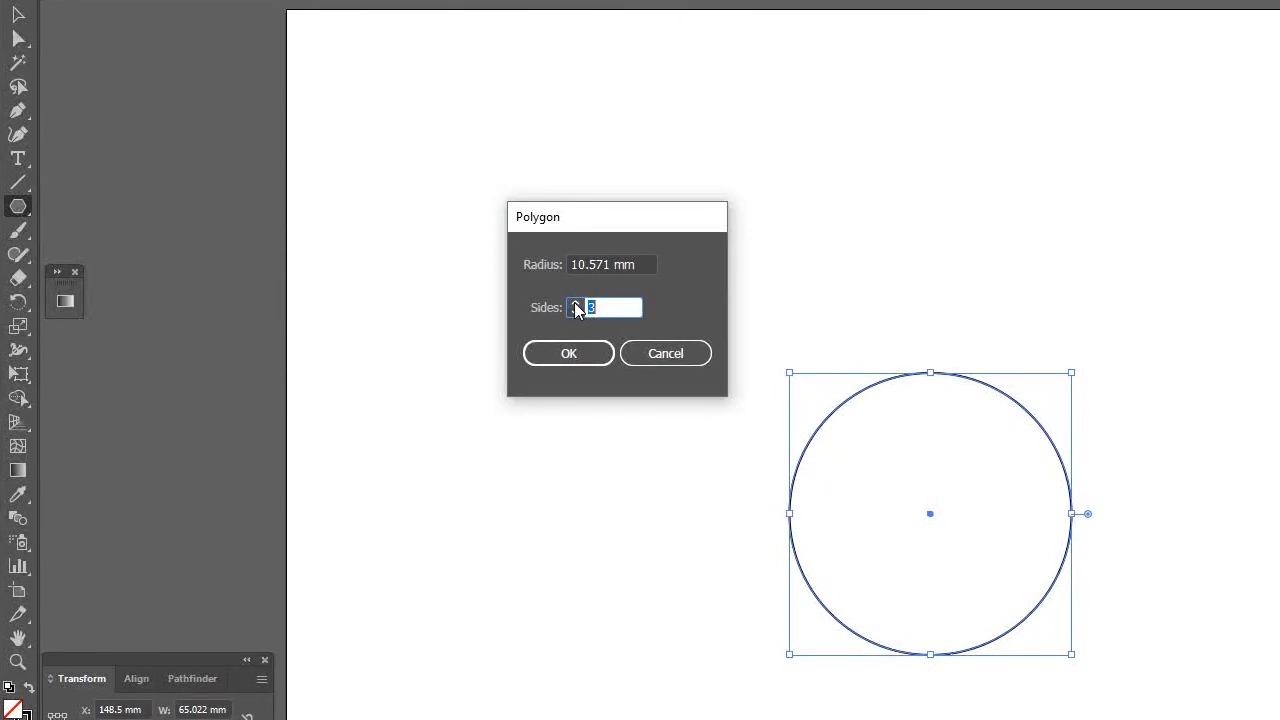
left_click(576, 304)
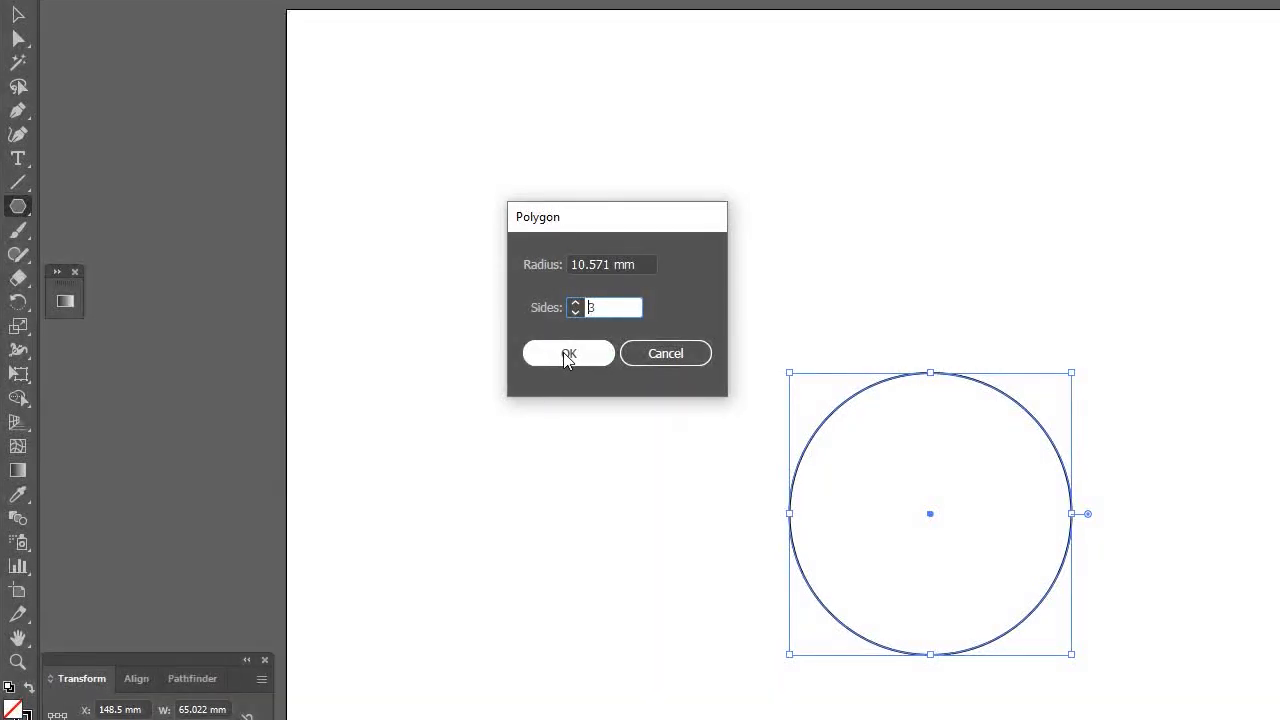
left_click(568, 352)
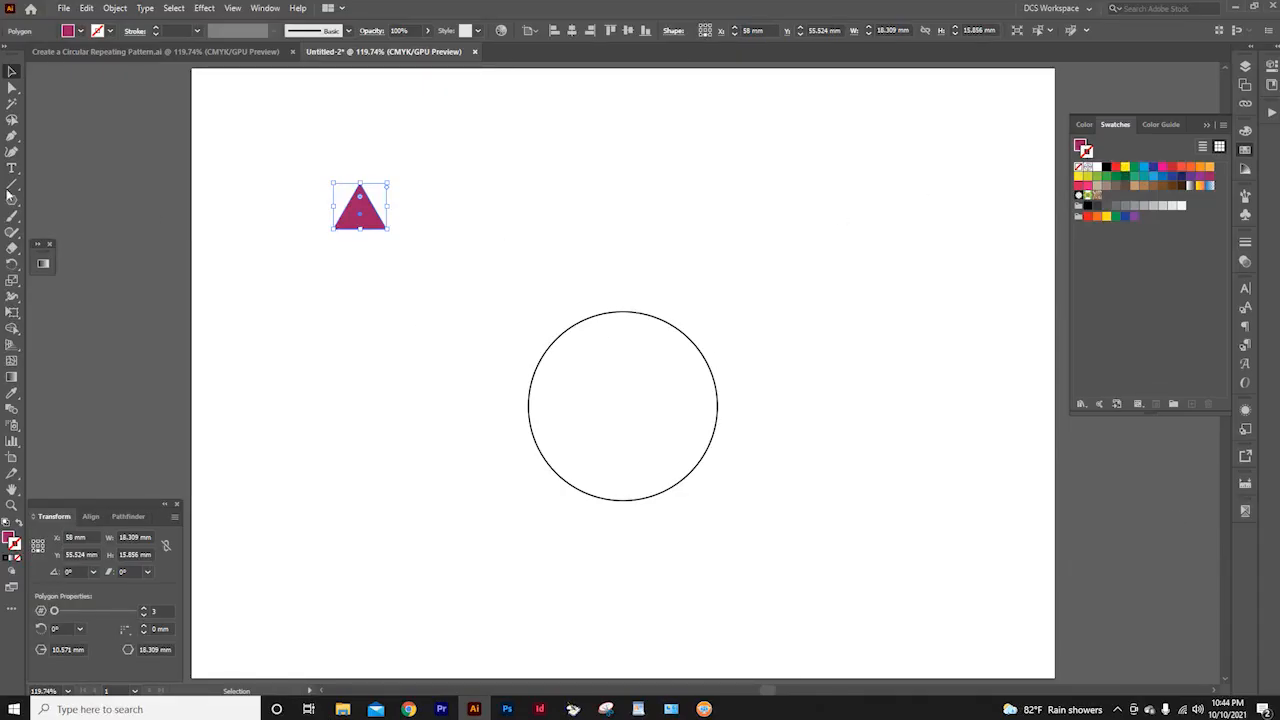
Switch back to the Ellipse Tool and toggle Smart Guides from the View menu.
left_click(12, 198)
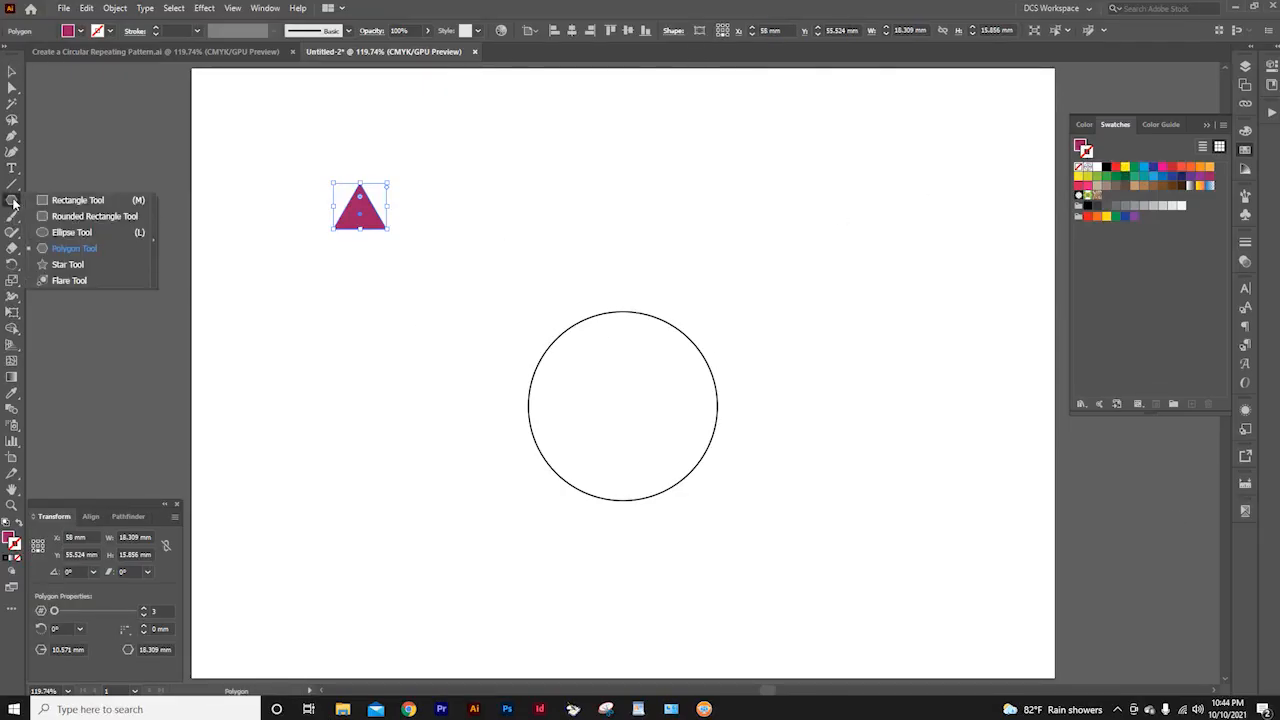
left_click(72, 232)
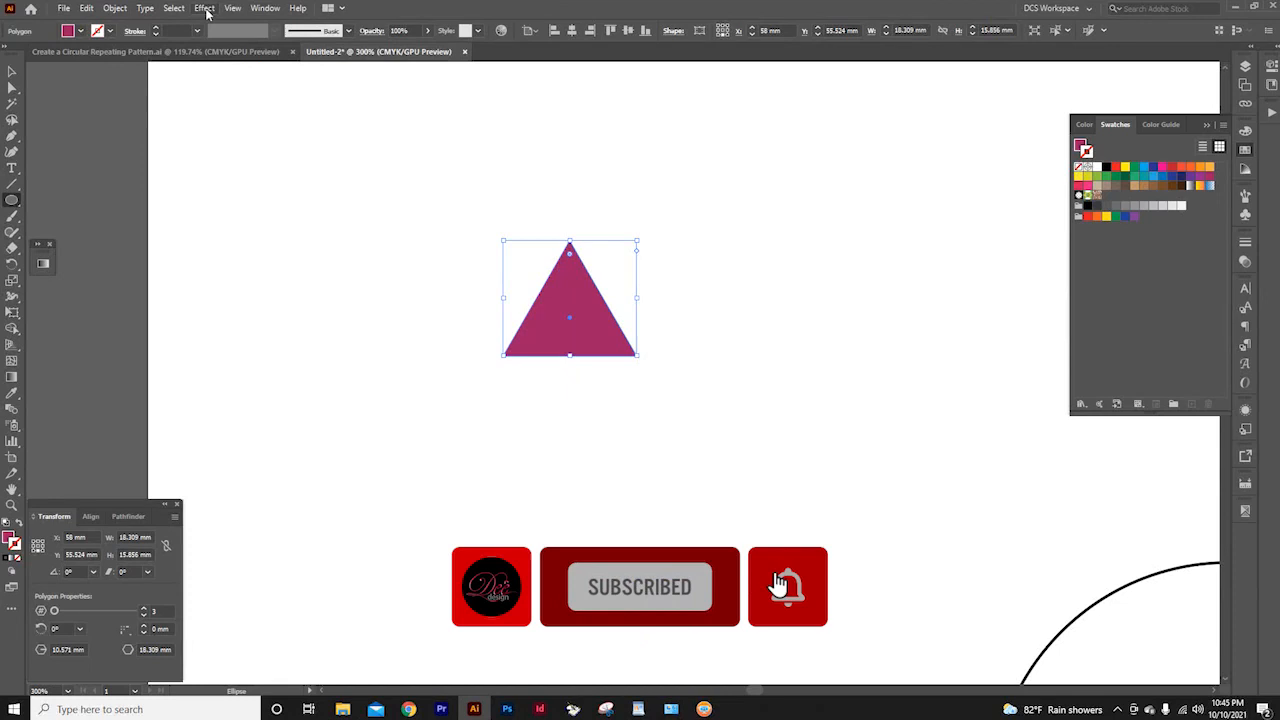
left_click(232, 8)
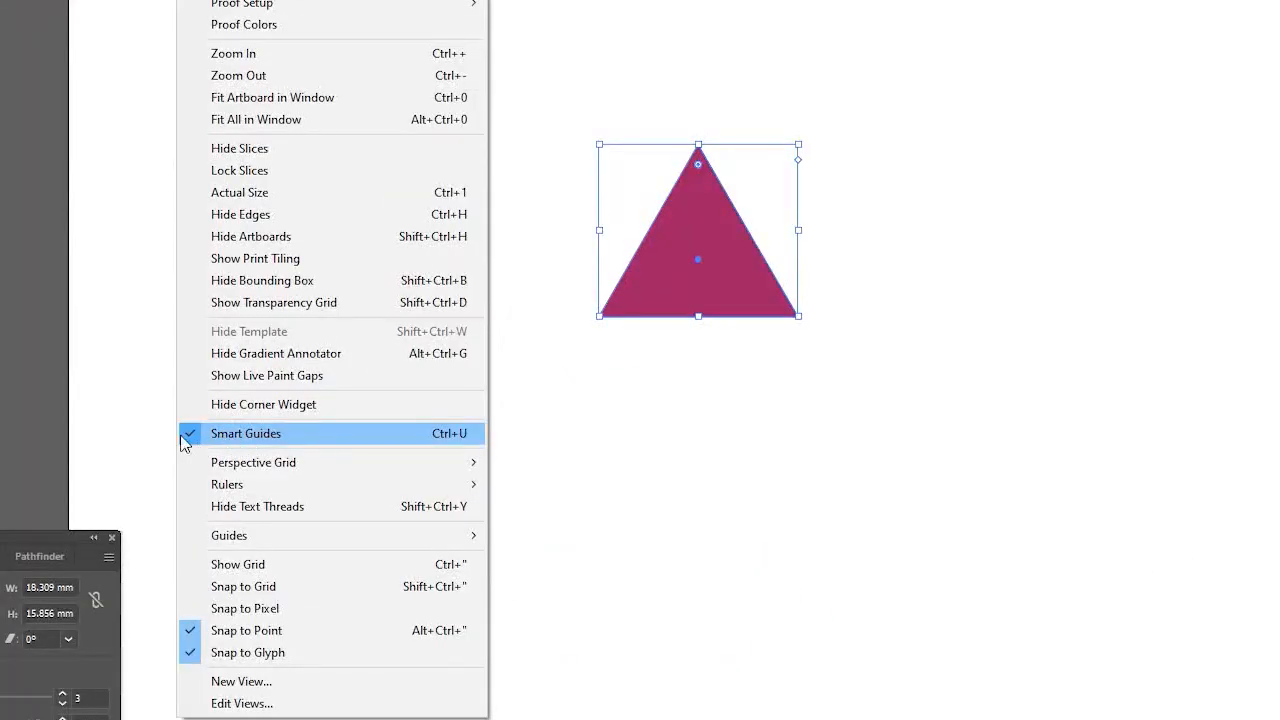
left_click(246, 432)
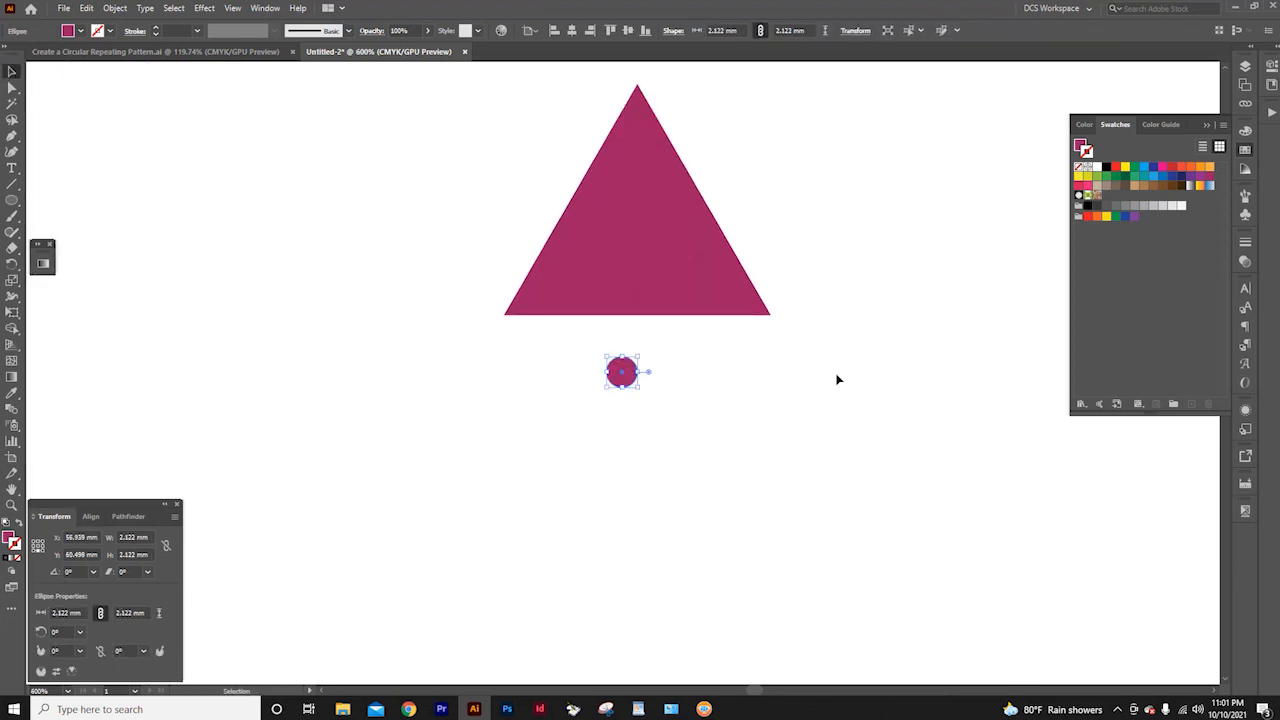
Draw a small black dot, centre it under the triangle's base and select both together.
left_click_drag(622, 372, 516, 444)
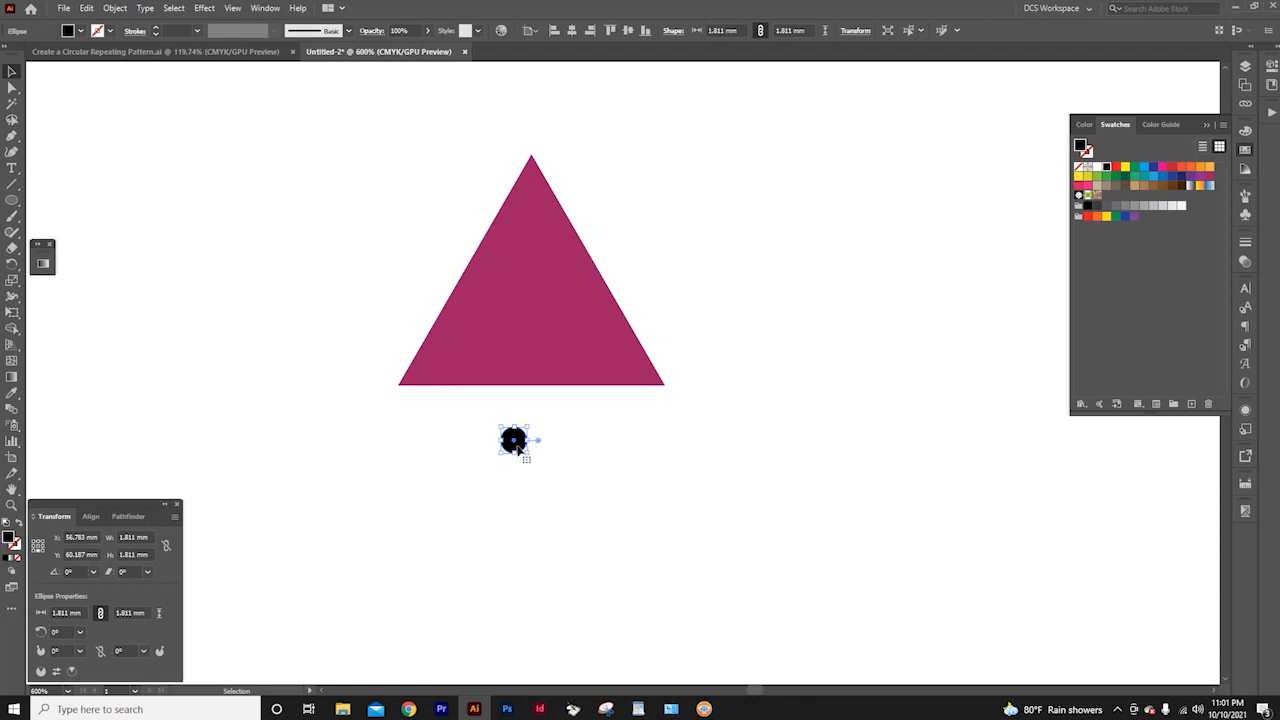
left_click_drag(512, 440, 532, 400)
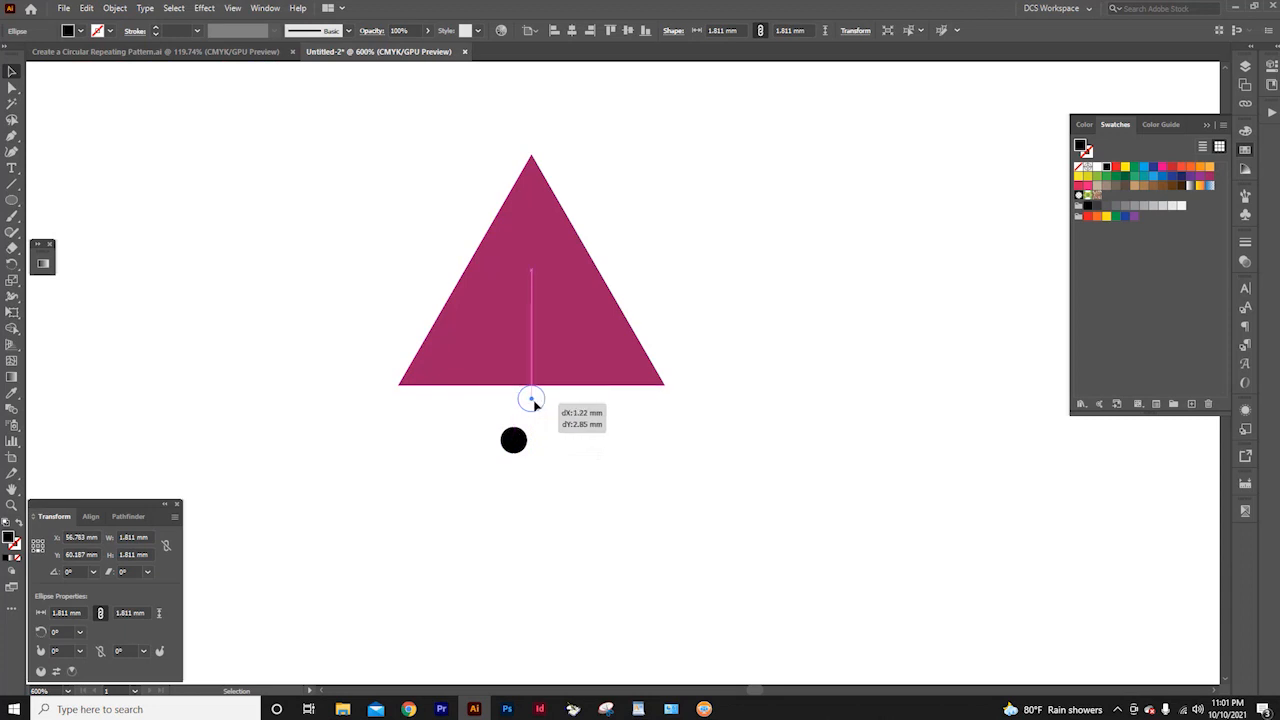
left_click_drag(512, 440, 784, 294)
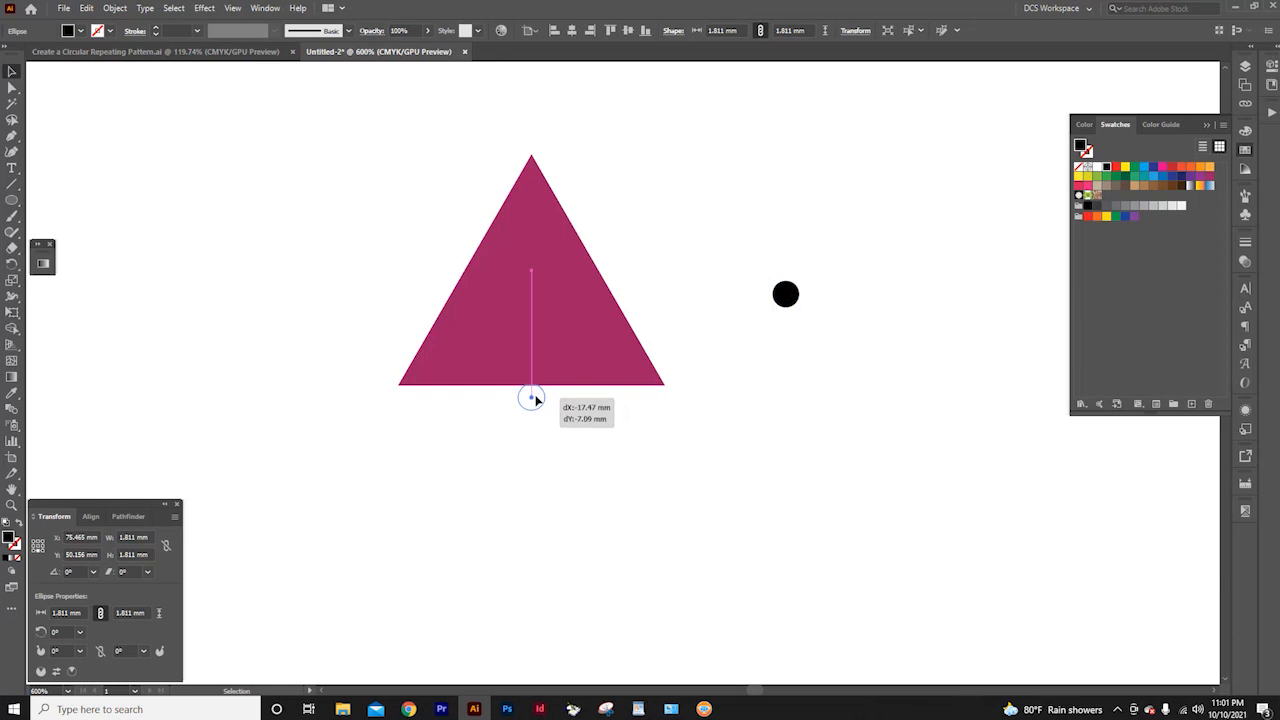
left_click_drag(786, 294, 532, 398)
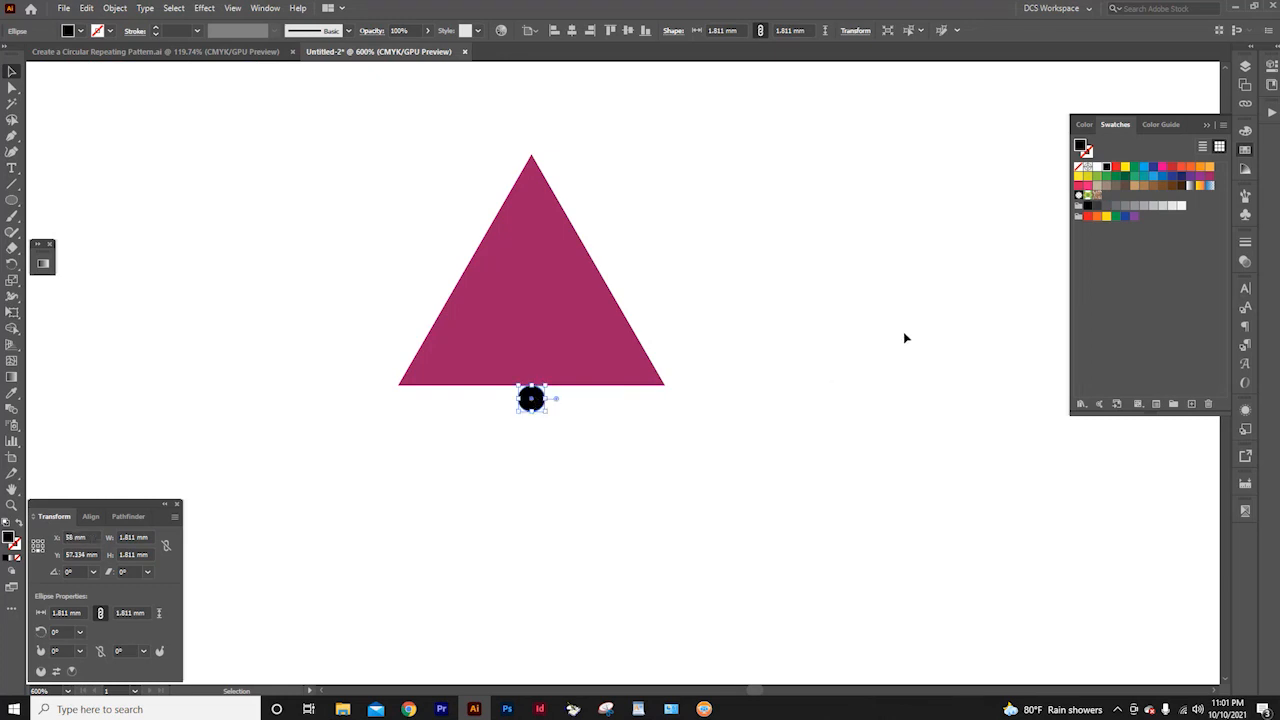
left_click(532, 280)
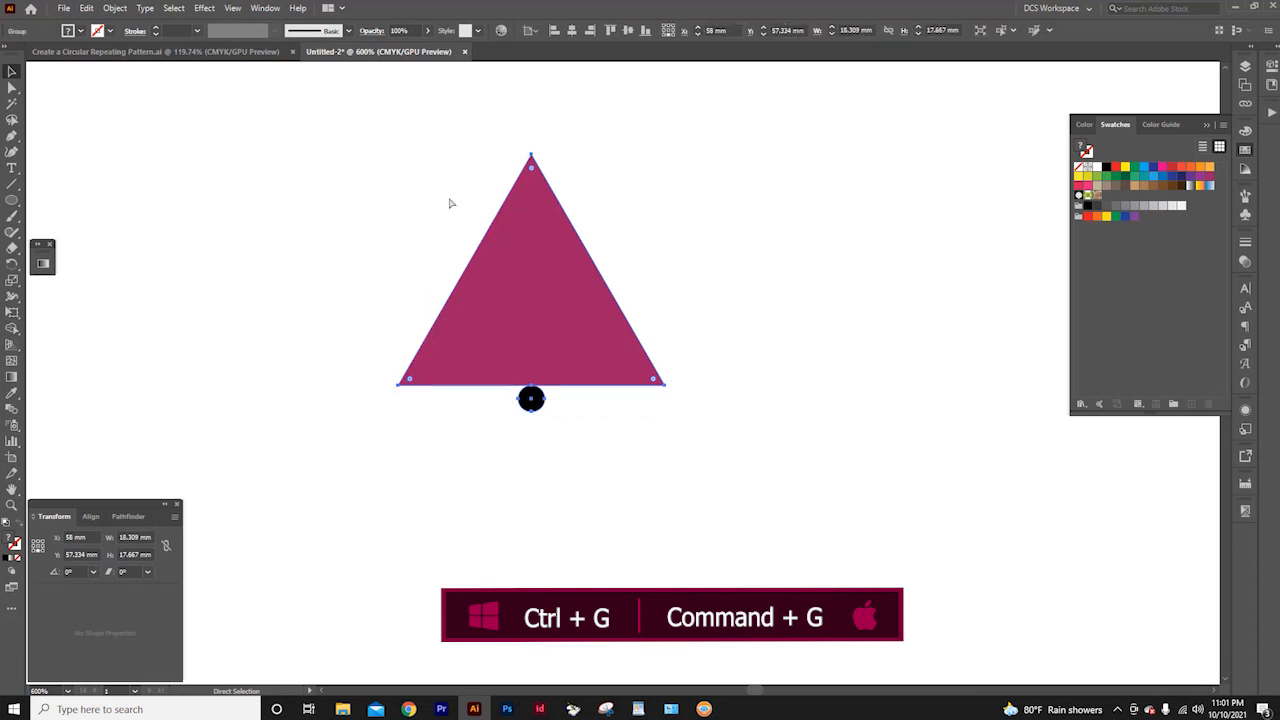
left_click(116, 8)
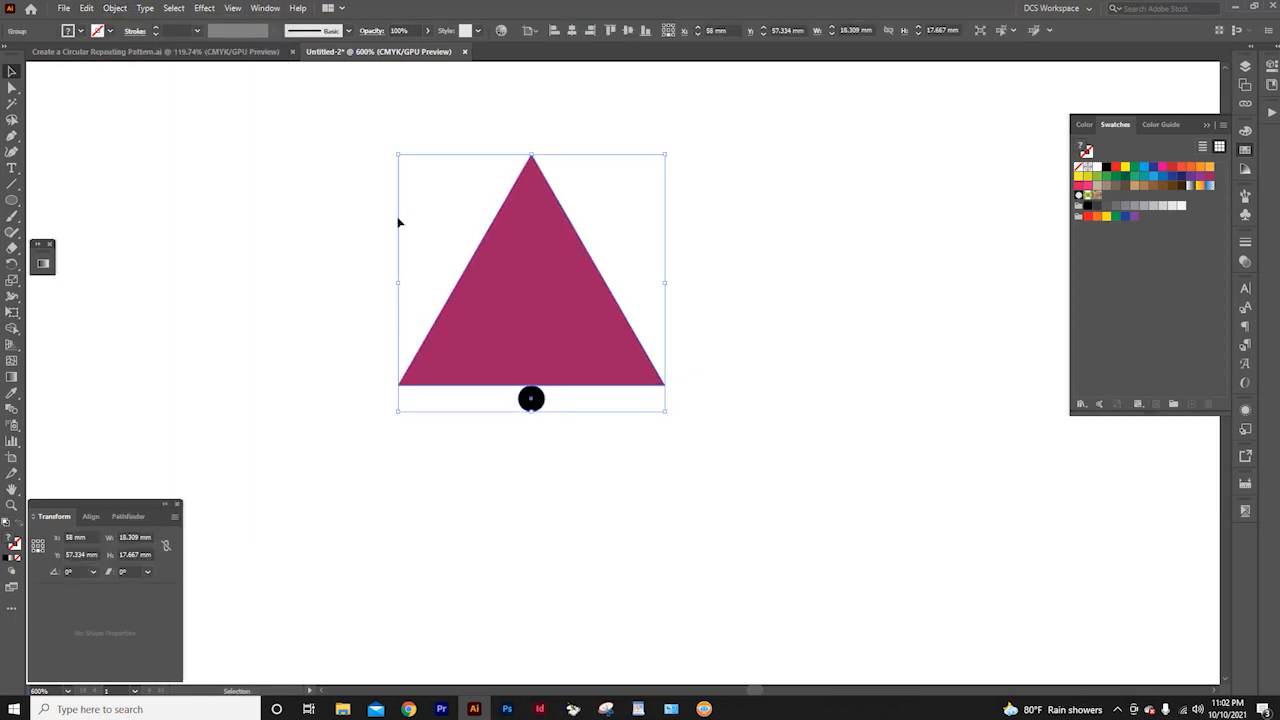
Open Effect > Distort & Transform > Transform for the triangle-and-dot group.
left_click(204, 8)
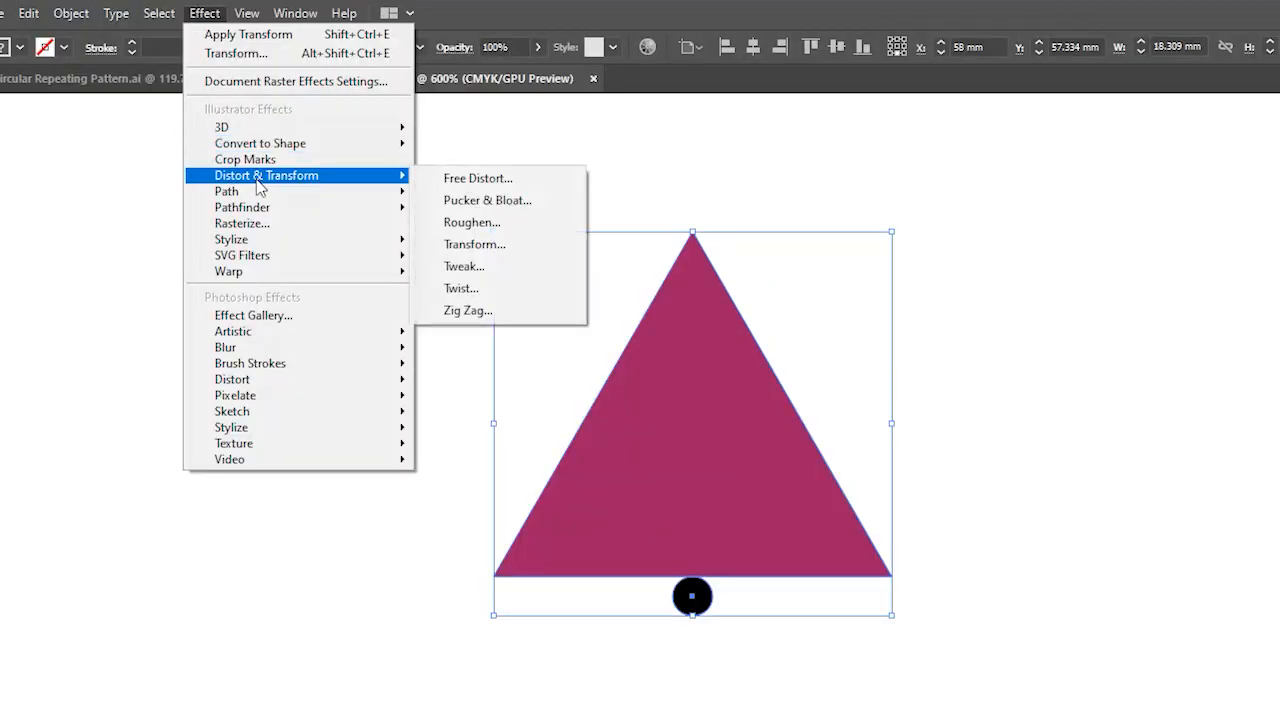
left_click(474, 244)
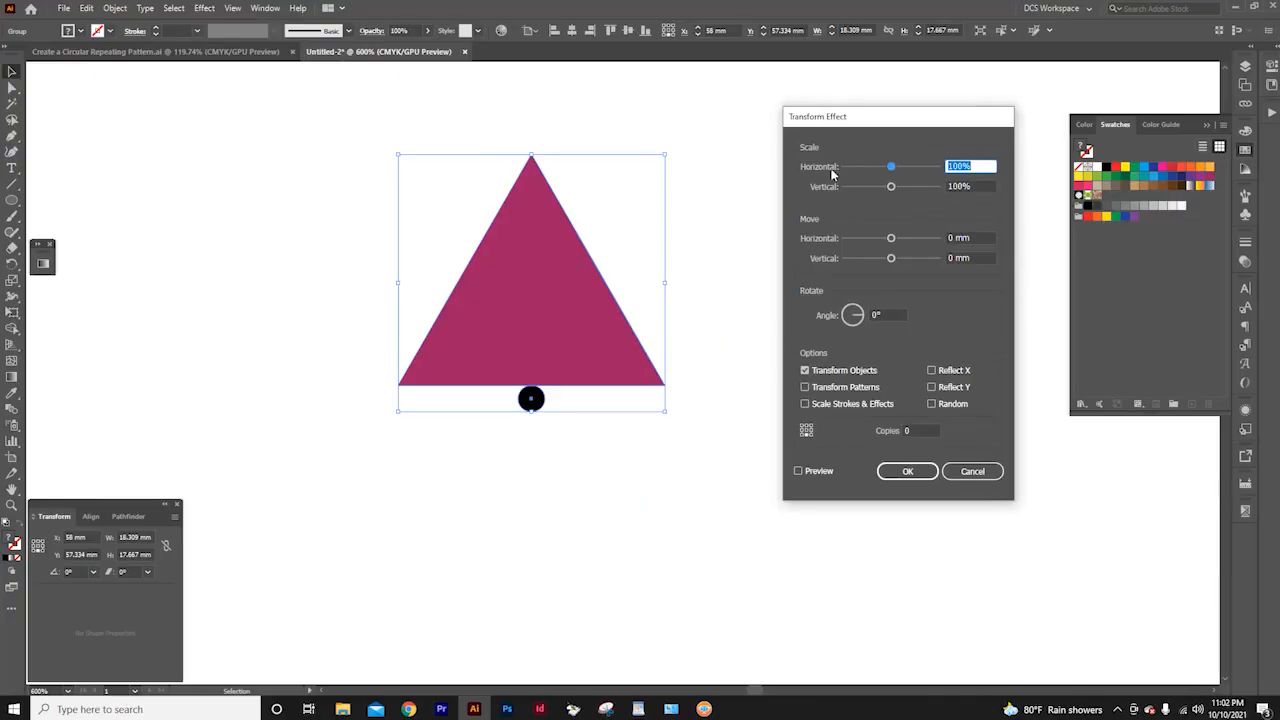
mouse_move(892, 166)
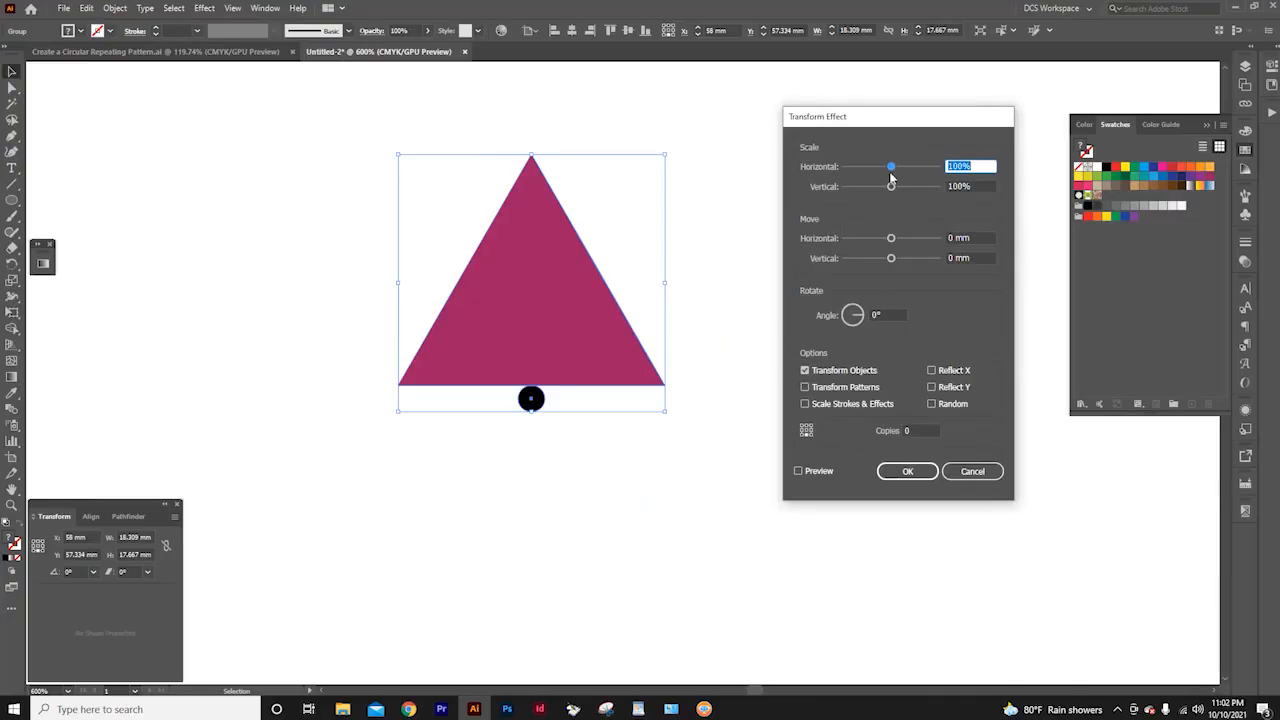
mouse_move(974, 332)
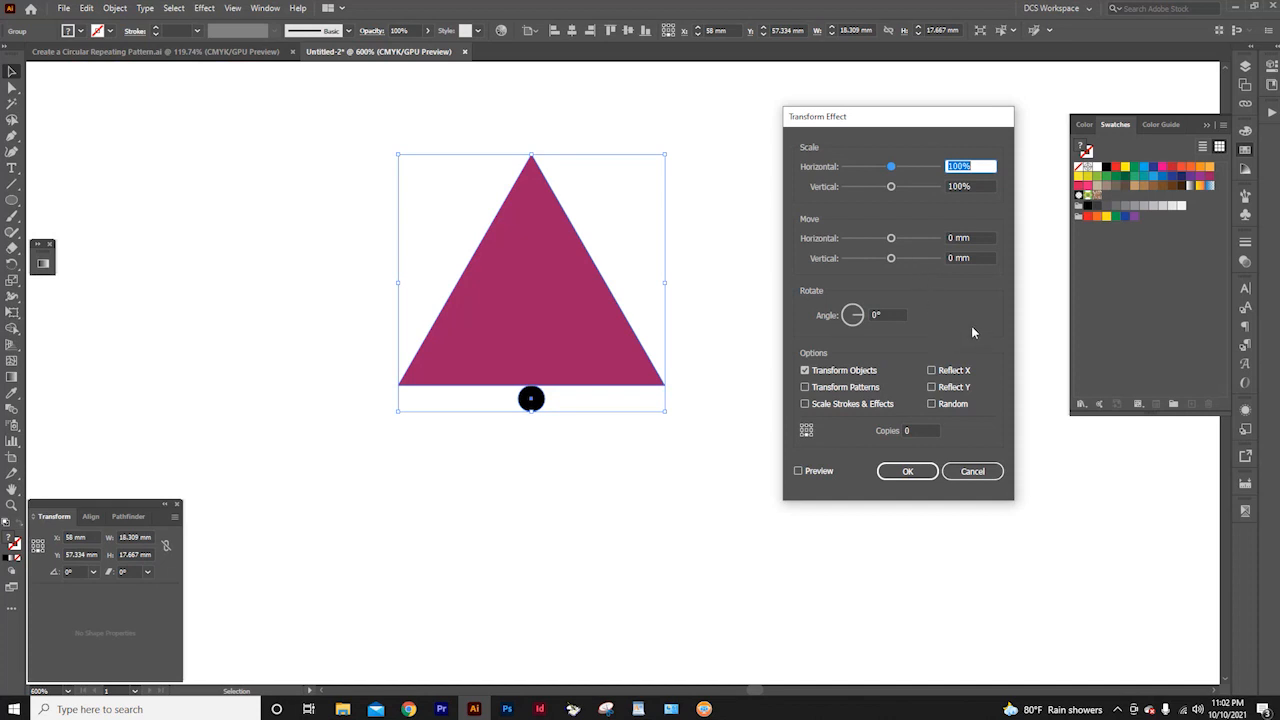
mouse_move(888, 324)
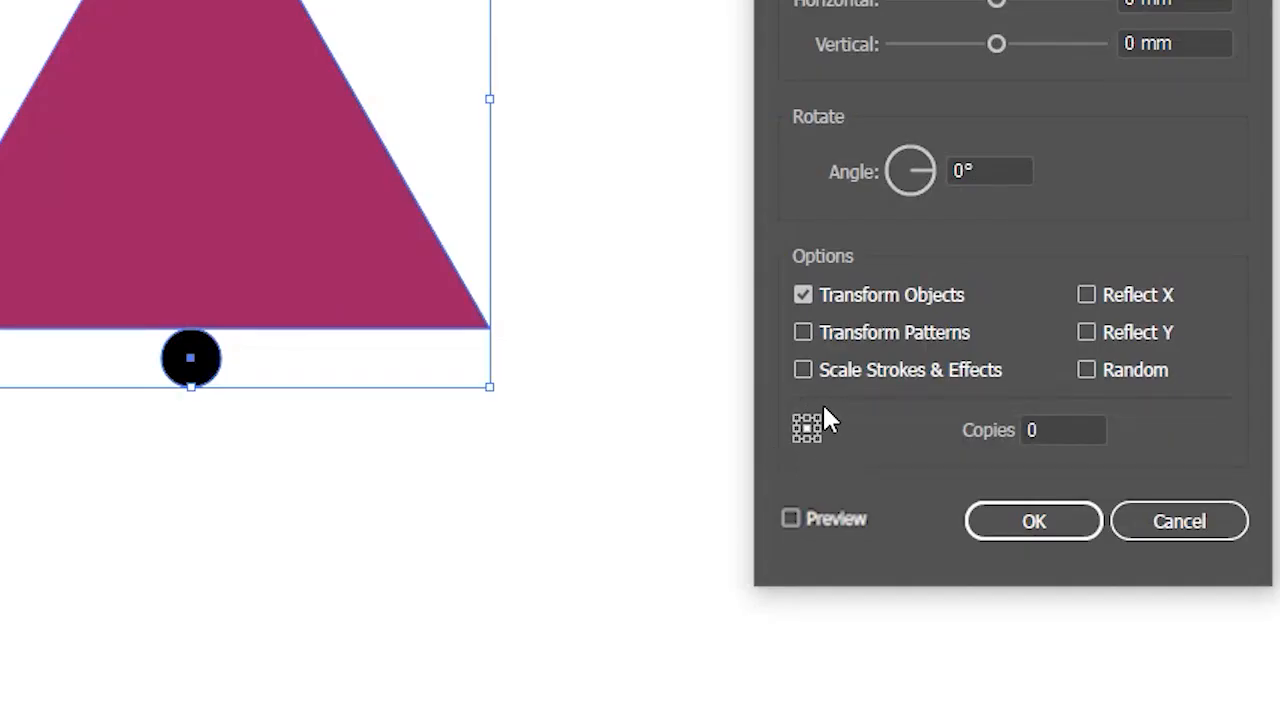
mouse_move(820, 460)
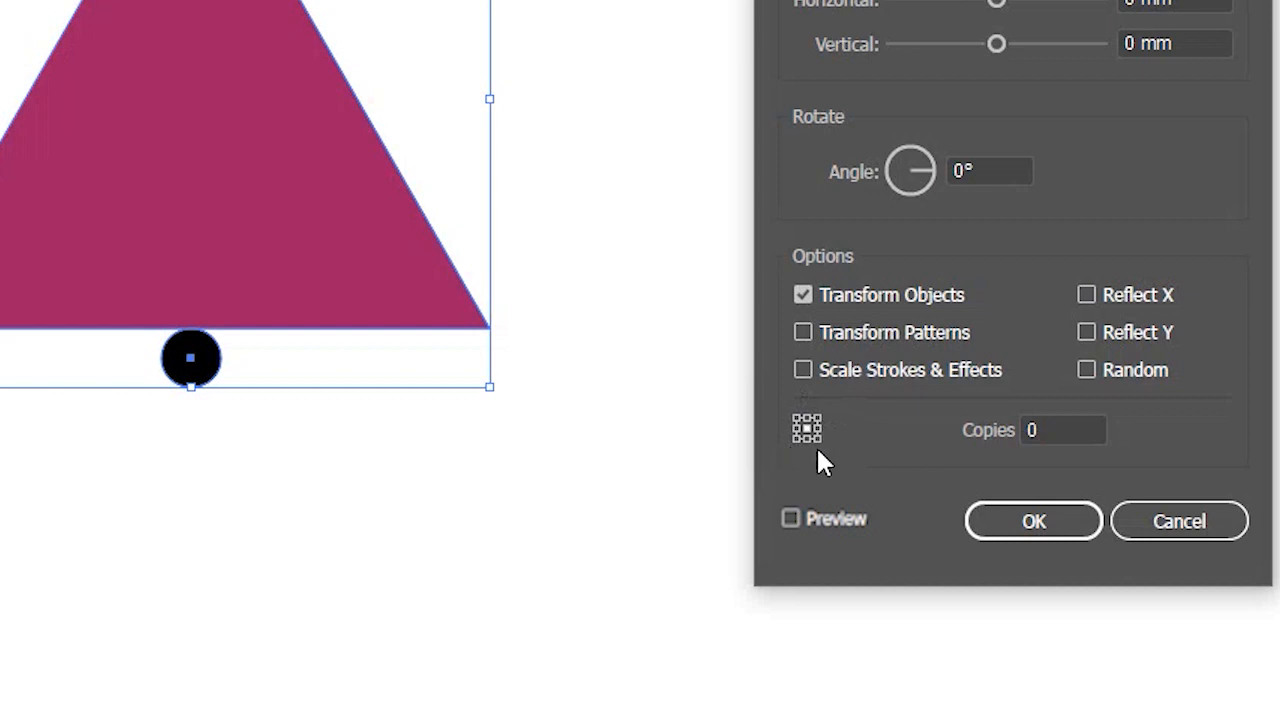
mouse_move(820, 450)
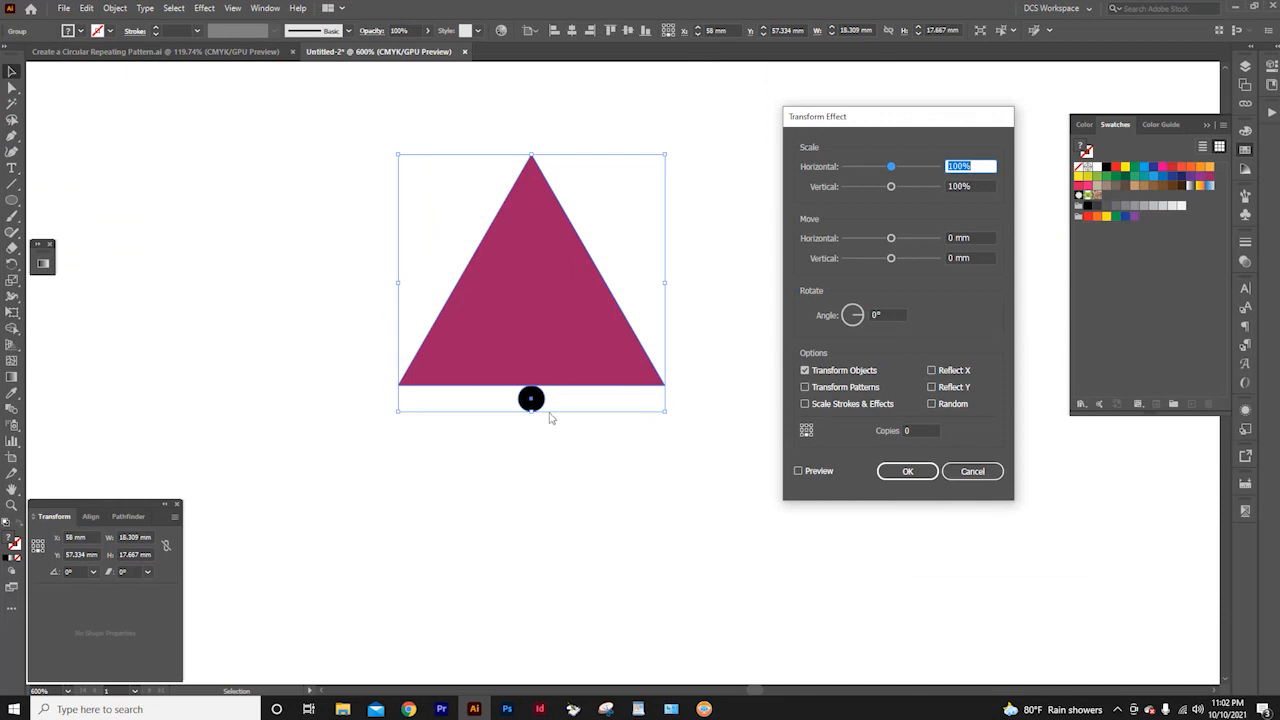
mouse_move(668, 160)
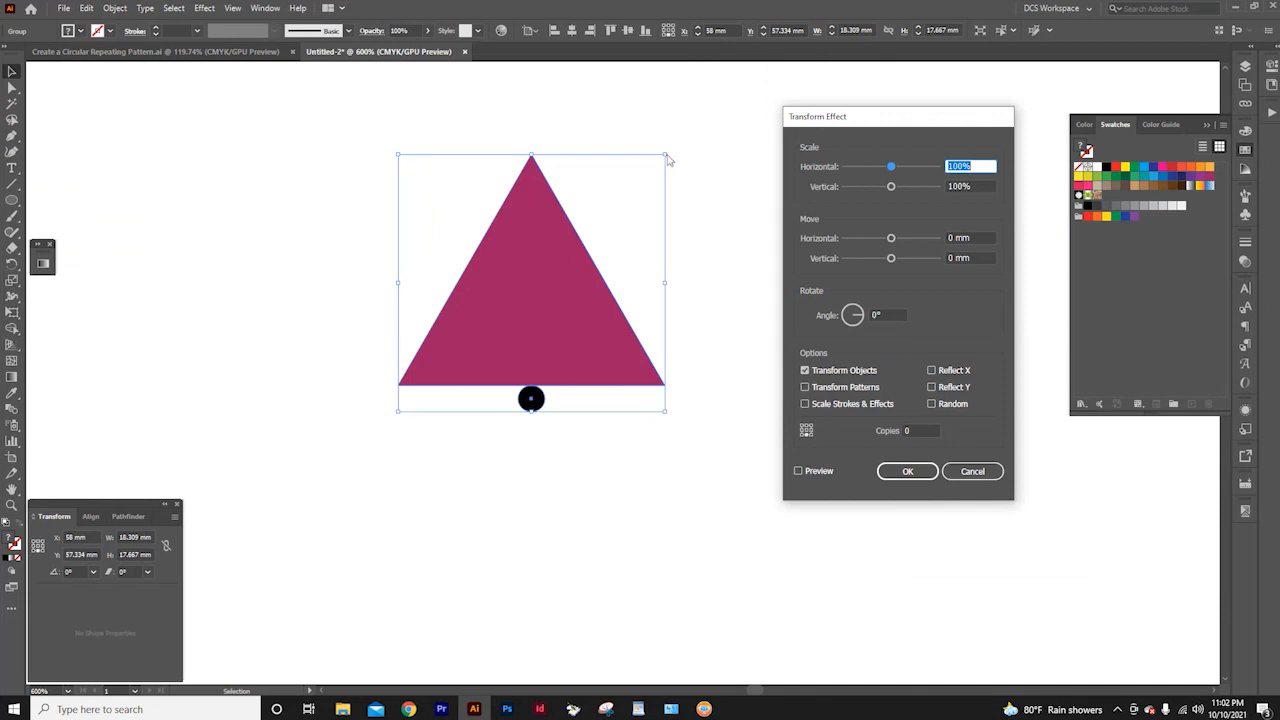
mouse_move(398, 292)
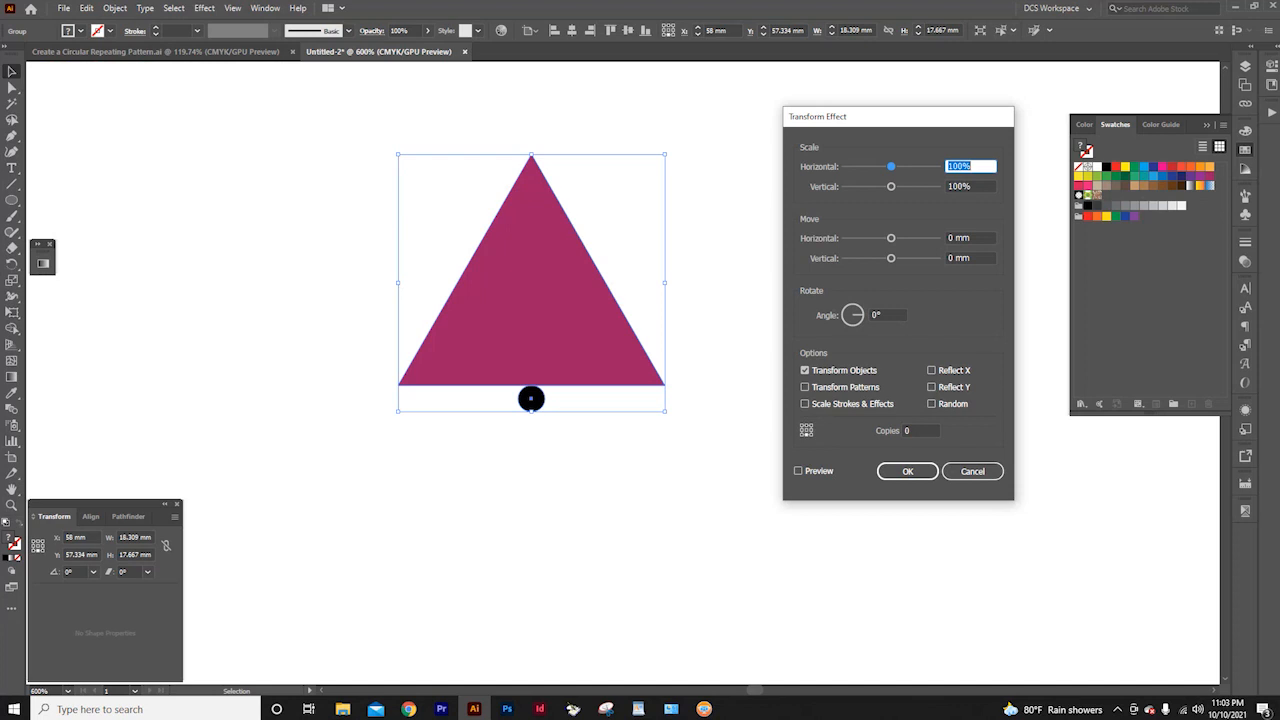
mouse_move(538, 416)
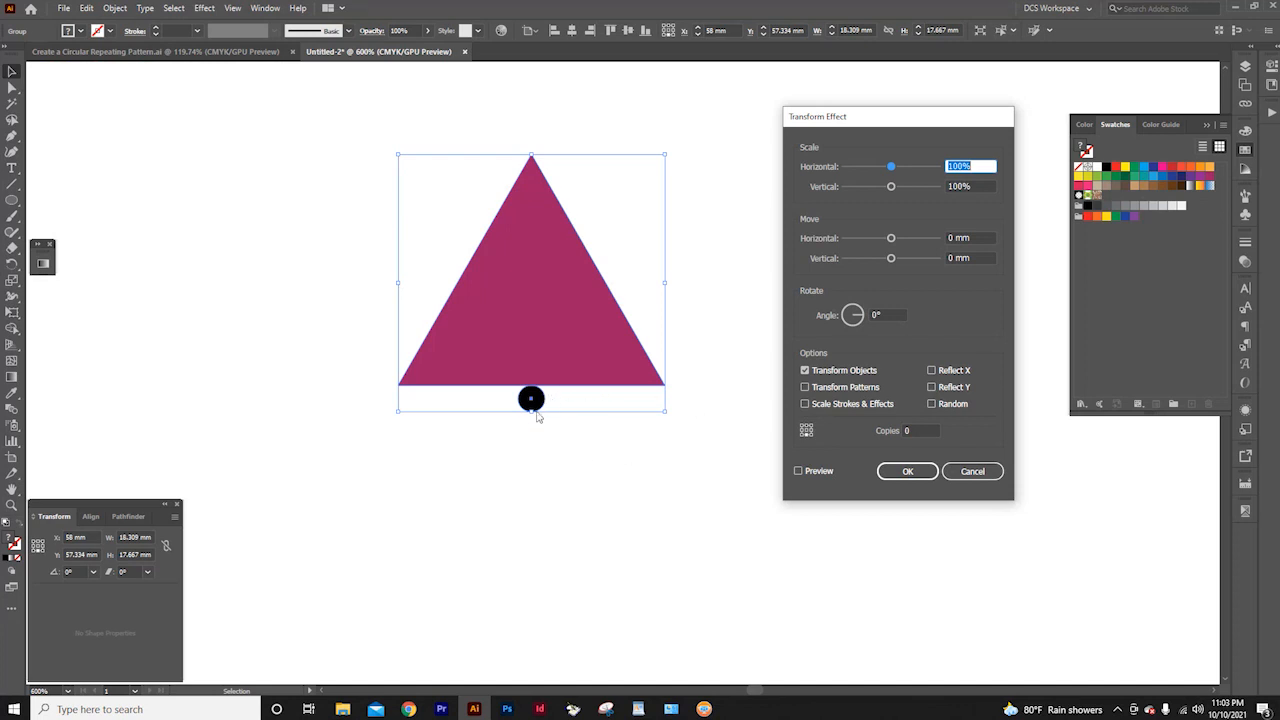
mouse_move(532, 418)
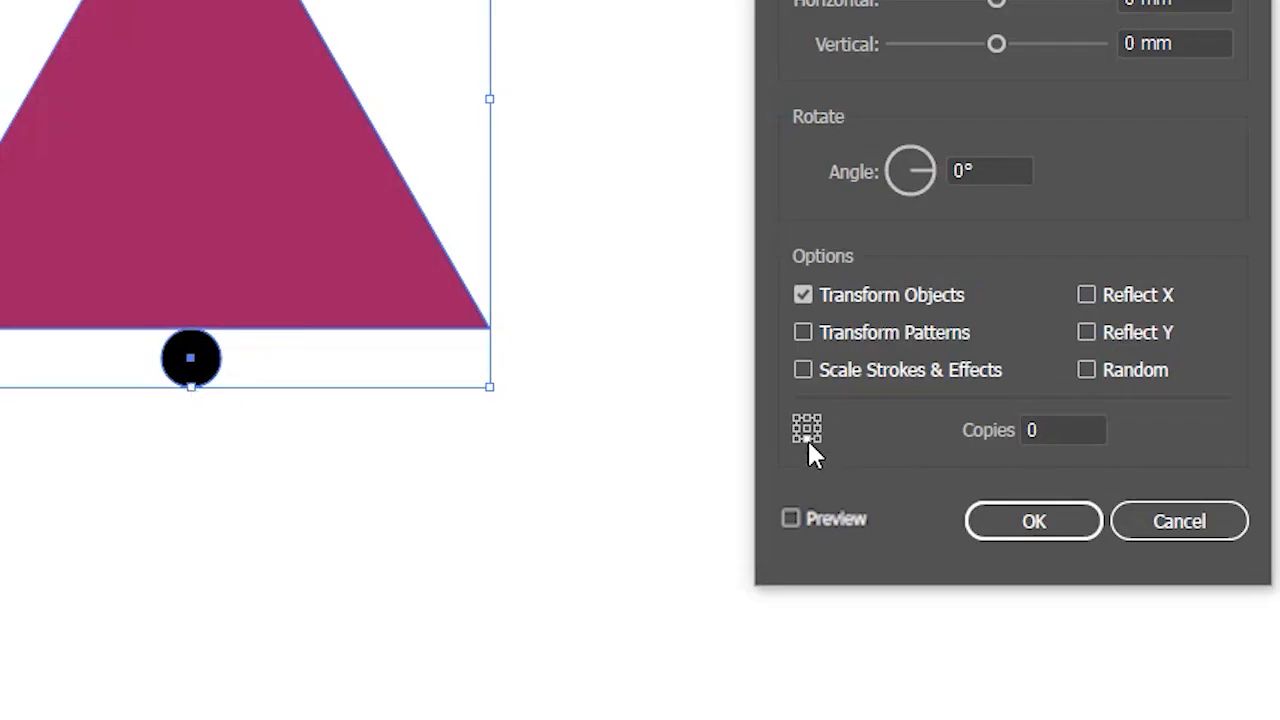
mouse_move(850, 444)
type("15")
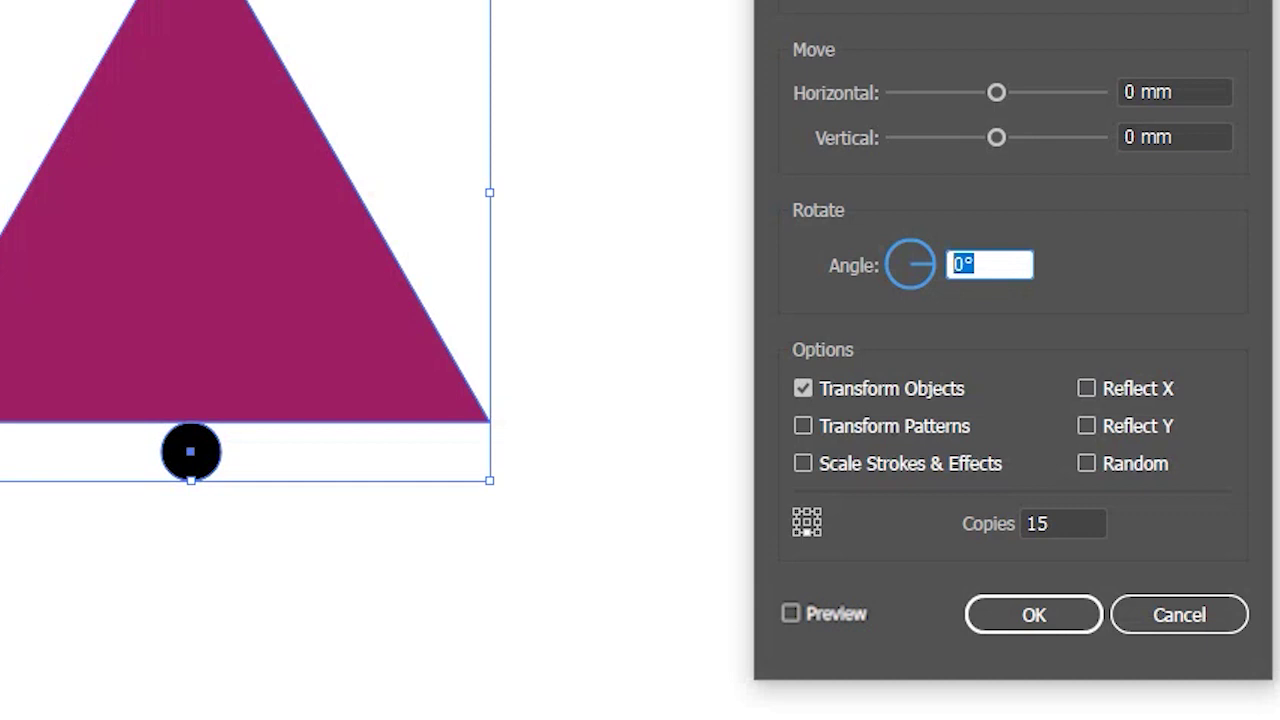
Set the Transform angle to 360/15, enter the copies count, preview and confirm the rotational repeat.
type("360")
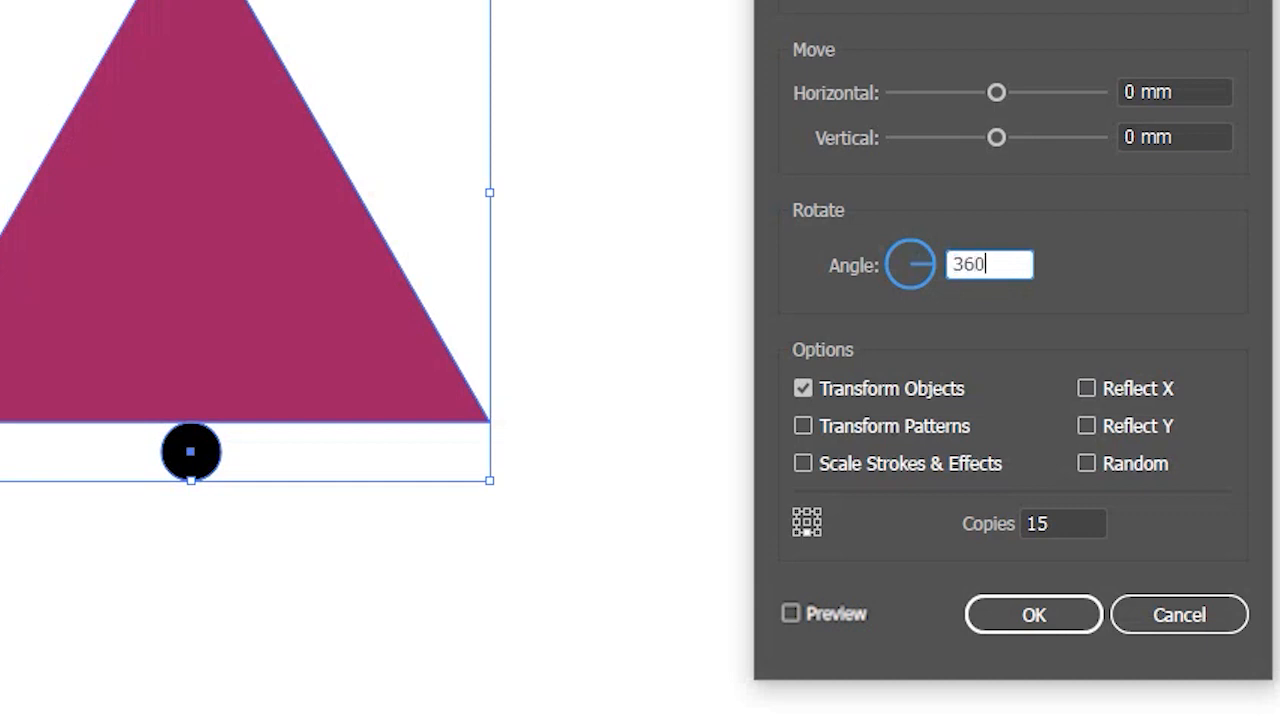
type("/")
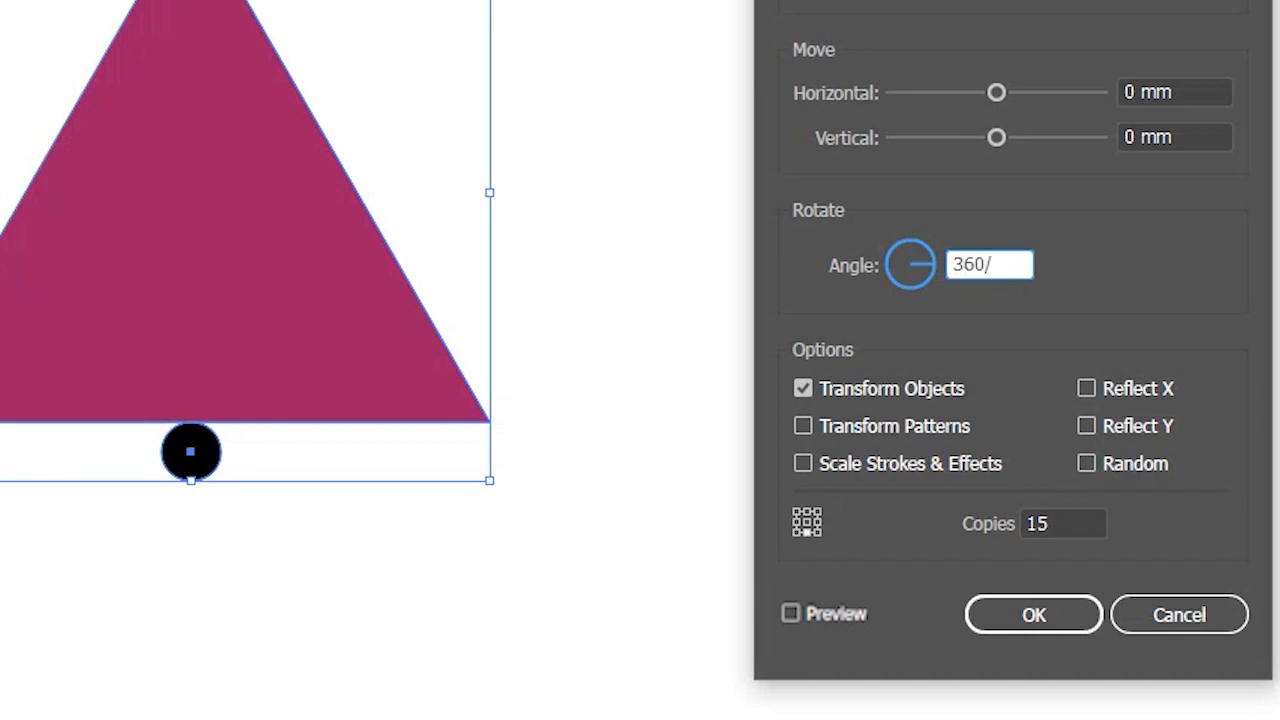
type("15")
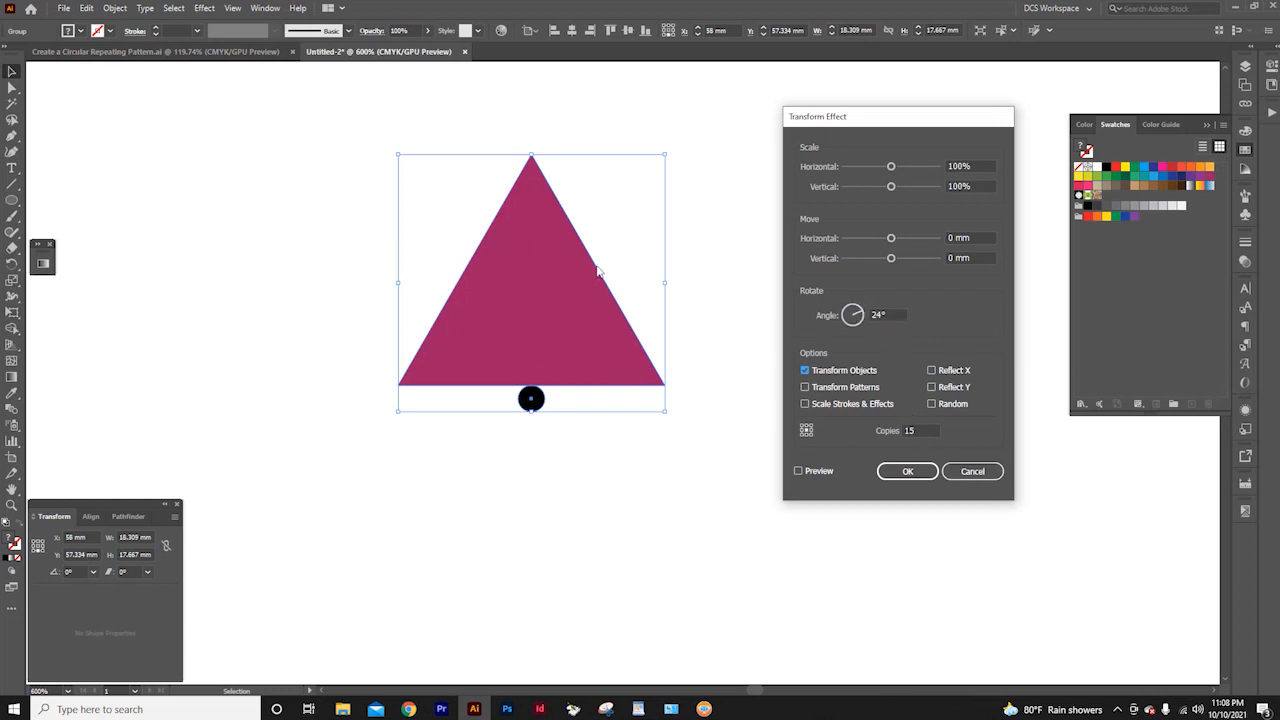
mouse_move(878, 492)
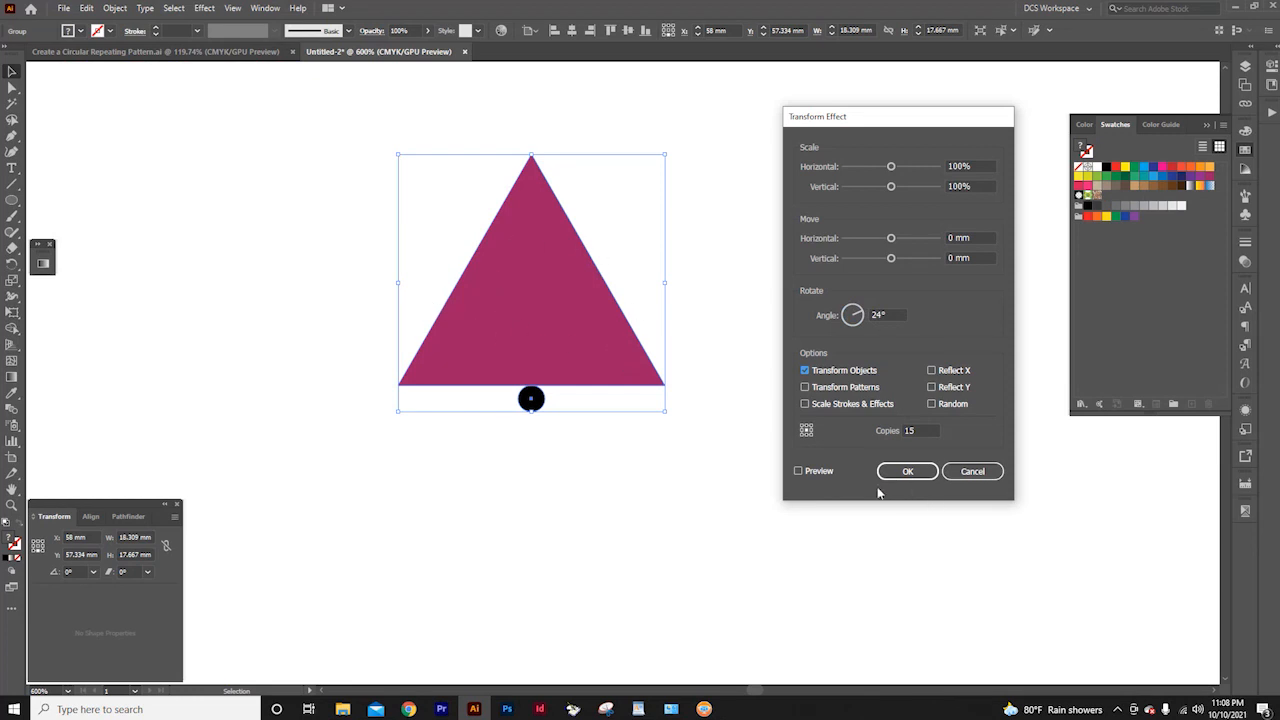
left_click(798, 472)
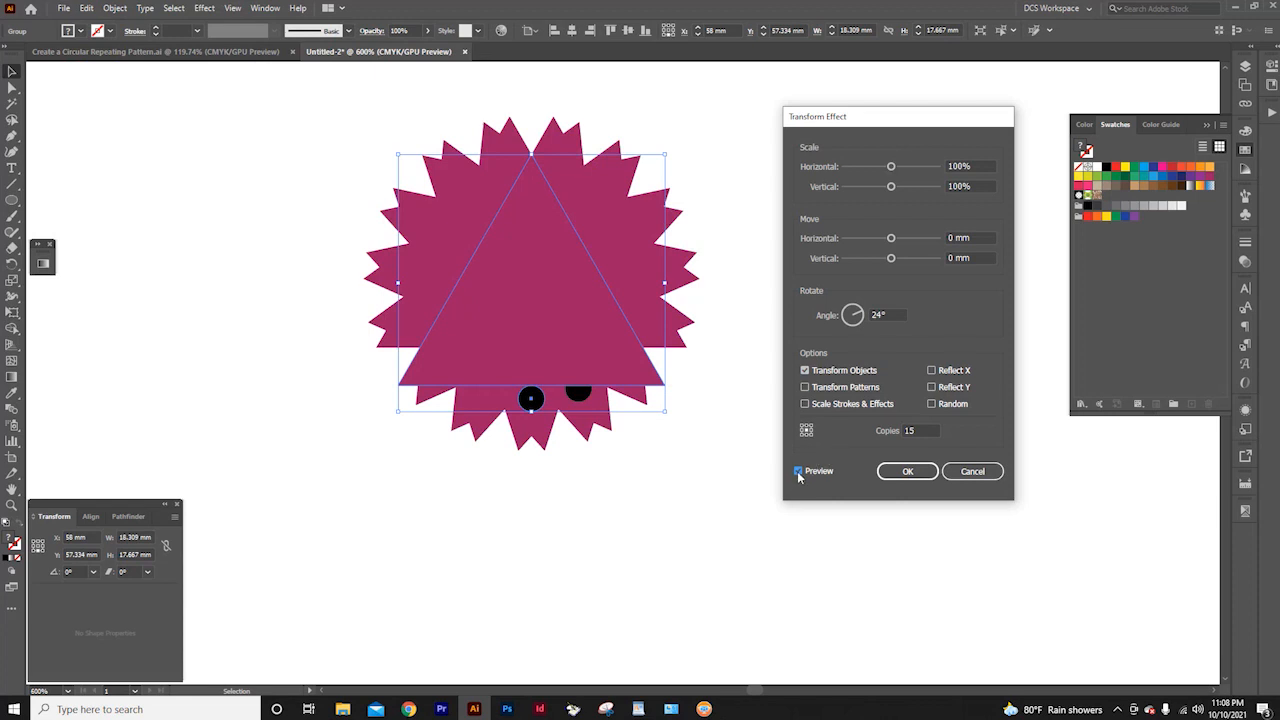
left_click(798, 472)
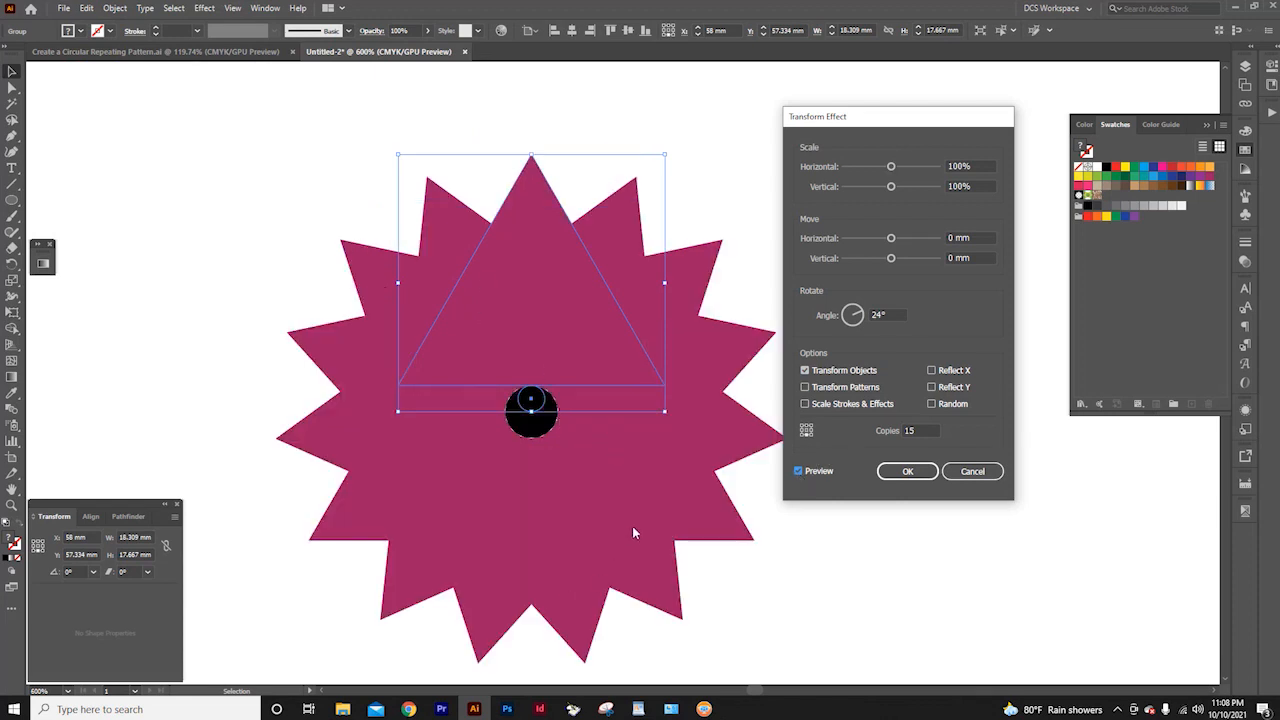
mouse_move(428, 374)
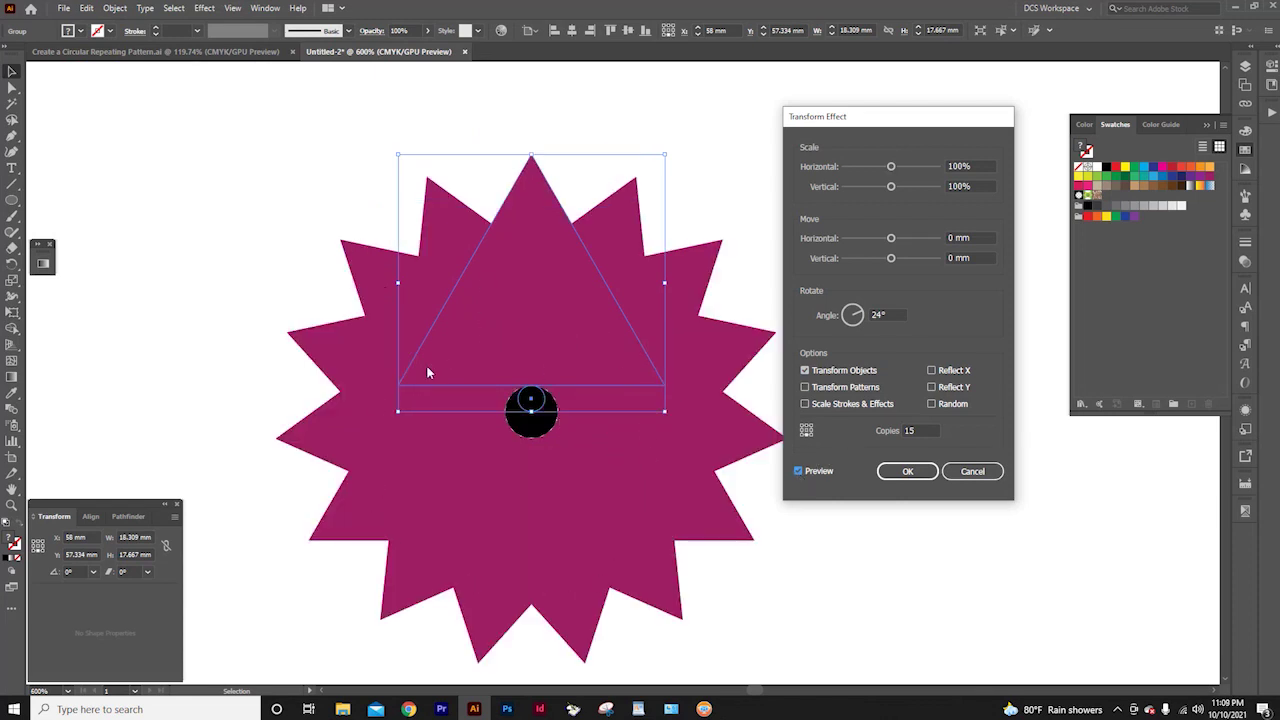
mouse_move(504, 438)
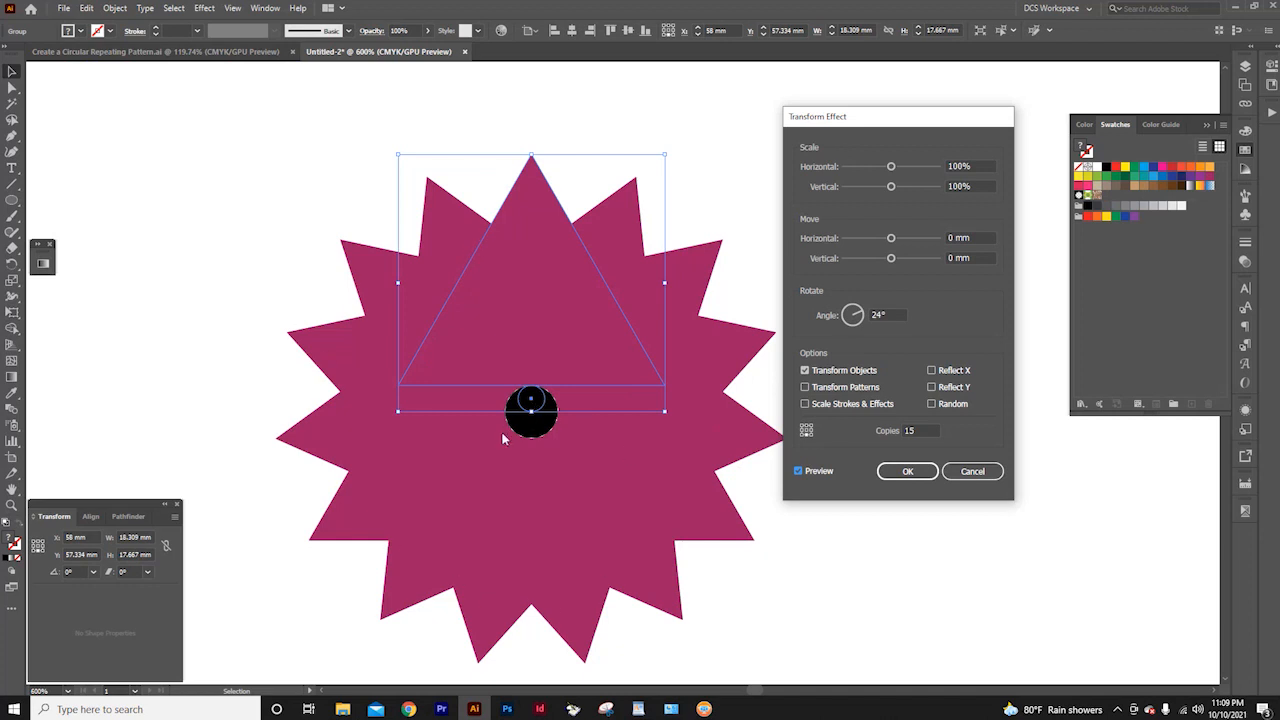
mouse_move(892, 464)
type("36")
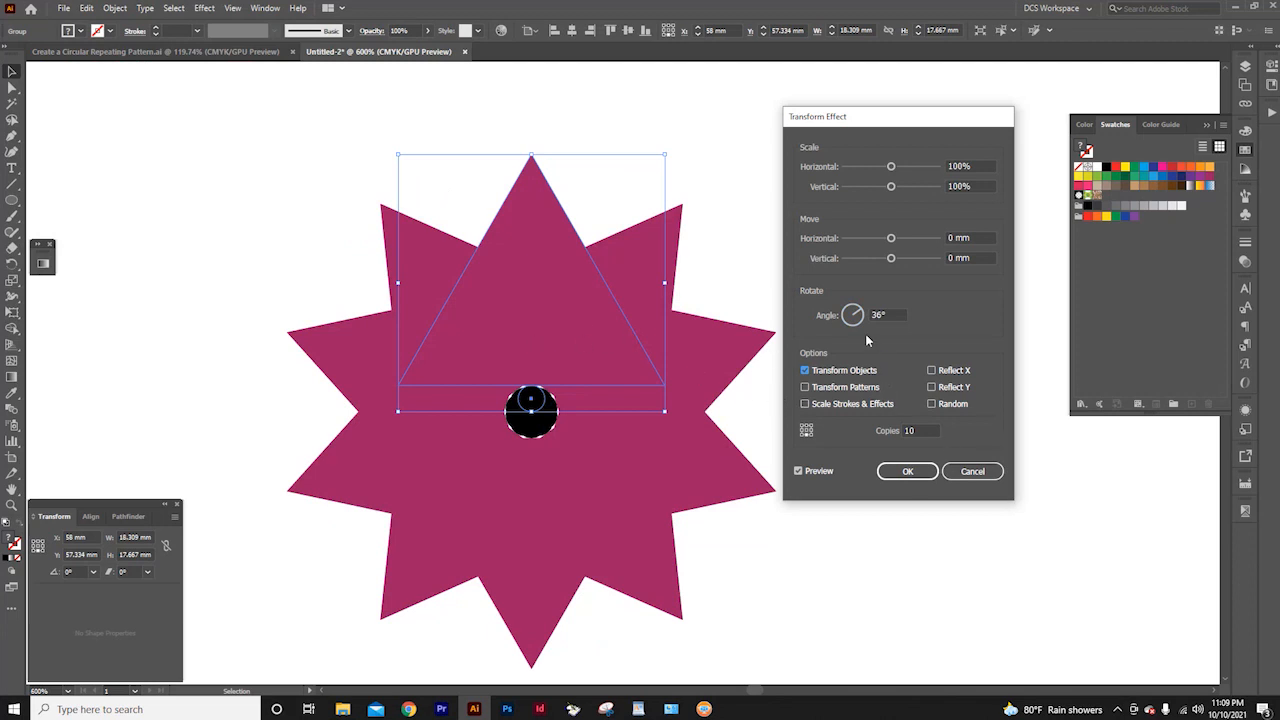
mouse_move(430, 378)
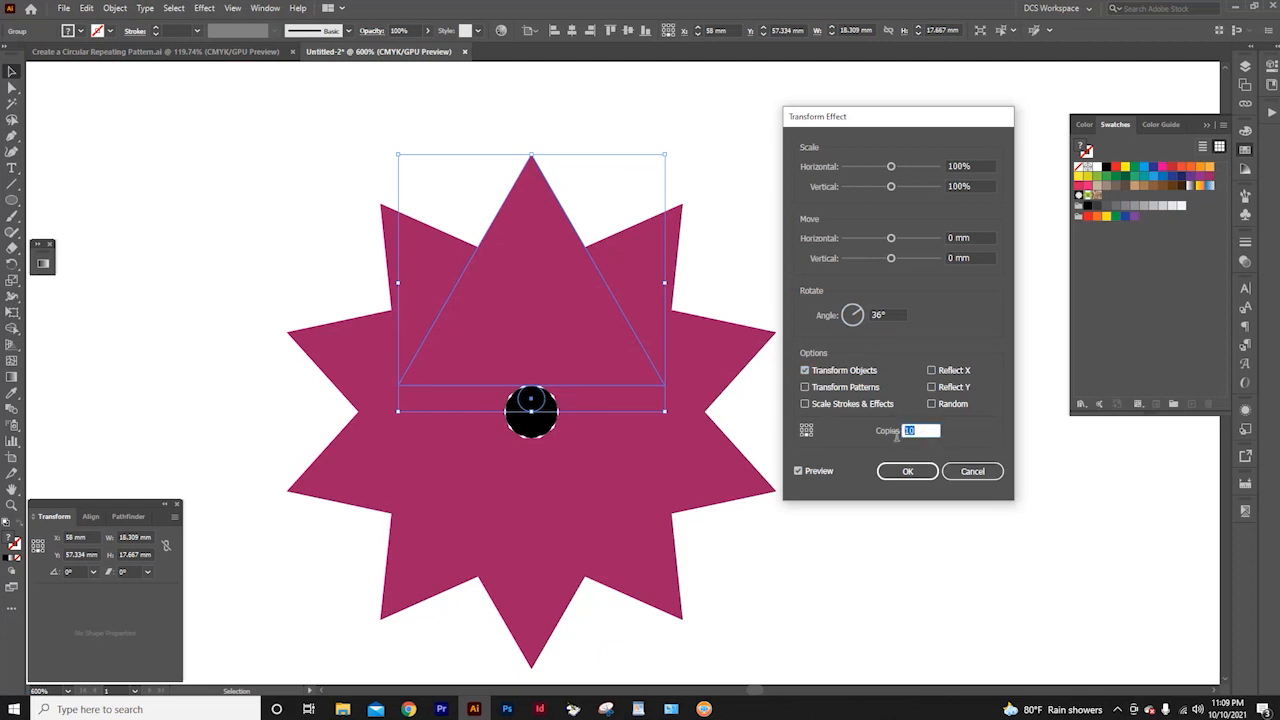
type("6")
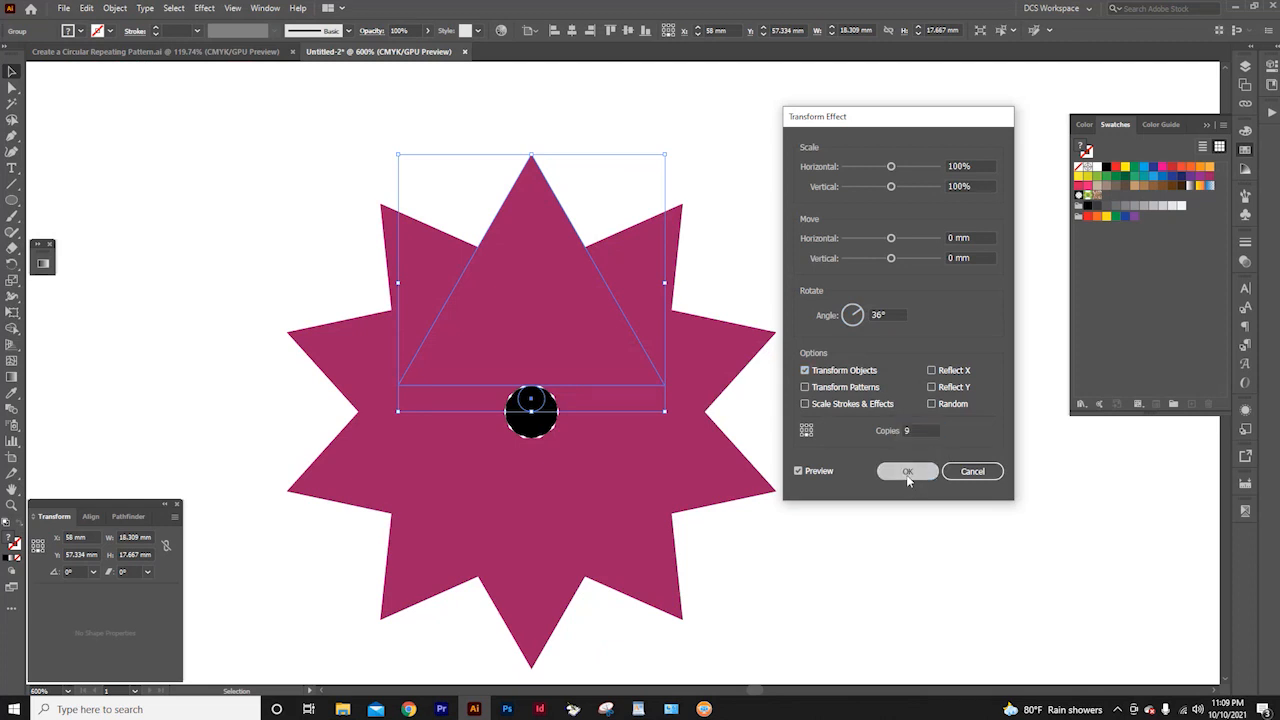
left_click(908, 472)
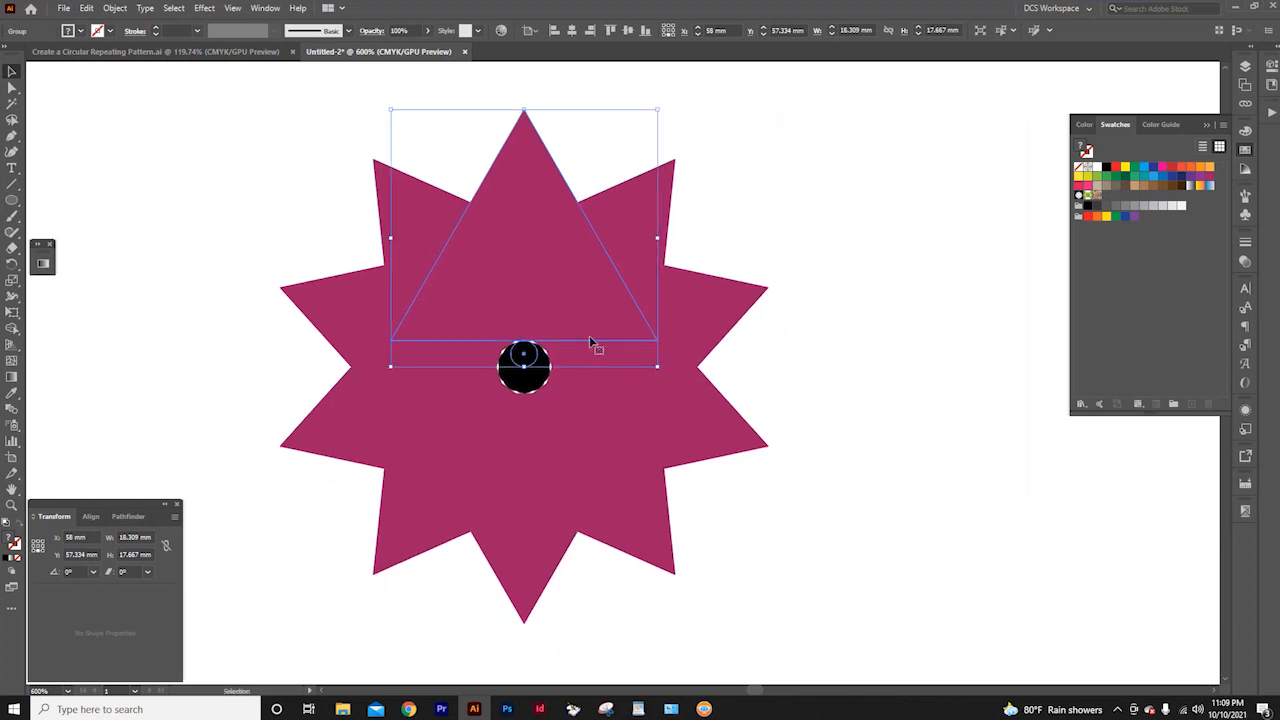
Zoom out and drag the magenta star into the centre of the large circle.
key("ctrl+-")
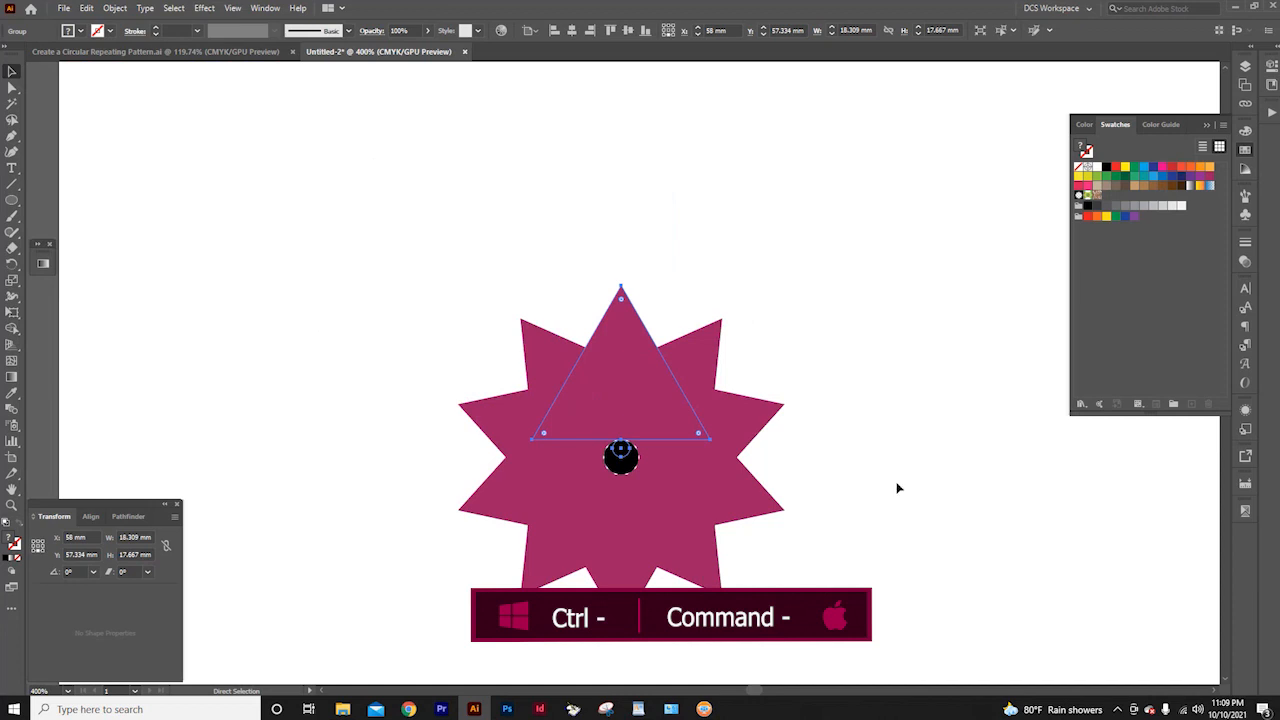
key("ctrl+minus")
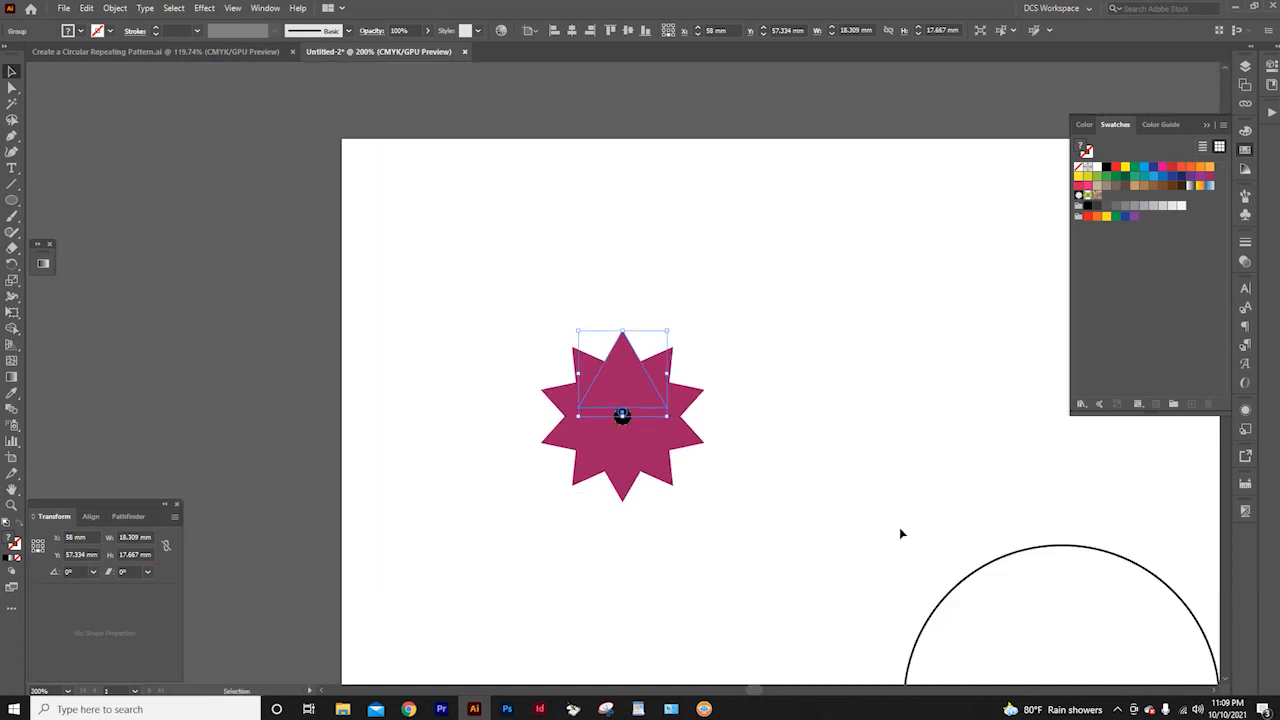
left_click_drag(620, 414, 392, 252)
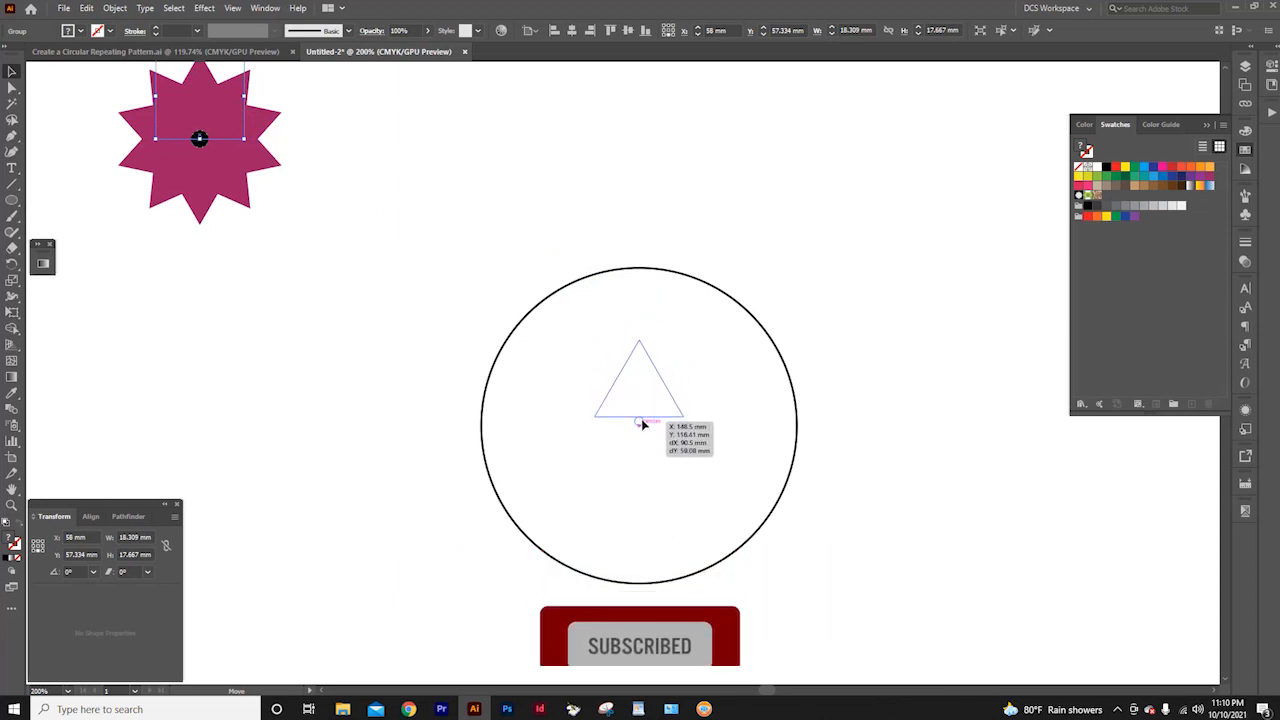
left_click_drag(200, 138, 640, 424)
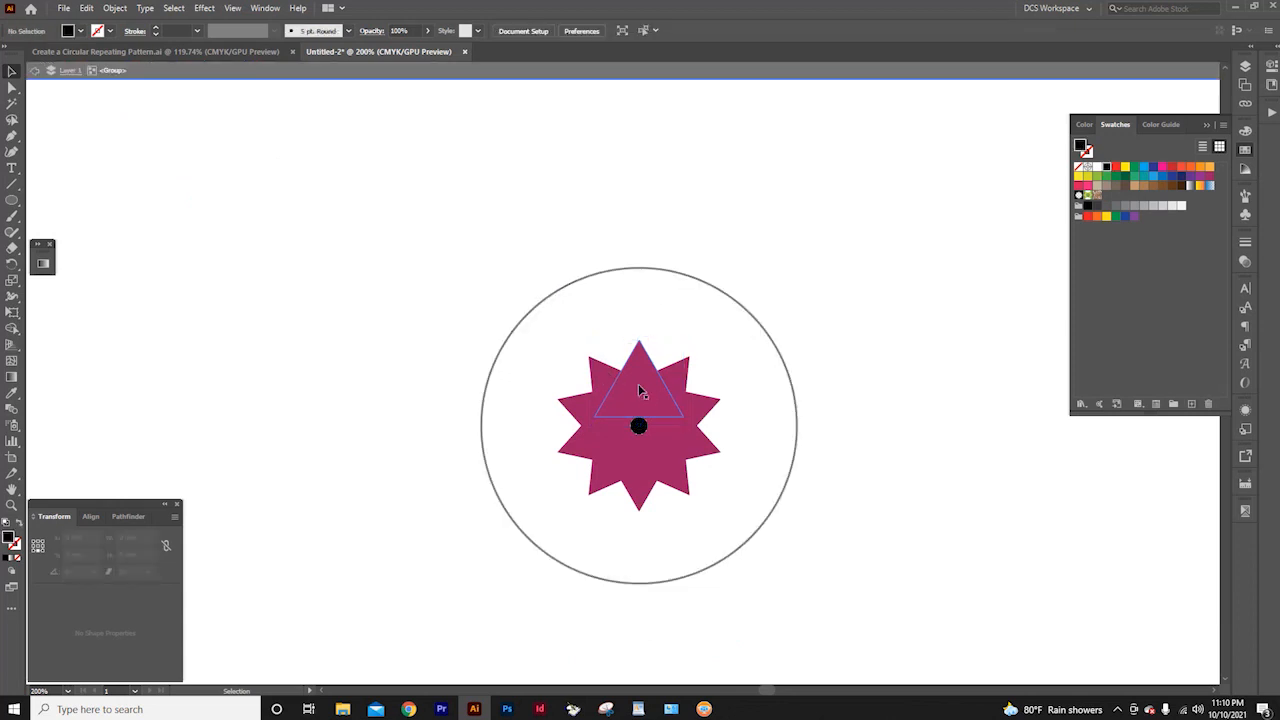
left_click(640, 384)
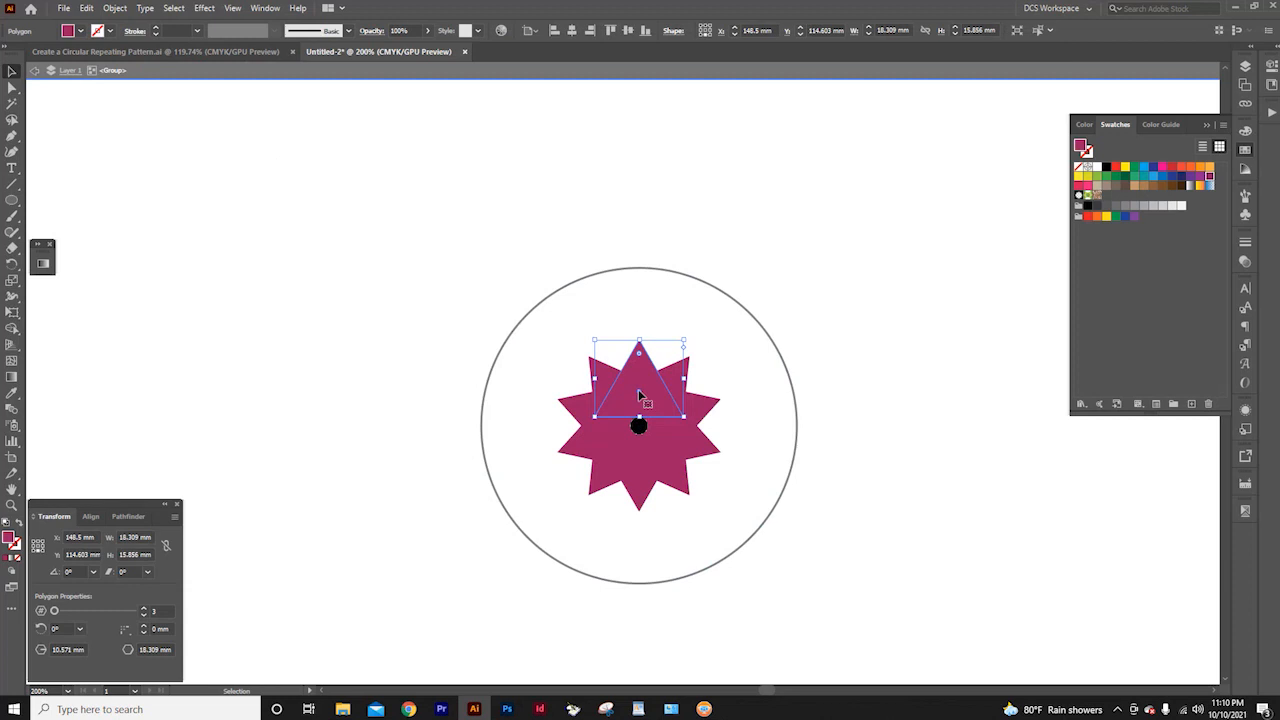
left_click_drag(640, 400, 640, 270)
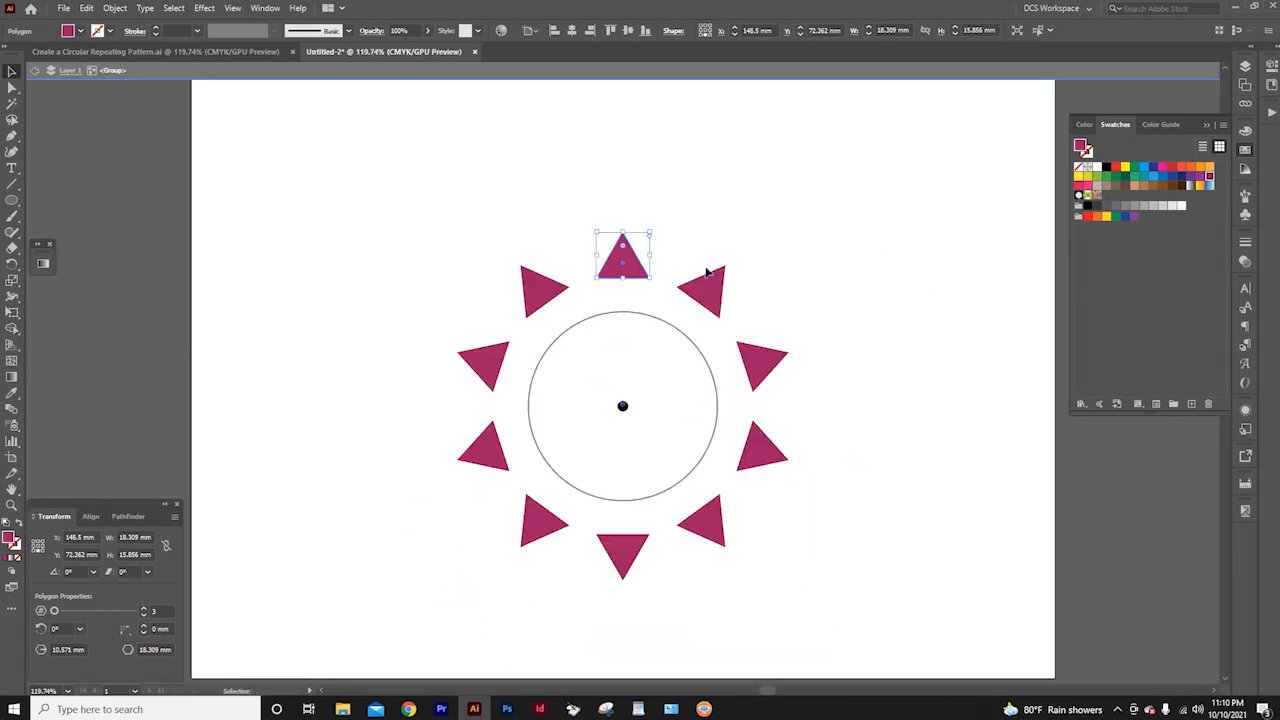
mouse_move(538, 236)
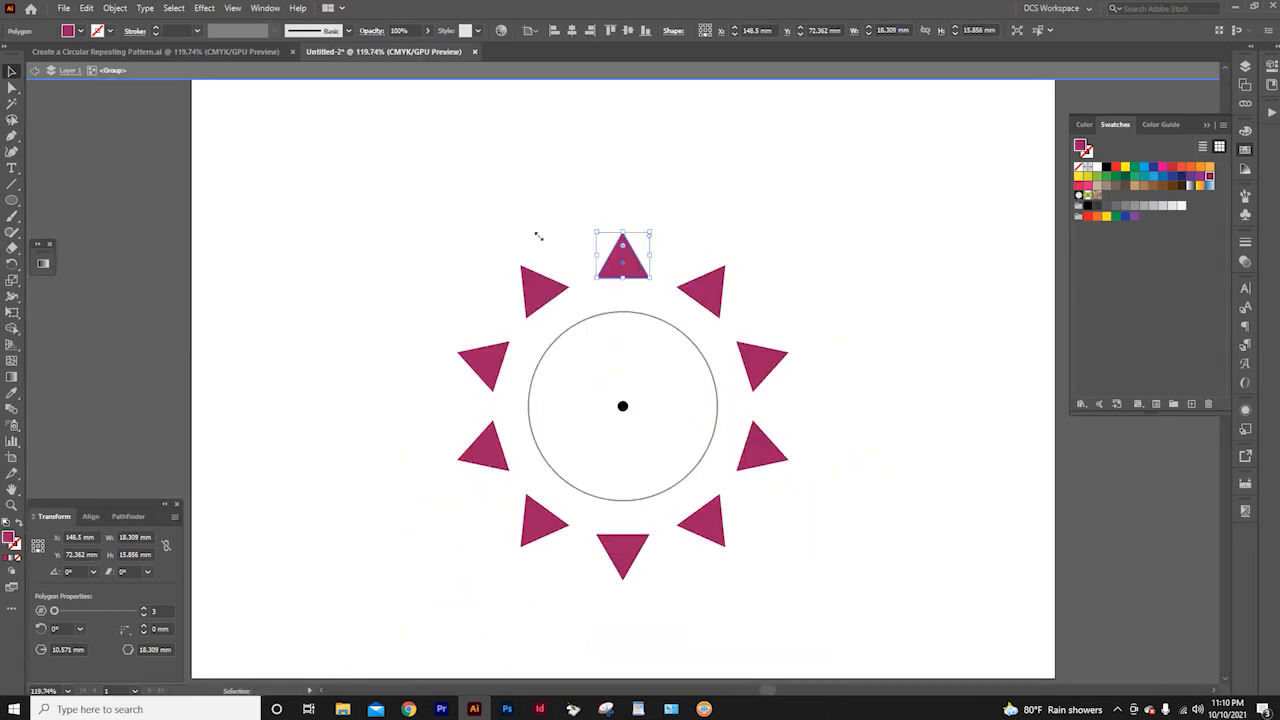
mouse_move(490, 240)
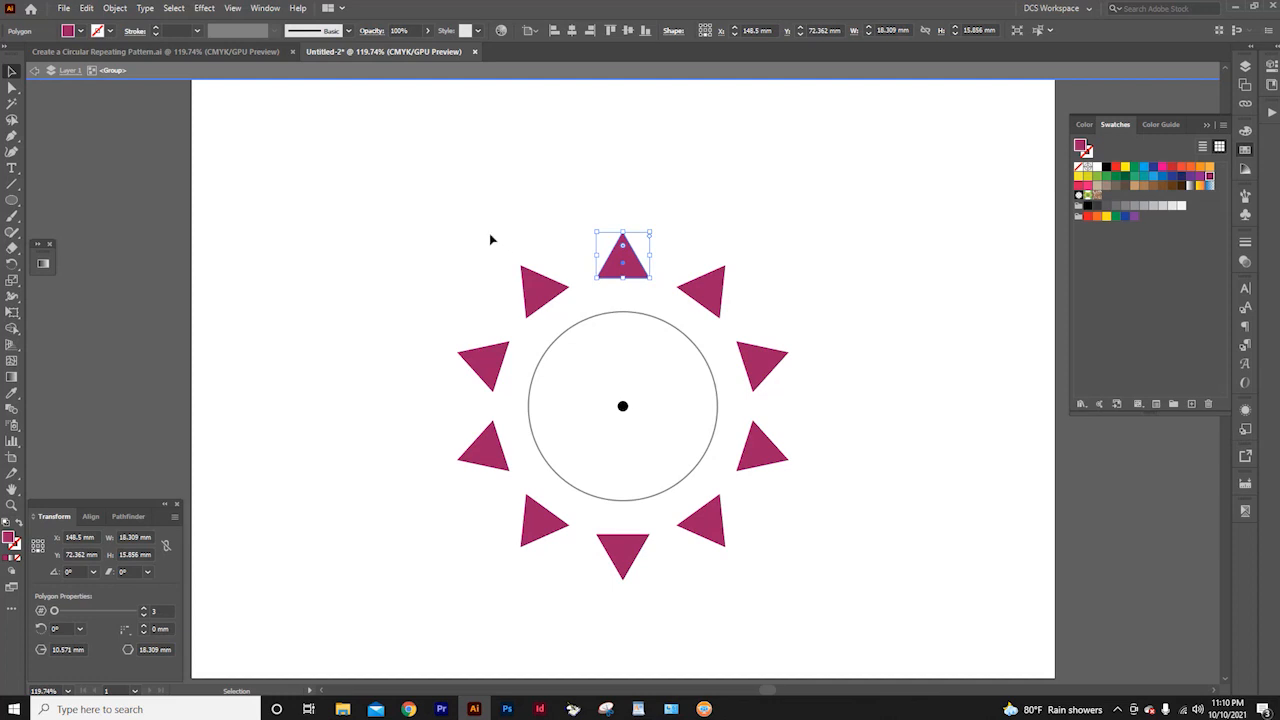
mouse_move(30, 194)
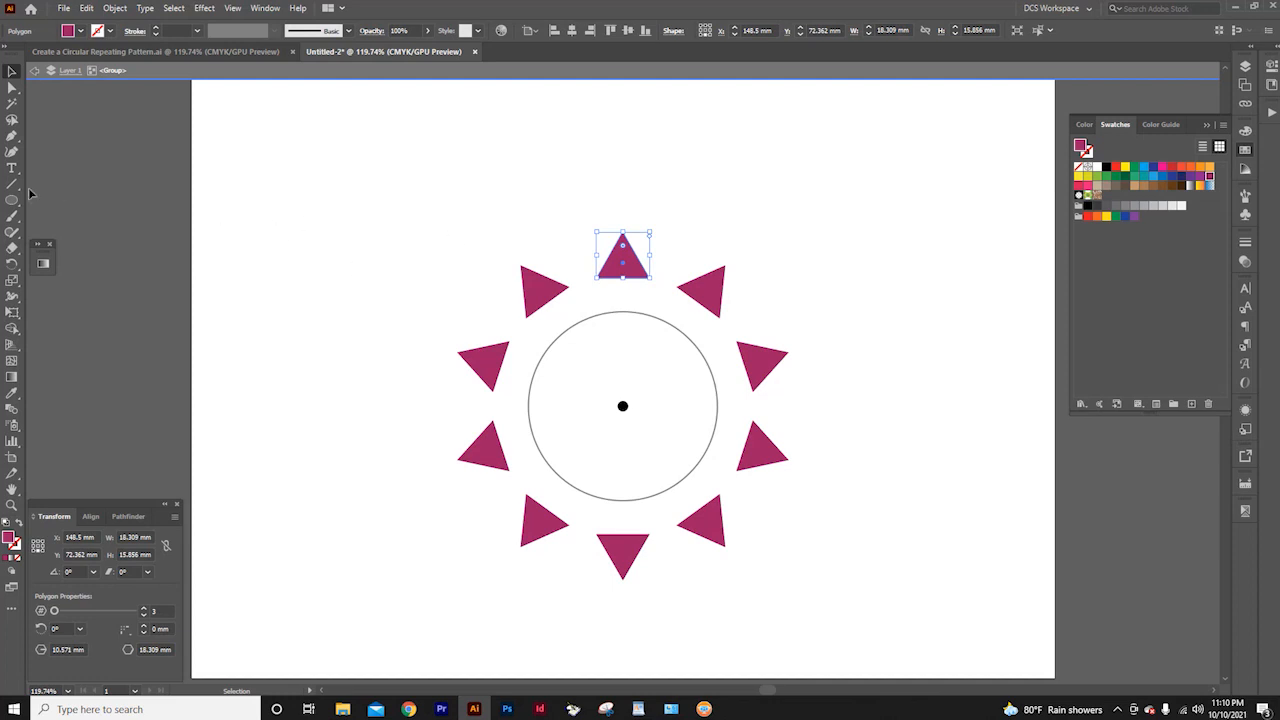
Draw a small star above the circle with the Star Tool so it repeats as a ring.
left_click(12, 200)
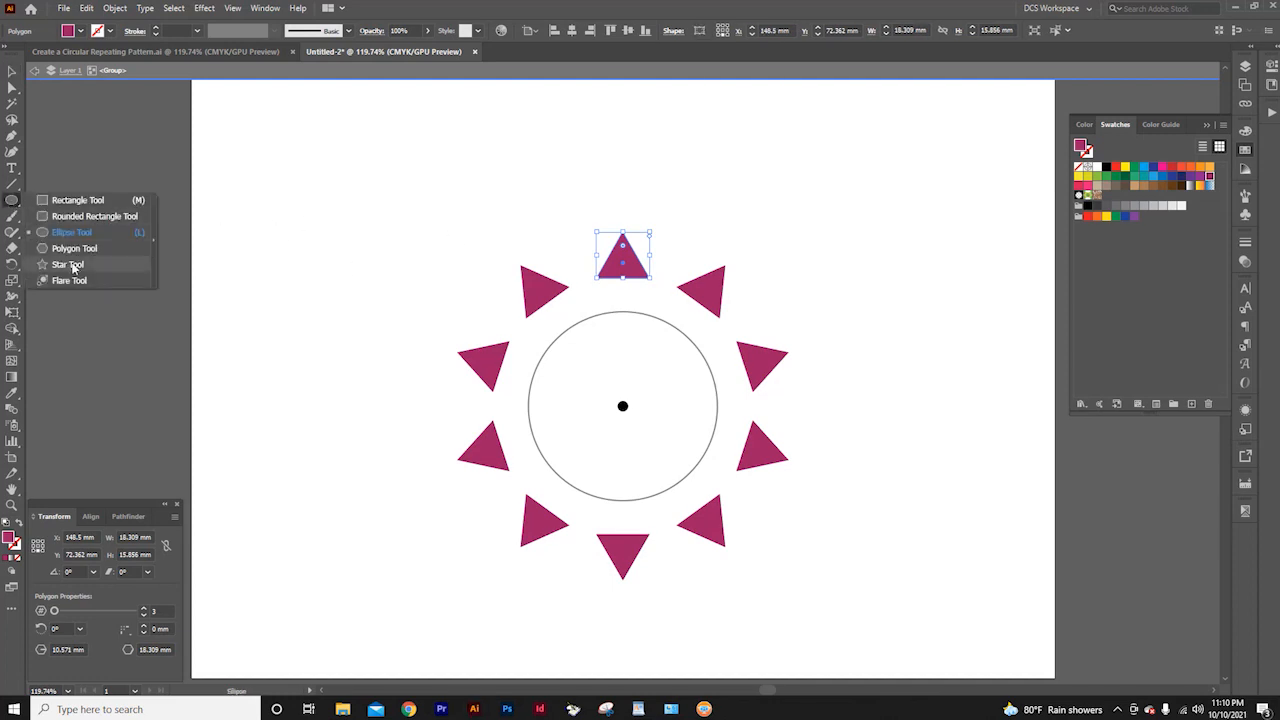
left_click(68, 264)
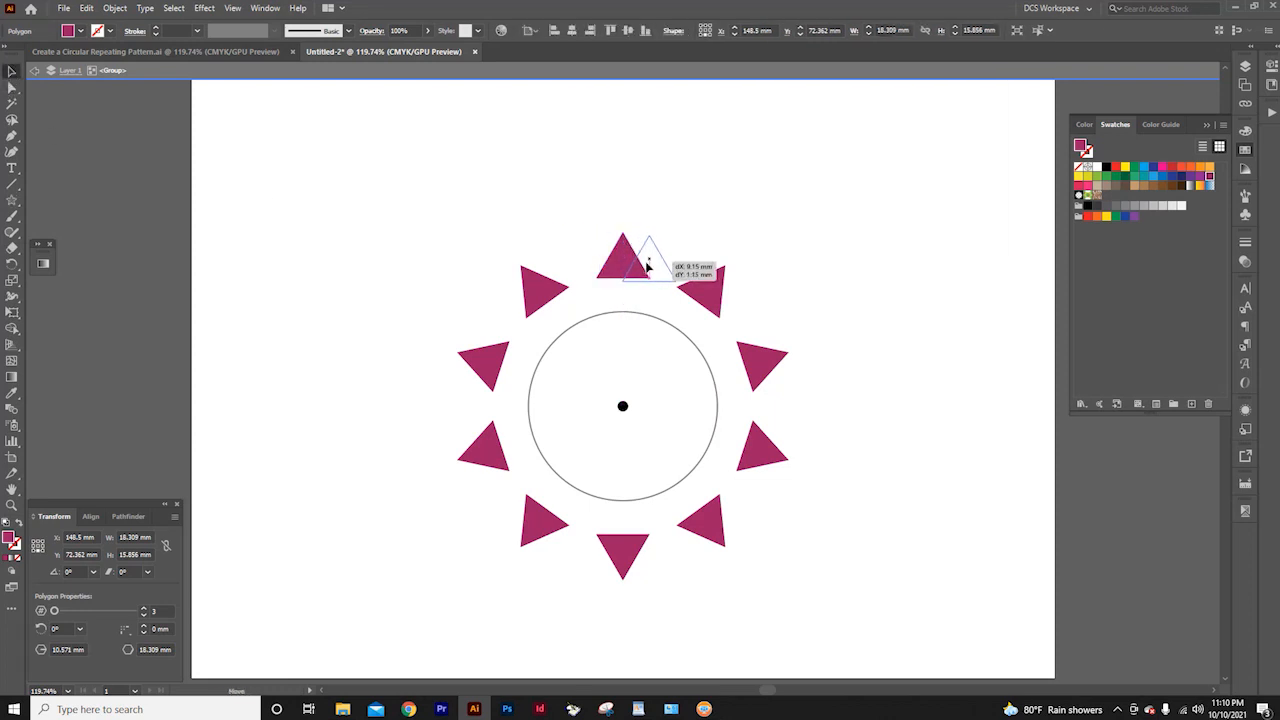
left_click_drag(624, 256, 680, 260)
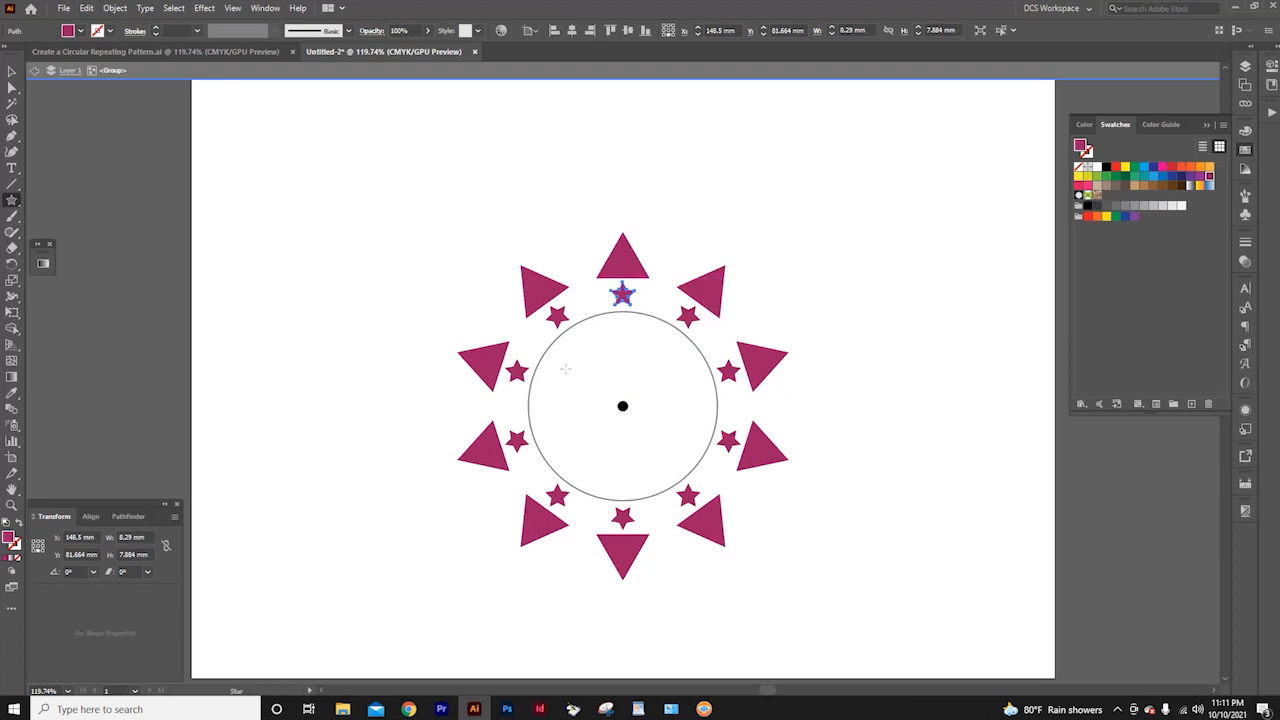
Switch to the Rectangle Tool to add a ring of small squares inside the circle.
left_click(12, 200)
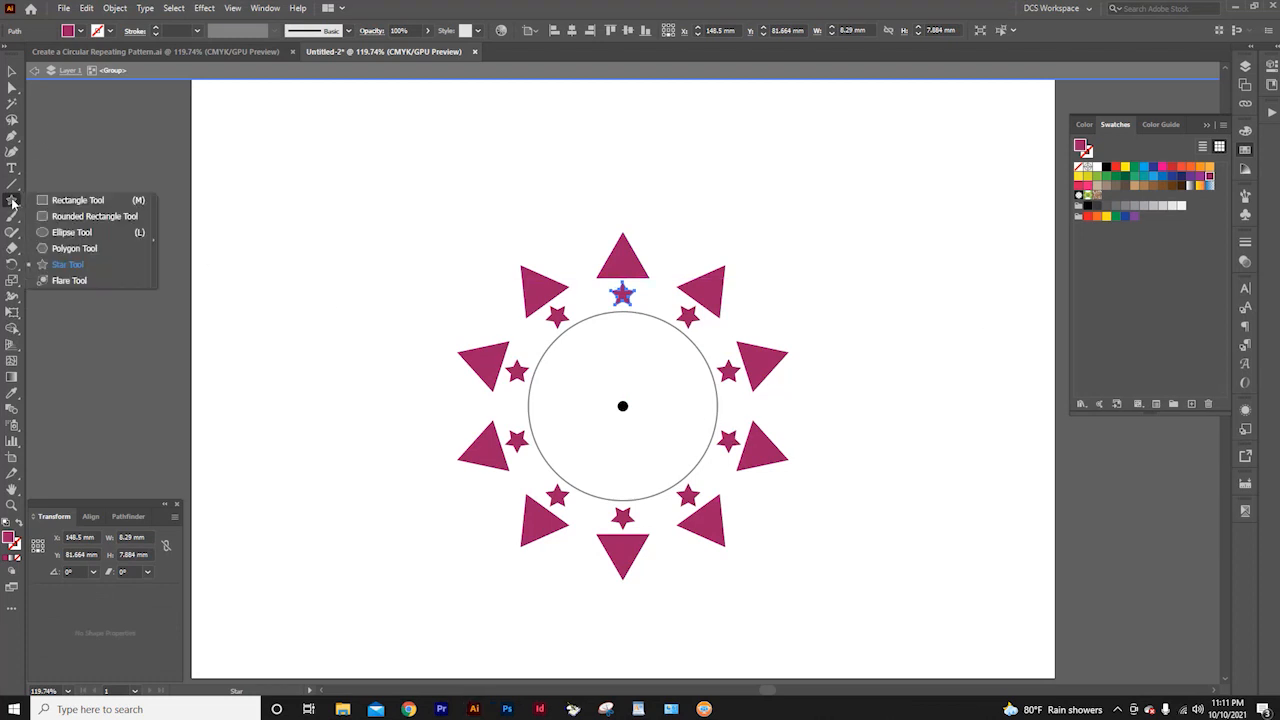
mouse_move(56, 204)
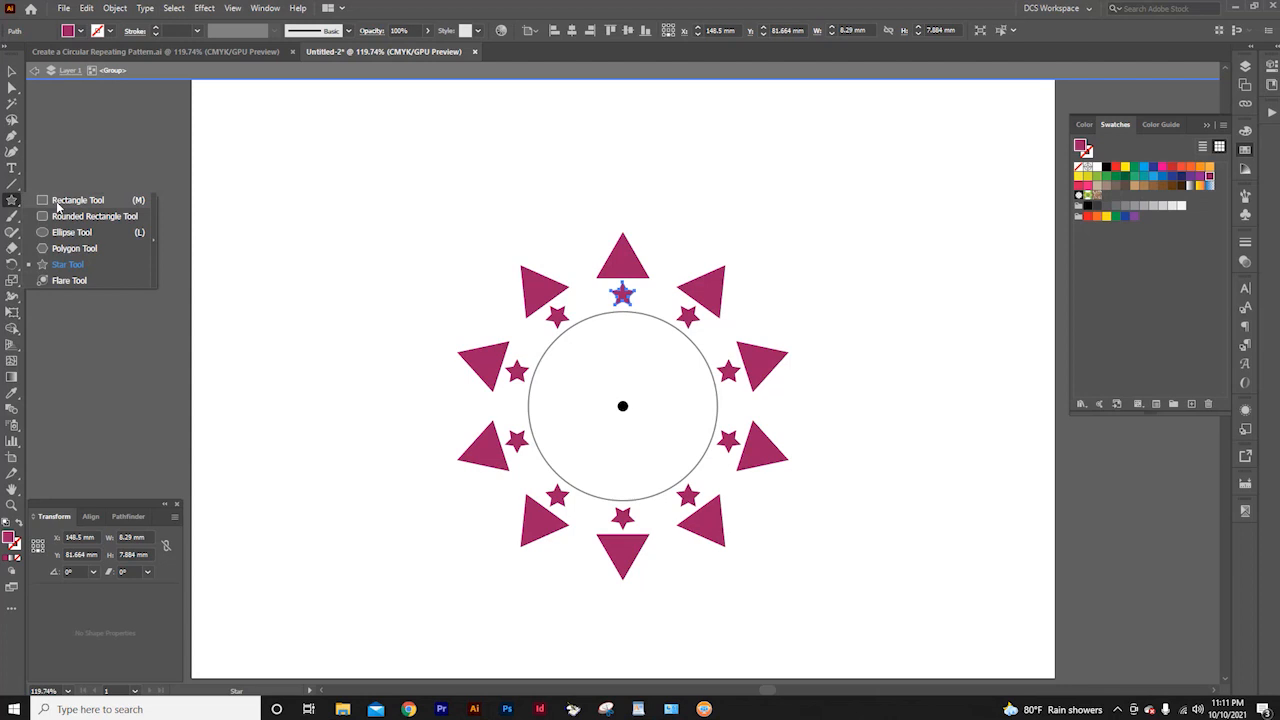
left_click(78, 200)
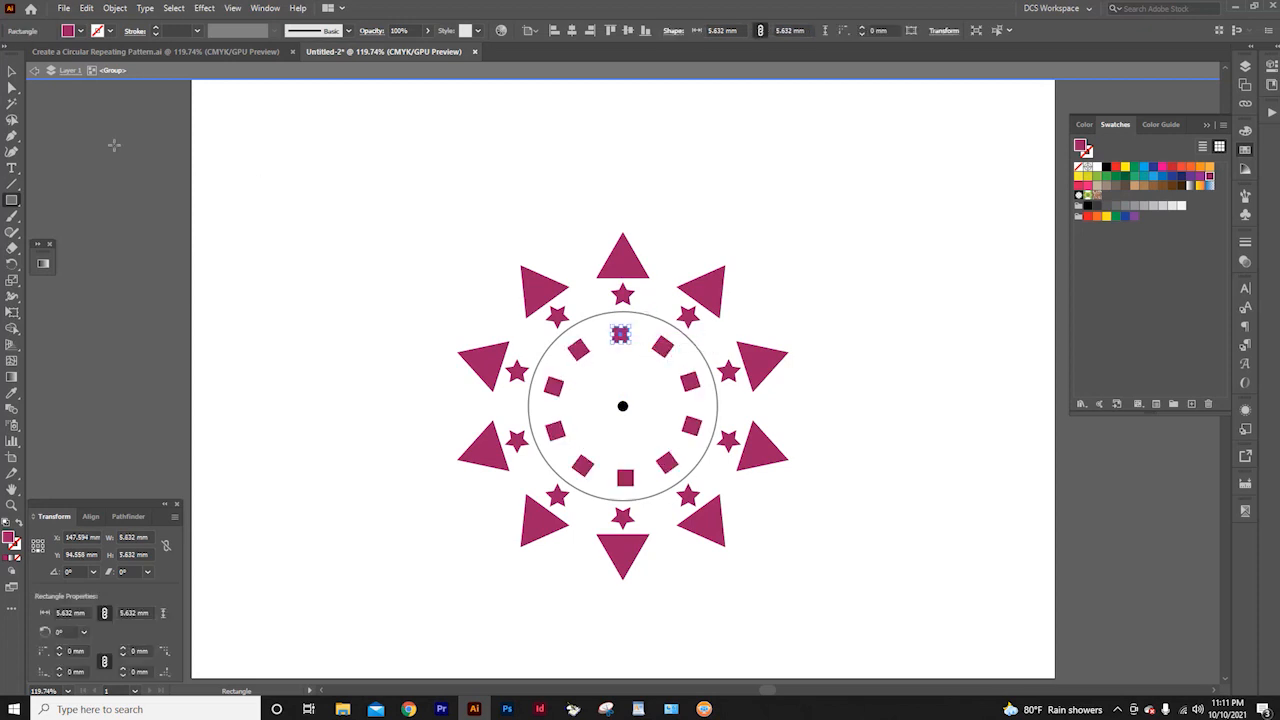
mouse_move(42, 94)
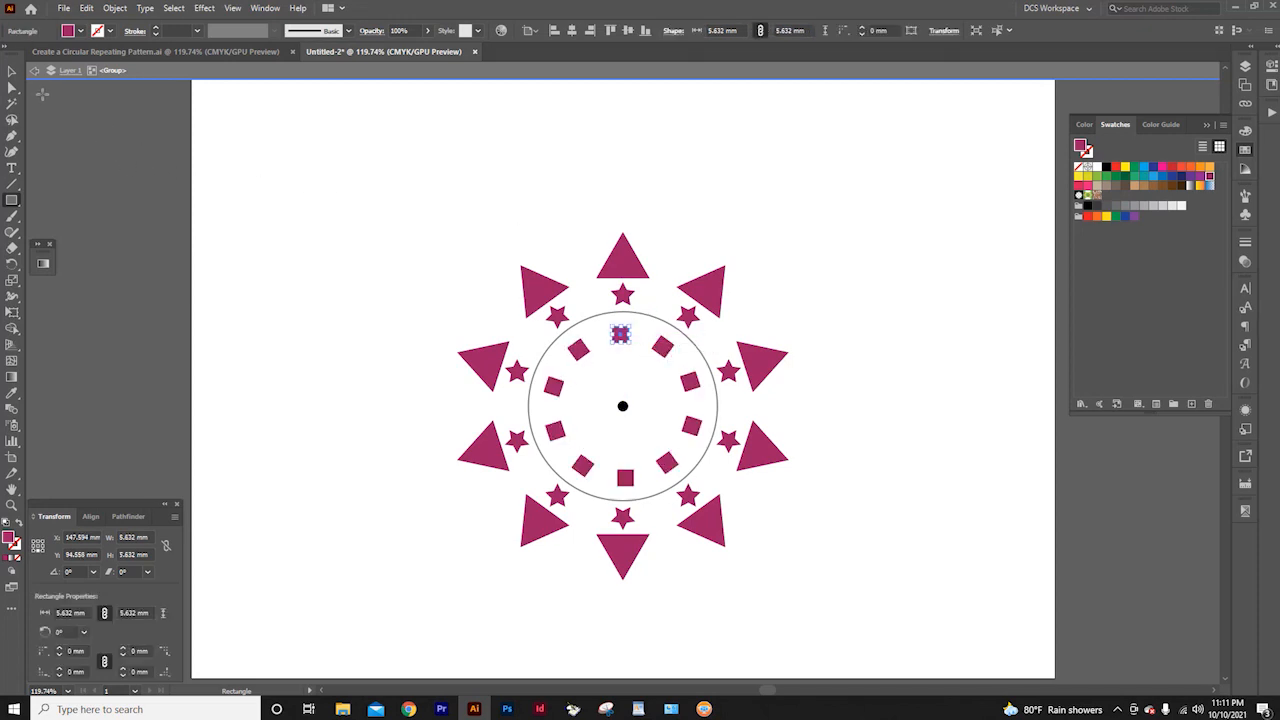
mouse_move(12, 88)
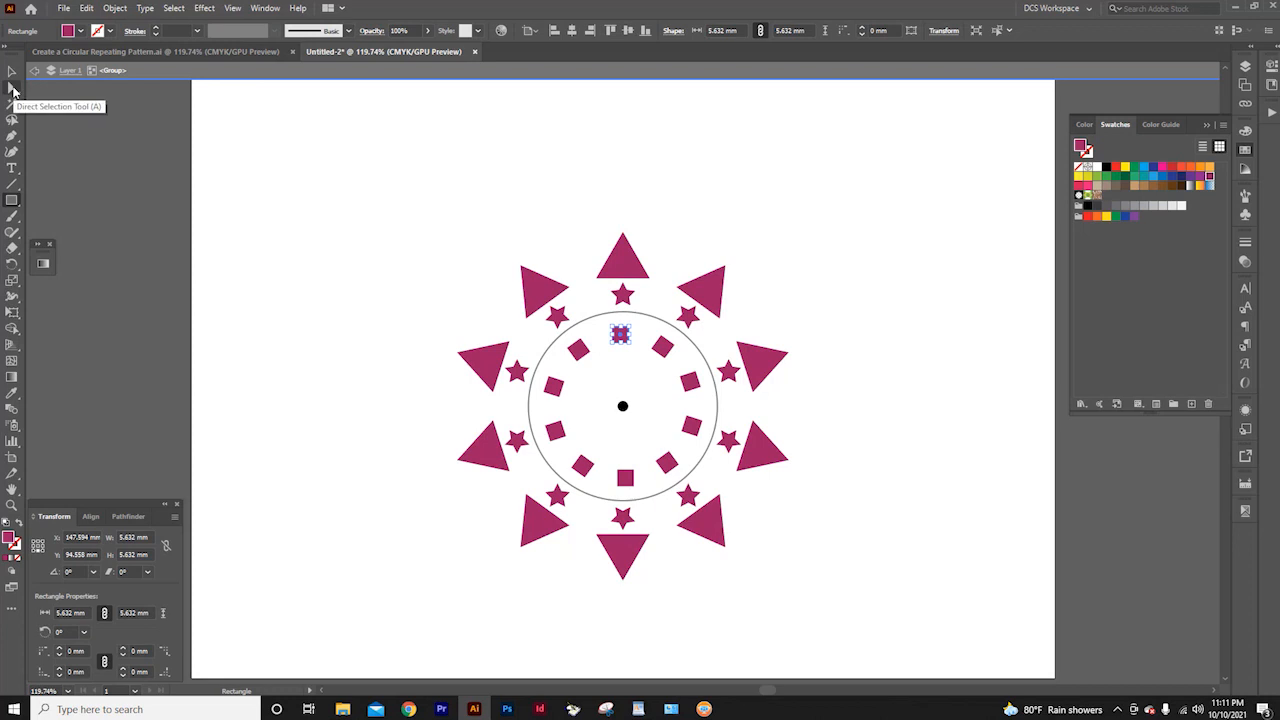
With Direct Selection, move anchor points of the triangle and square, then recolour the rectangles blue.
left_click(12, 88)
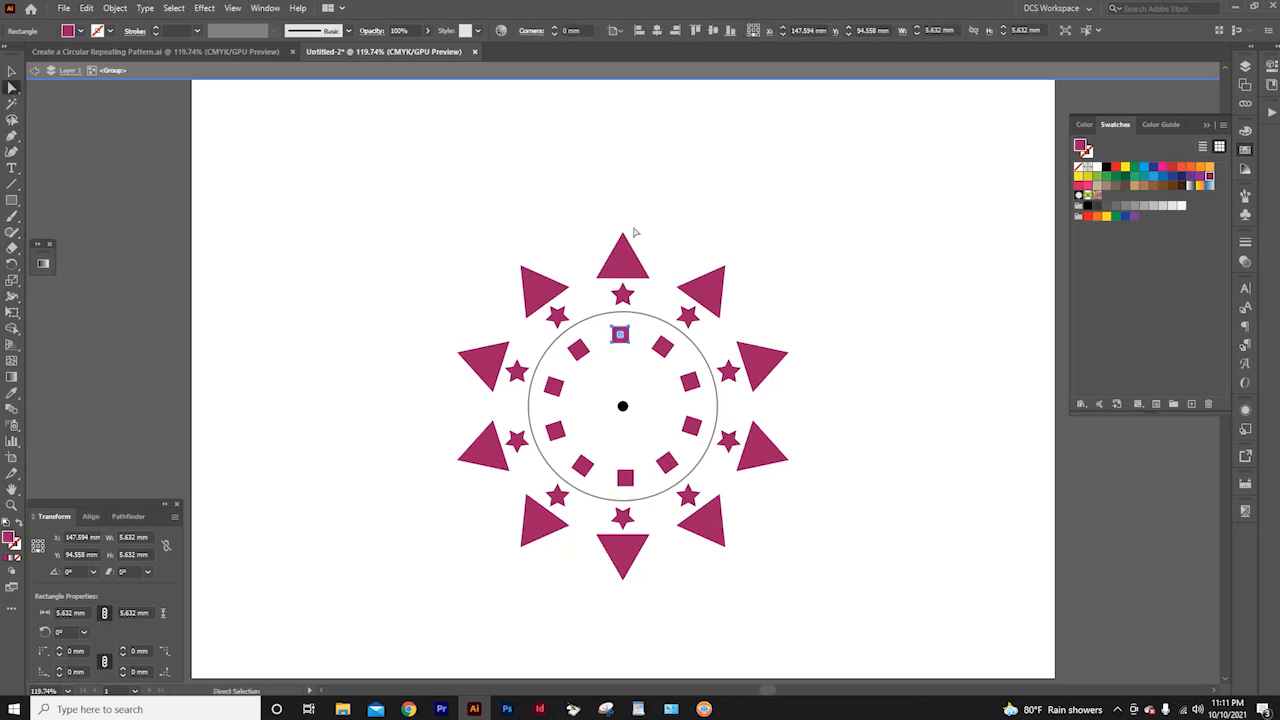
left_click(624, 240)
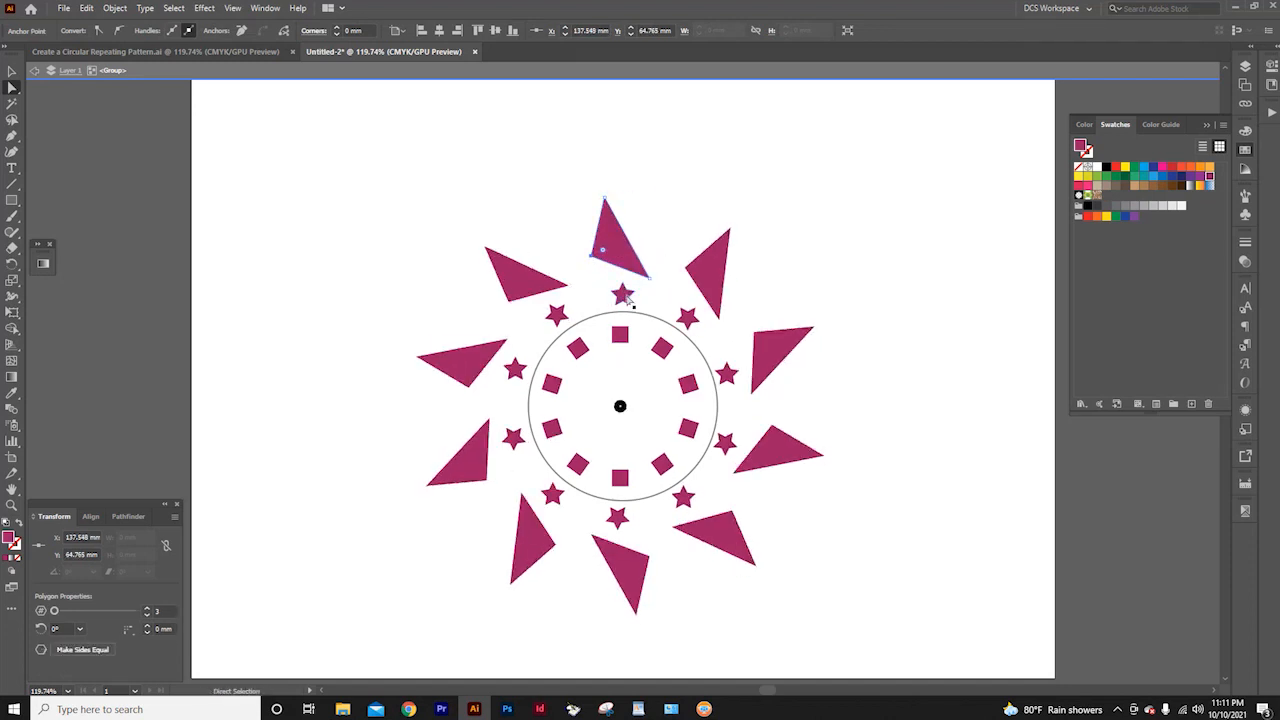
left_click(624, 292)
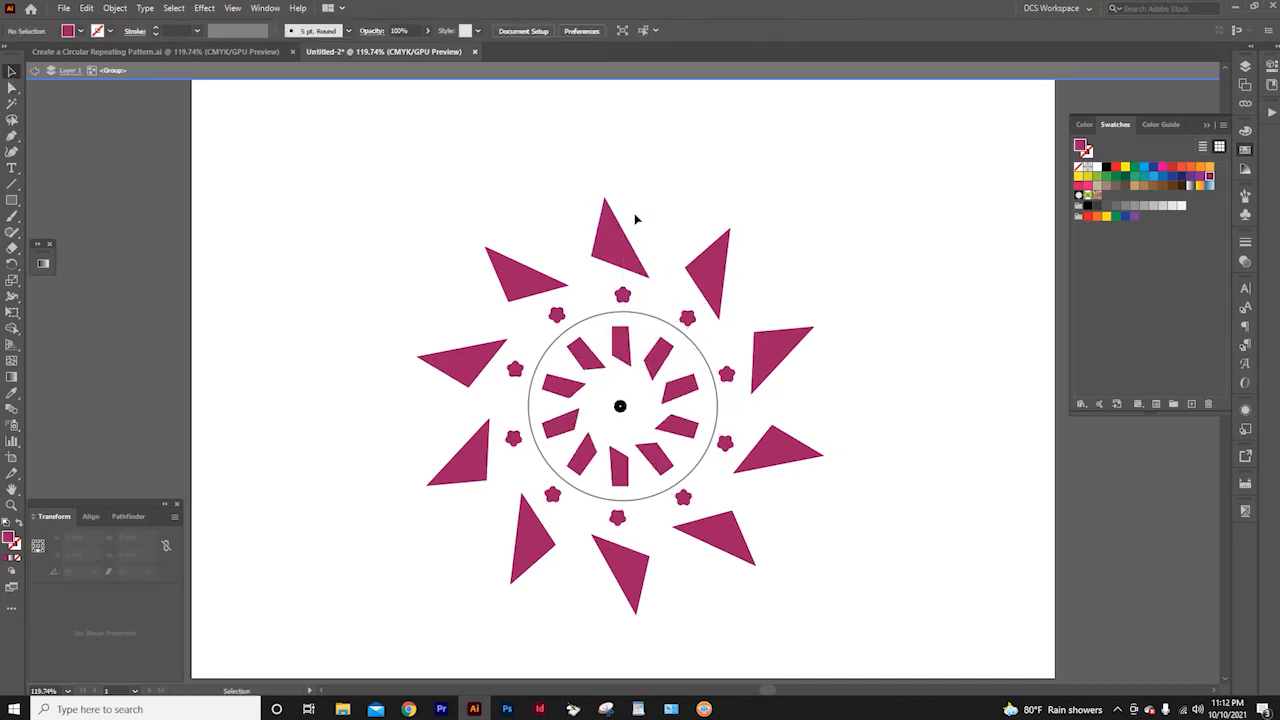
left_click(620, 296)
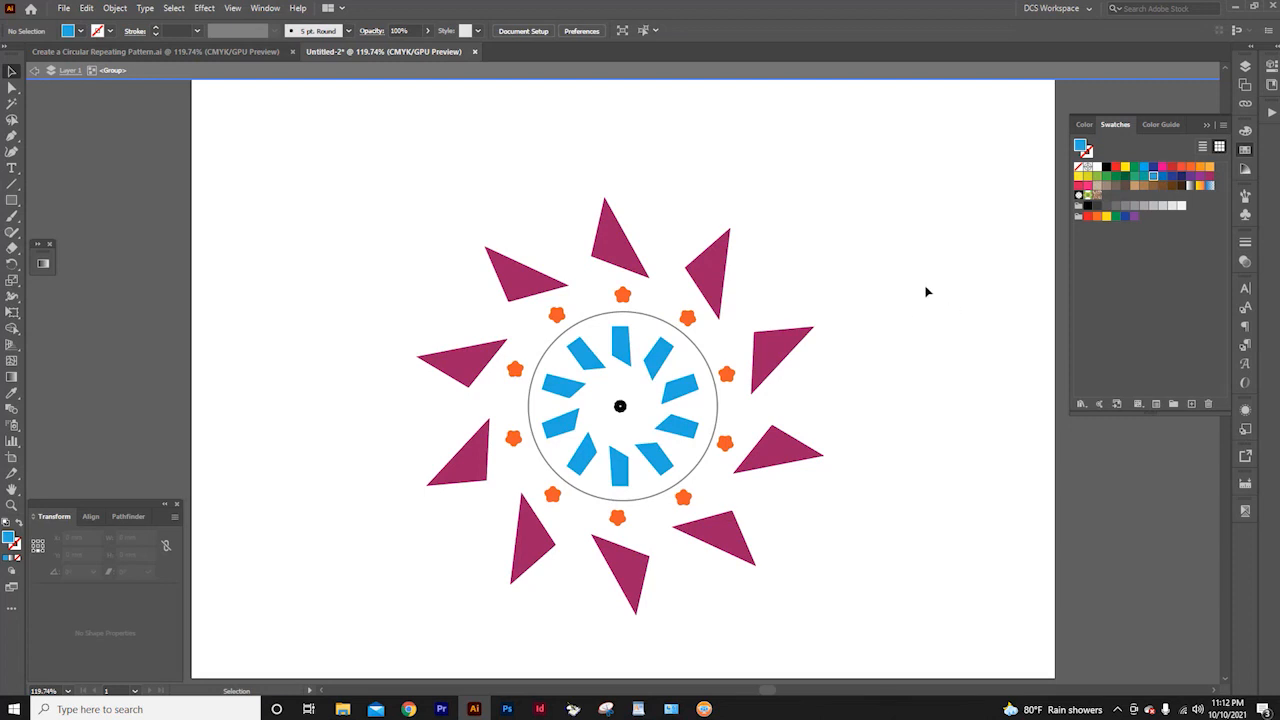
mouse_move(938, 464)
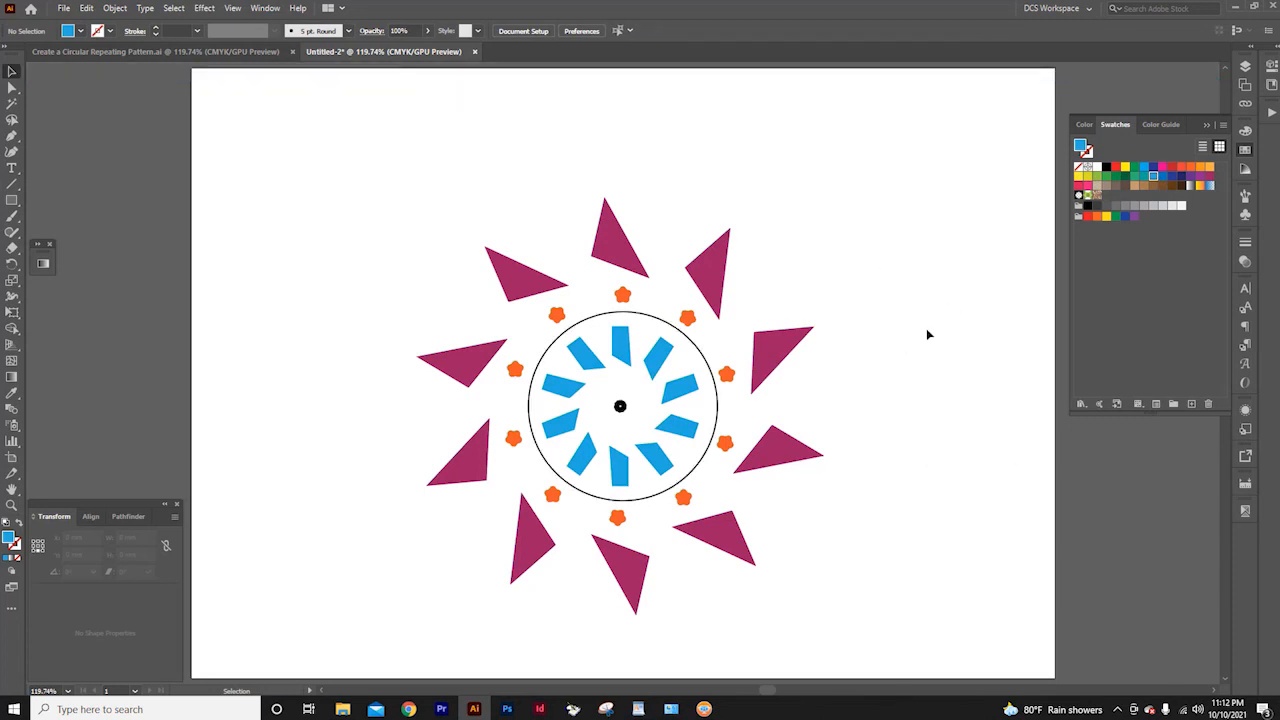
mouse_move(838, 312)
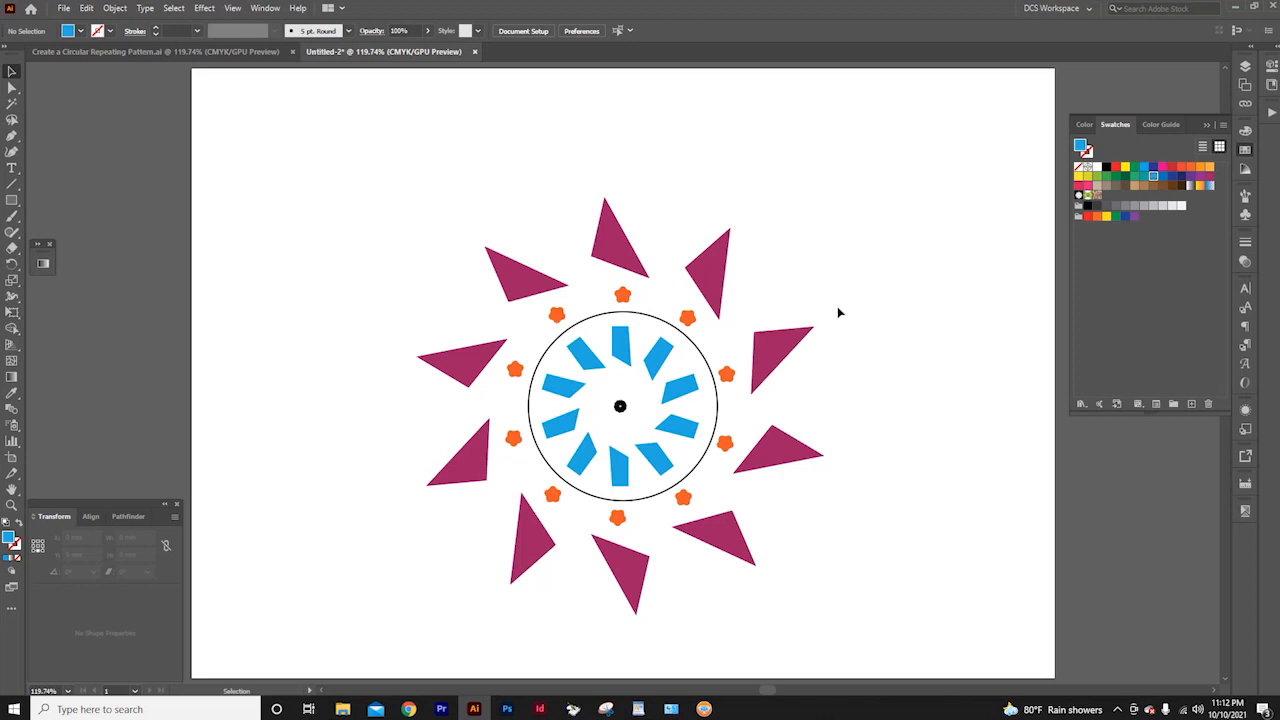
Give the shape group a Transform effect rotating 18° with 20 copies for a dense sunburst.
left_click(616, 244)
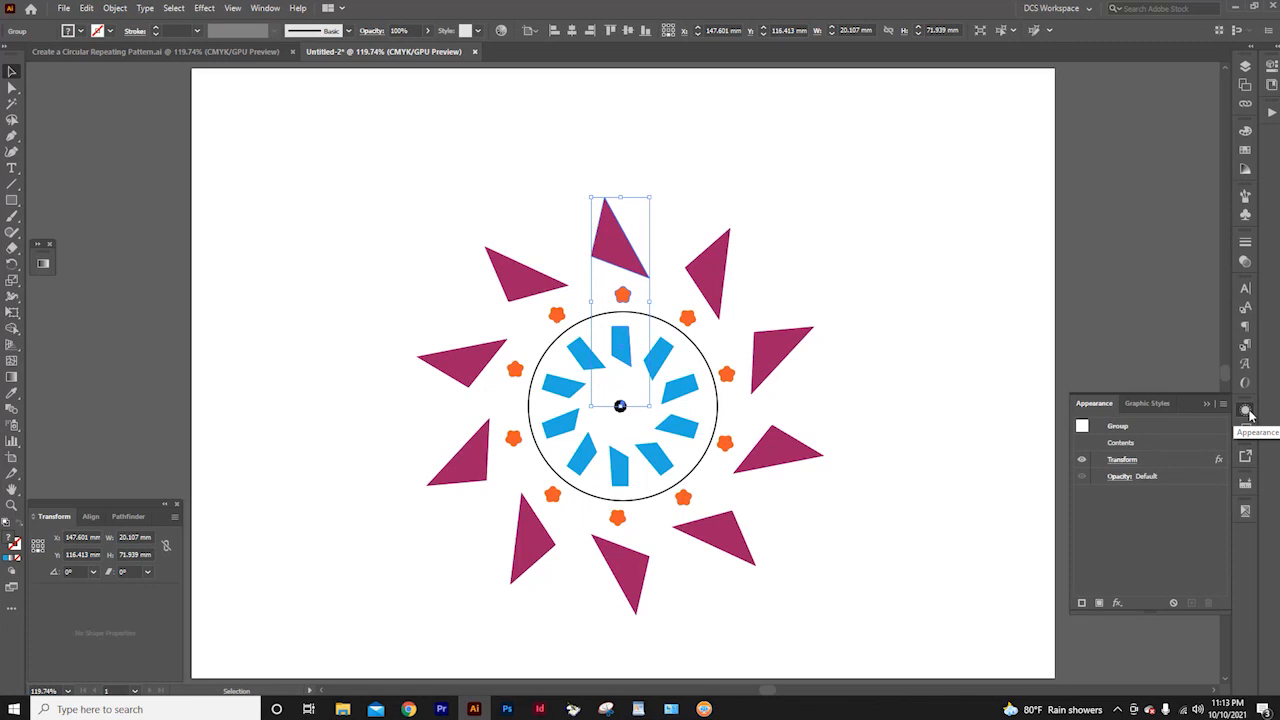
left_click(264, 8)
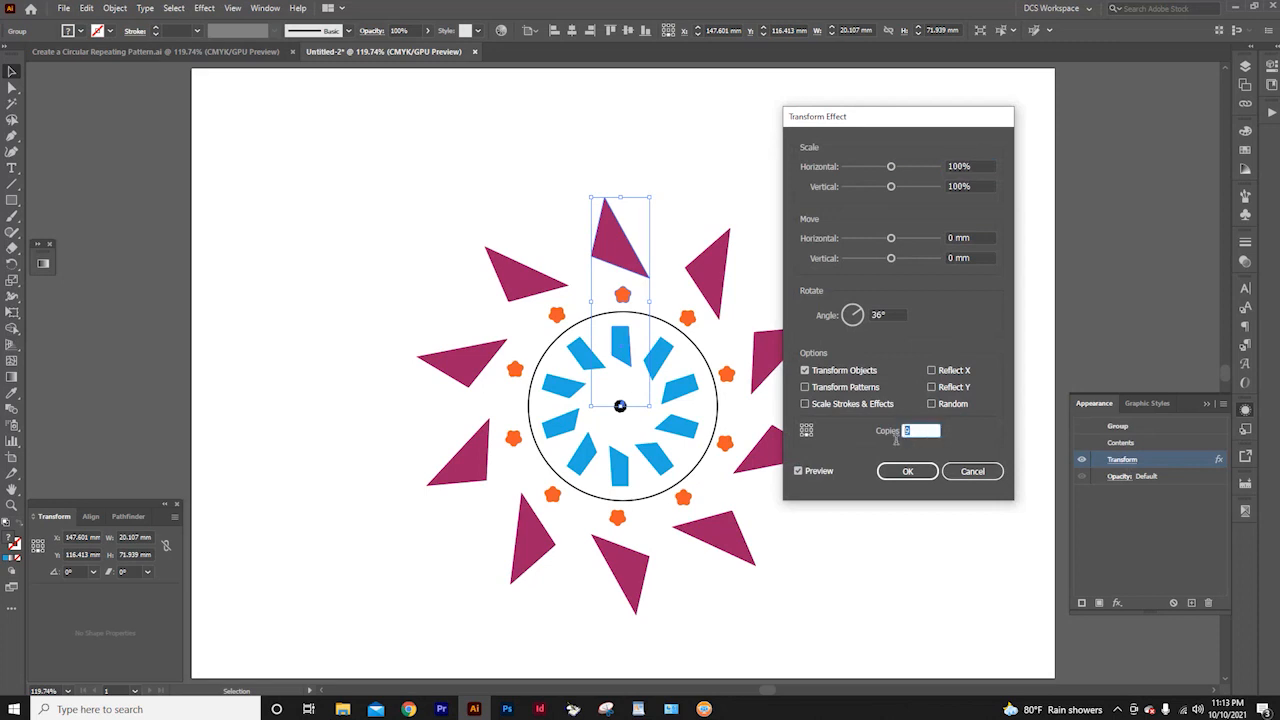
type("12")
left_click(888, 314)
type("30")
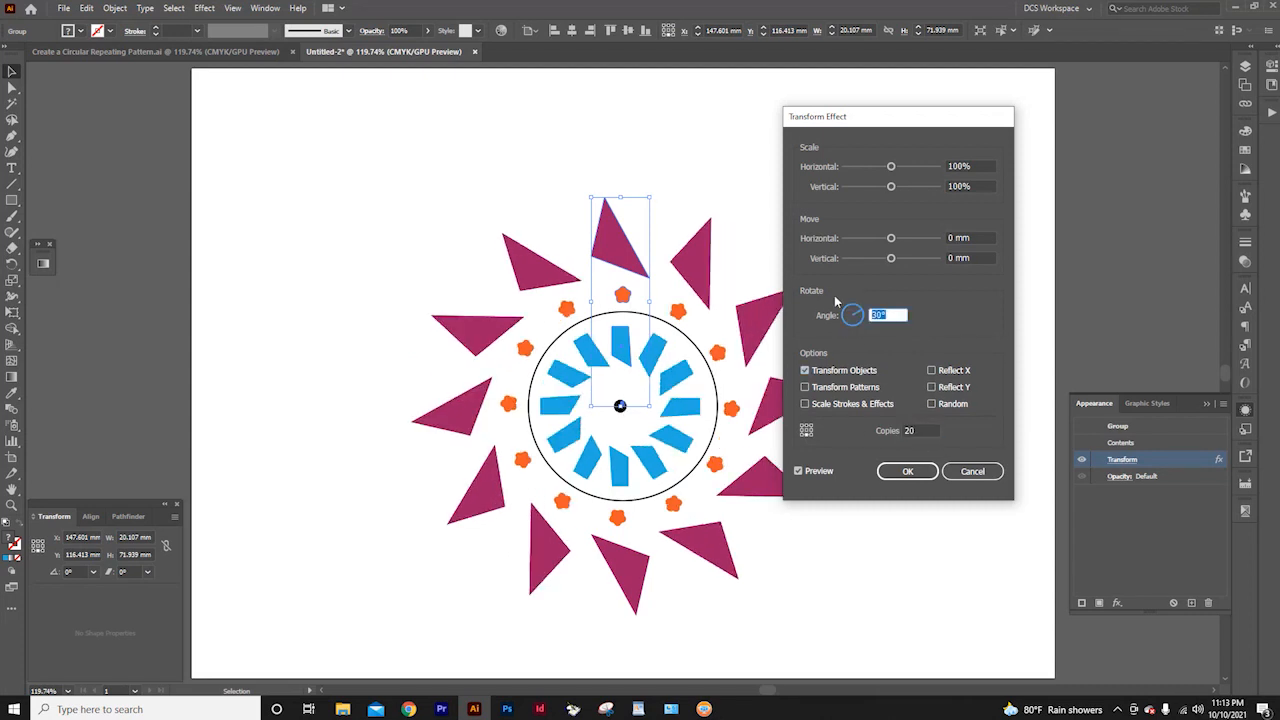
type("18°")
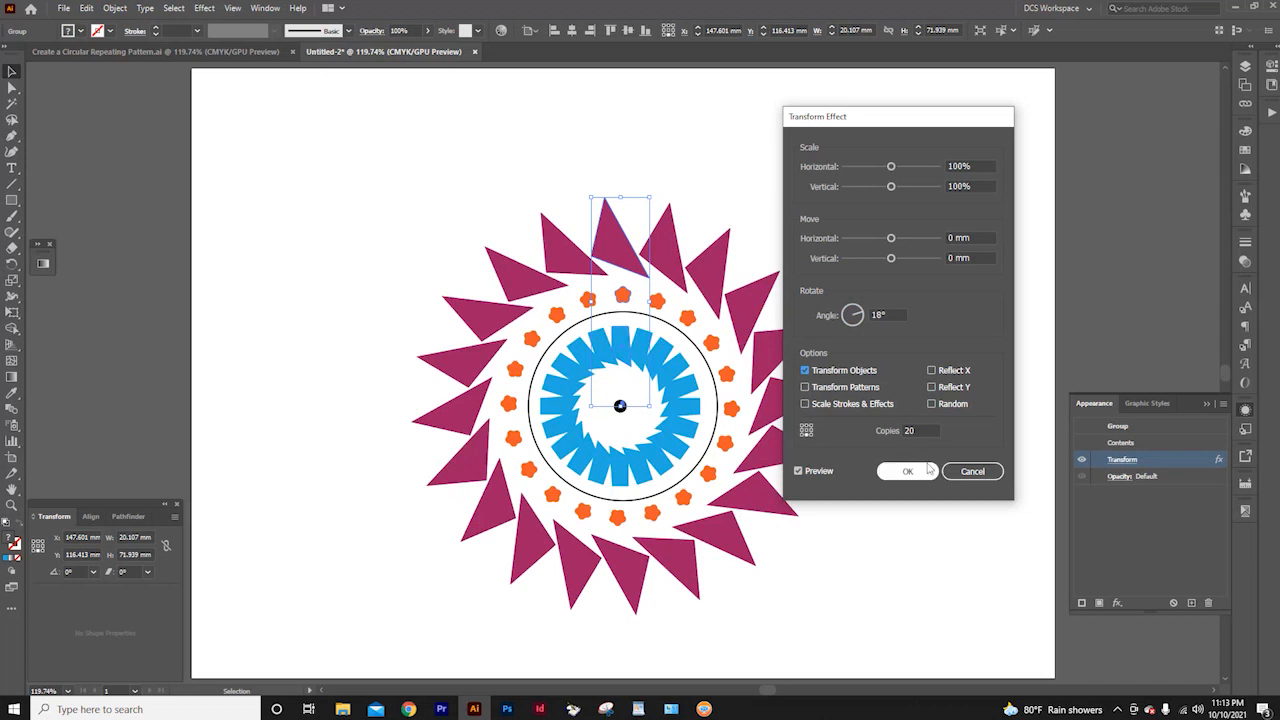
left_click(906, 472)
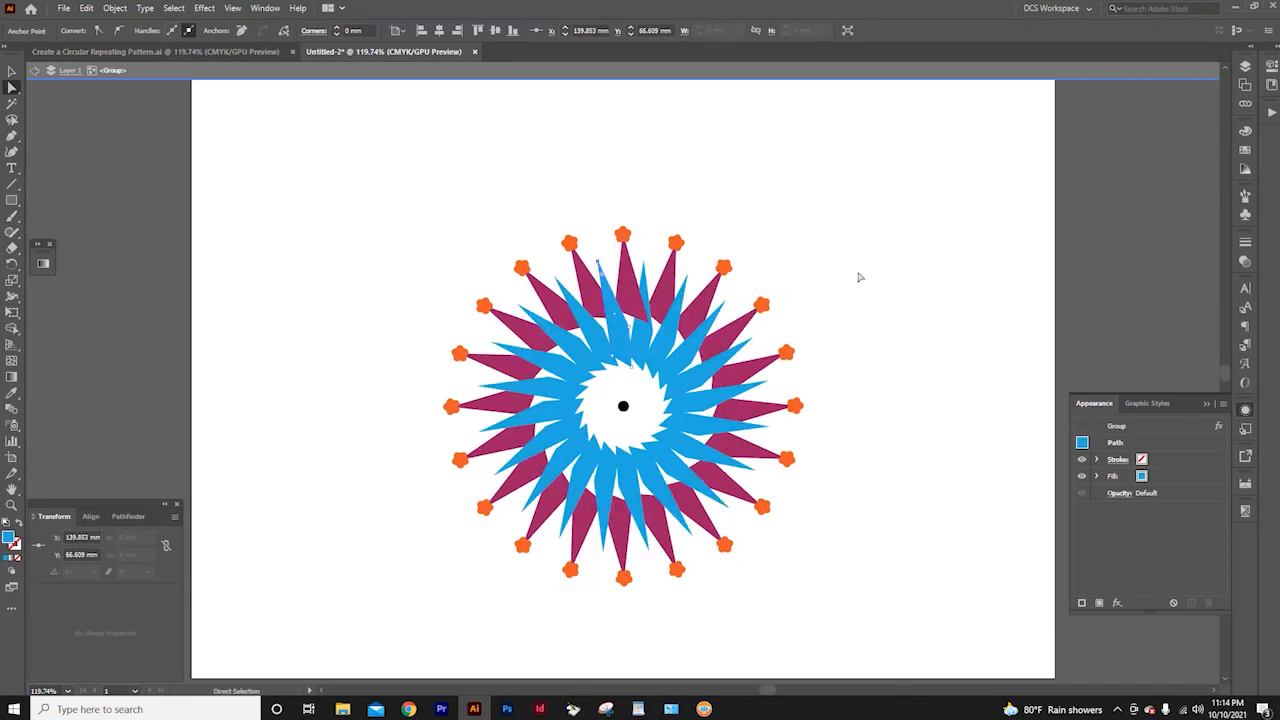
Place 'Deedesign' text along the circle path around the sunburst with the Type on a Path tool.
left_click(12, 168)
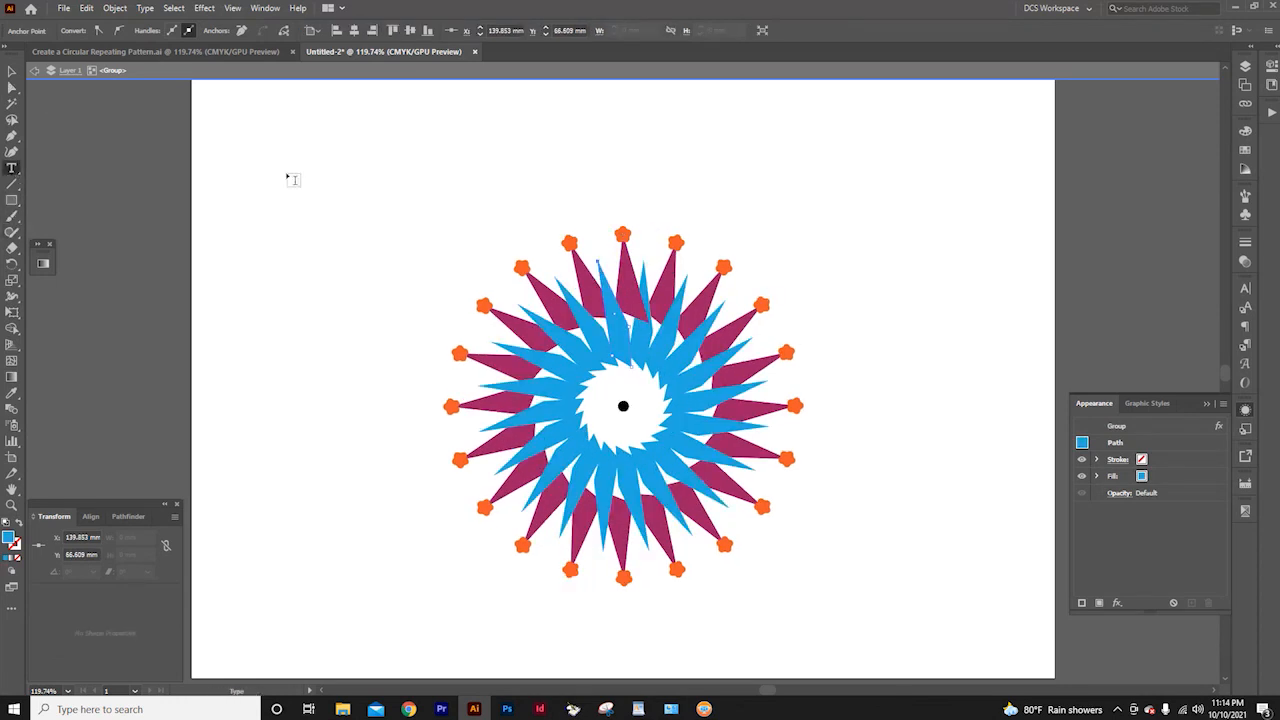
left_click(12, 166)
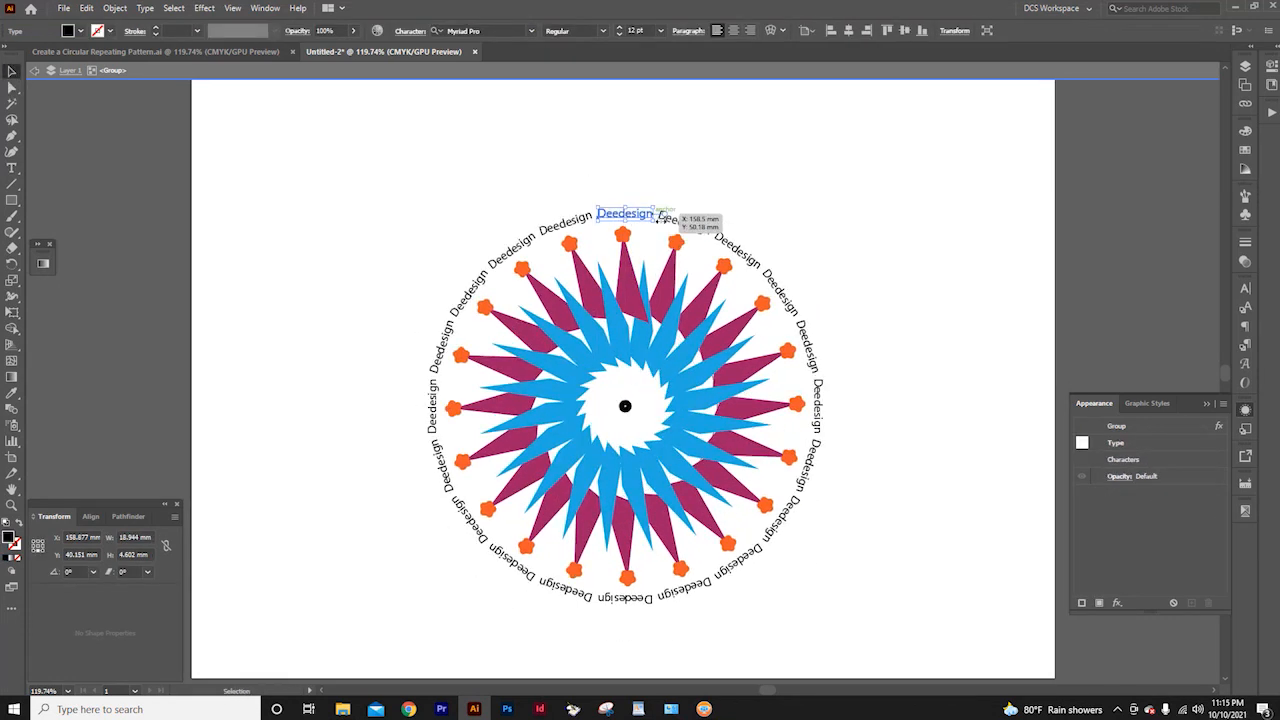
left_click(804, 176)
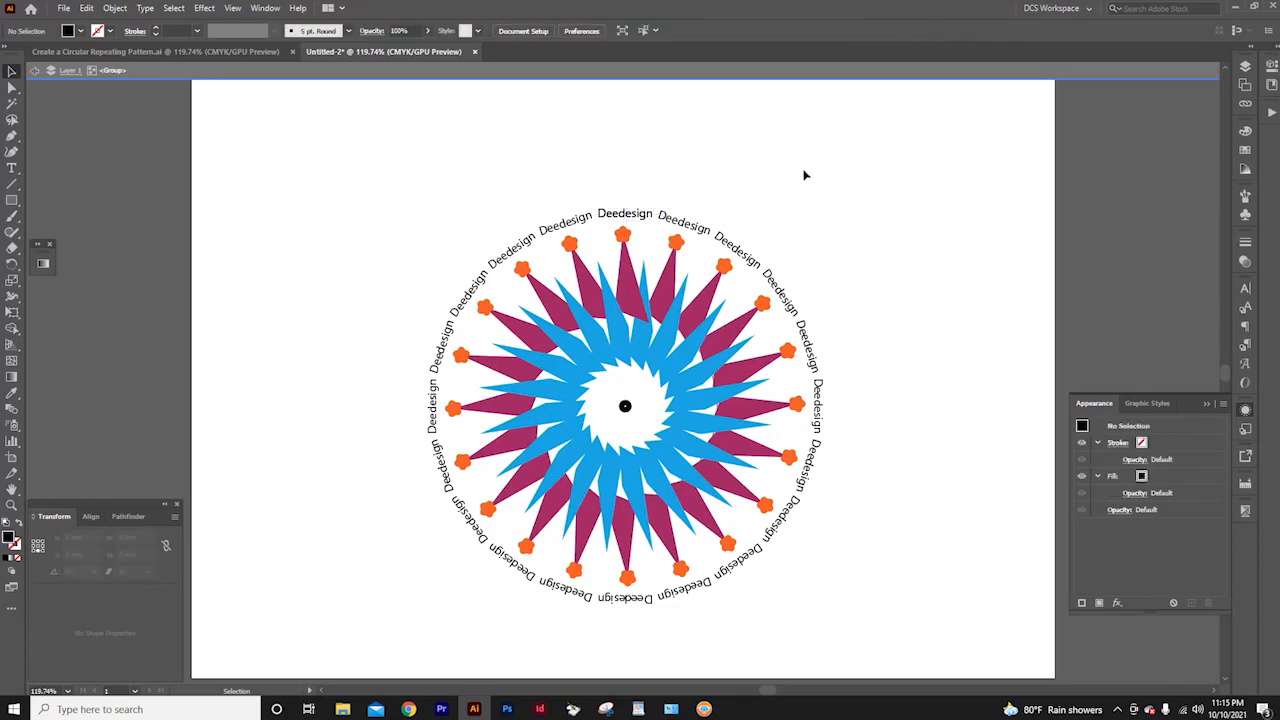